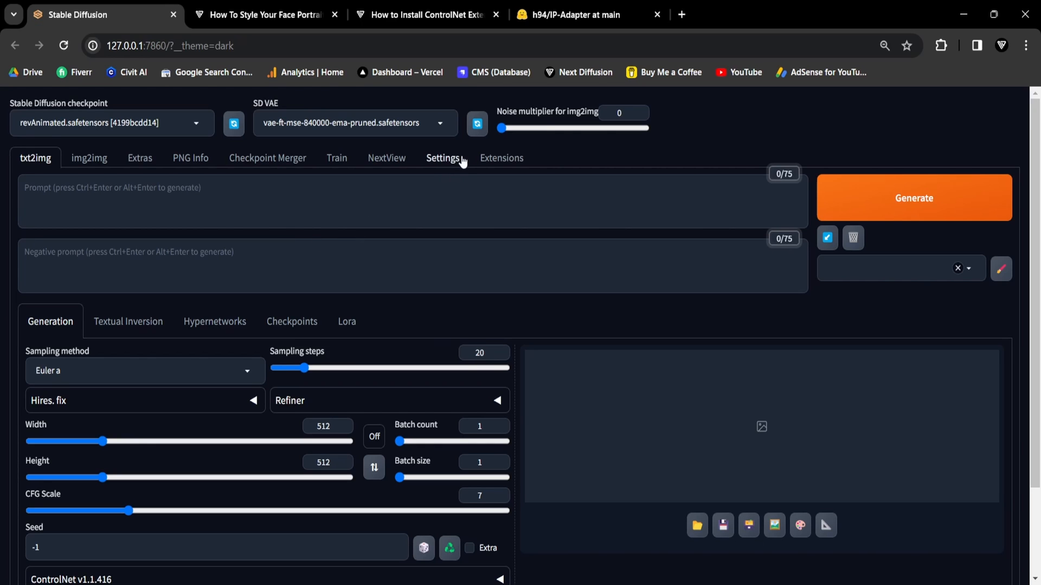
Open the 'How to Install ControlNet Extension' tutorial and scroll down to its Introduction section
click(425, 15)
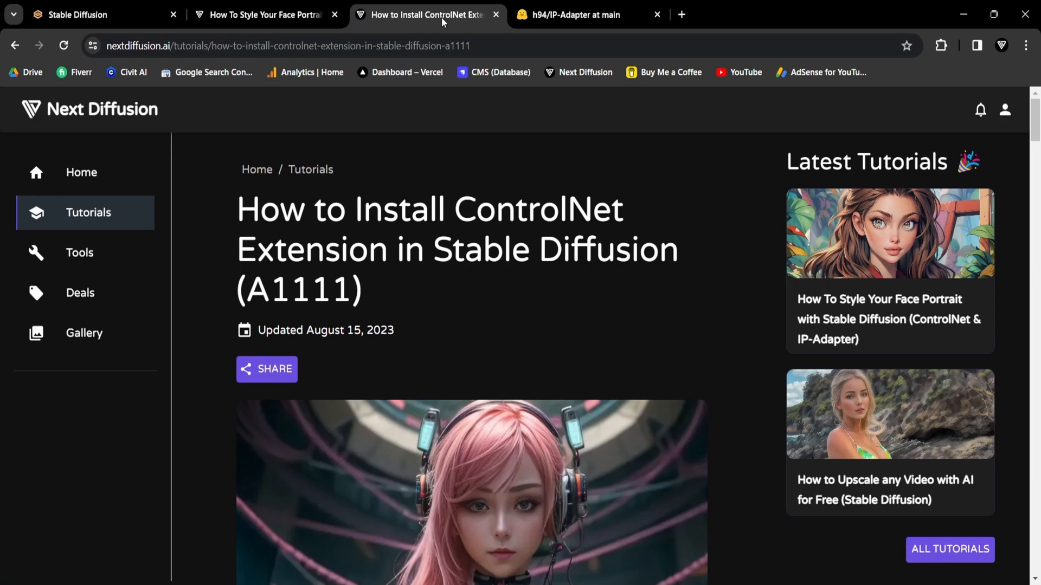
mouse_move(381, 229)
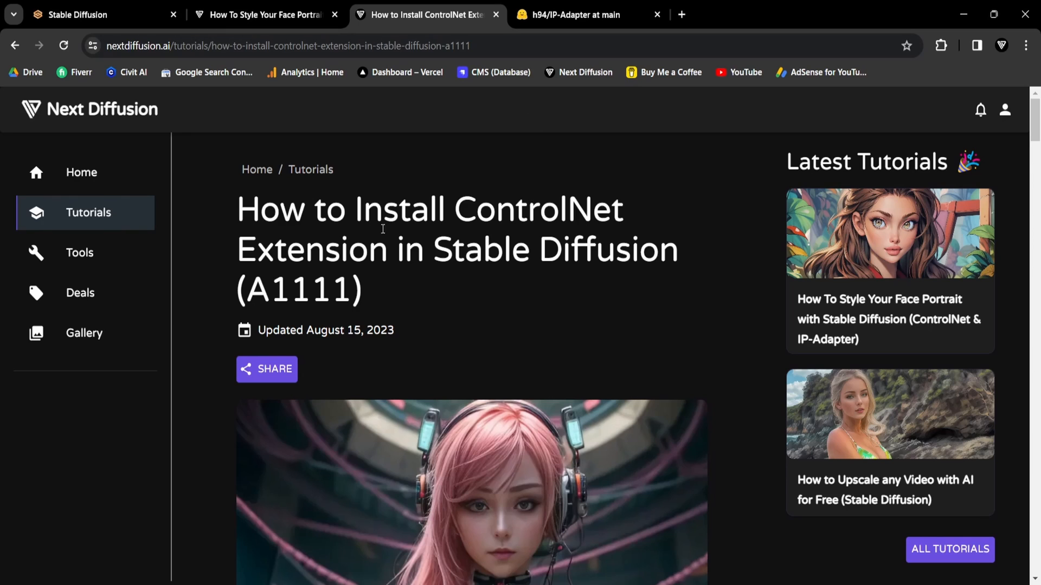
drag(455, 209, 386, 250)
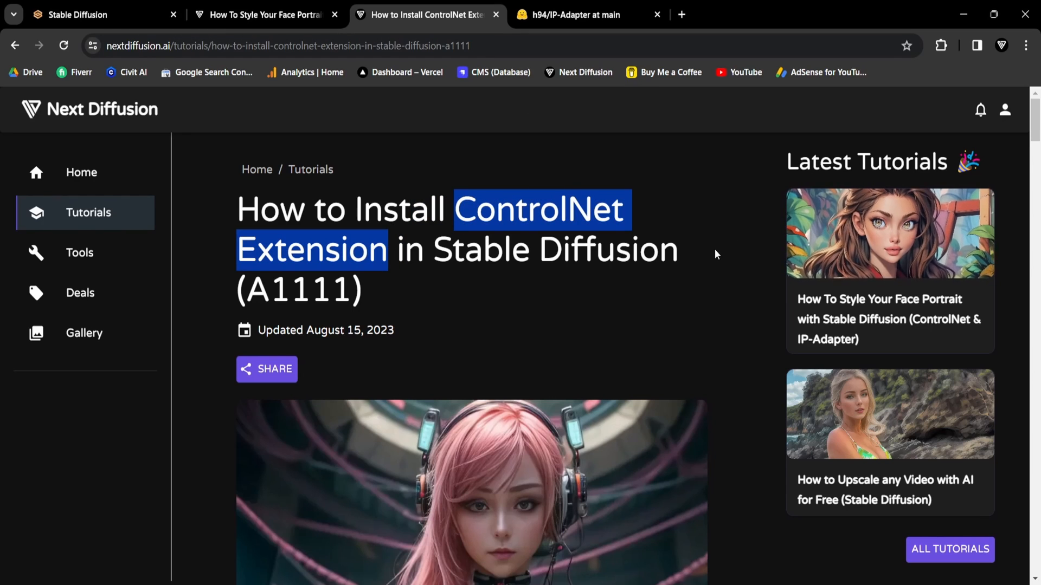
click(716, 254)
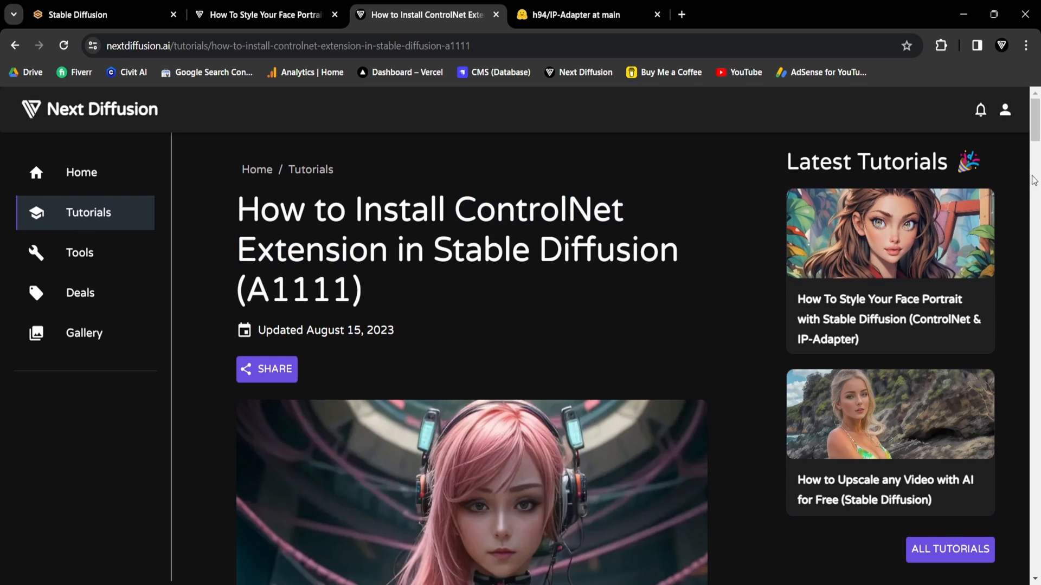
scroll(down, 3)
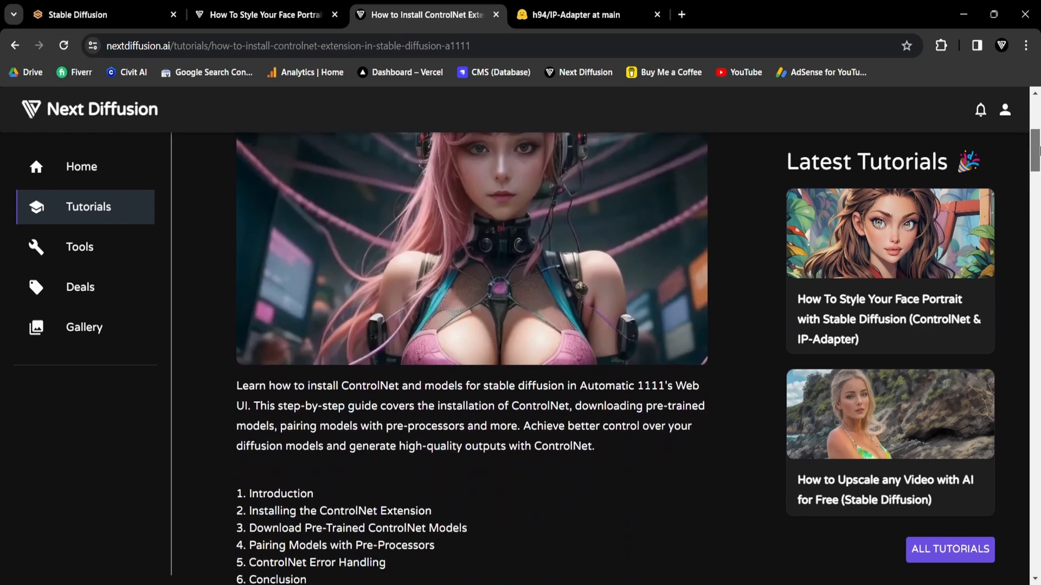
scroll(down, 3)
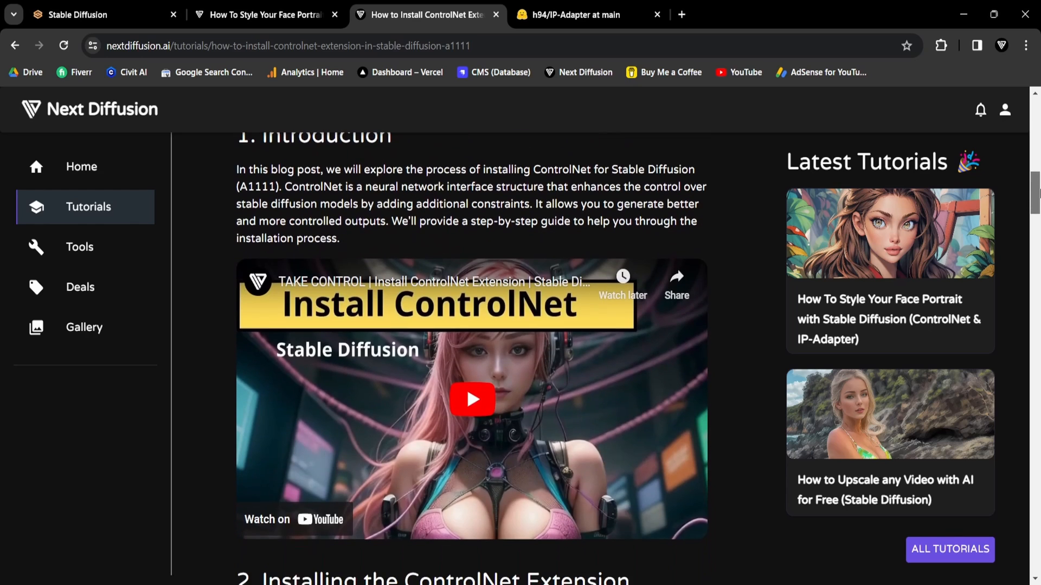
mouse_move(506, 419)
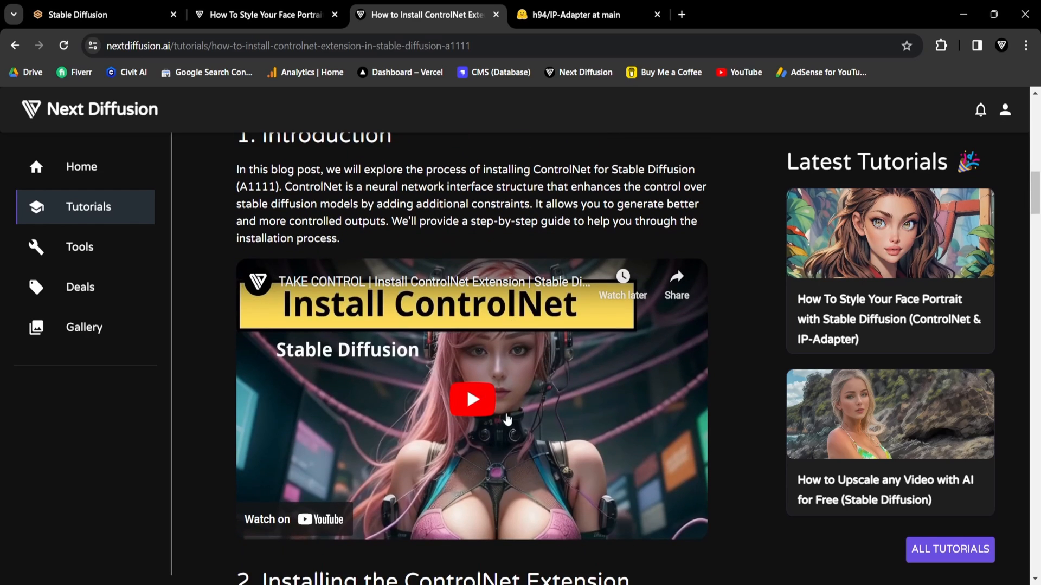
mouse_move(308, 118)
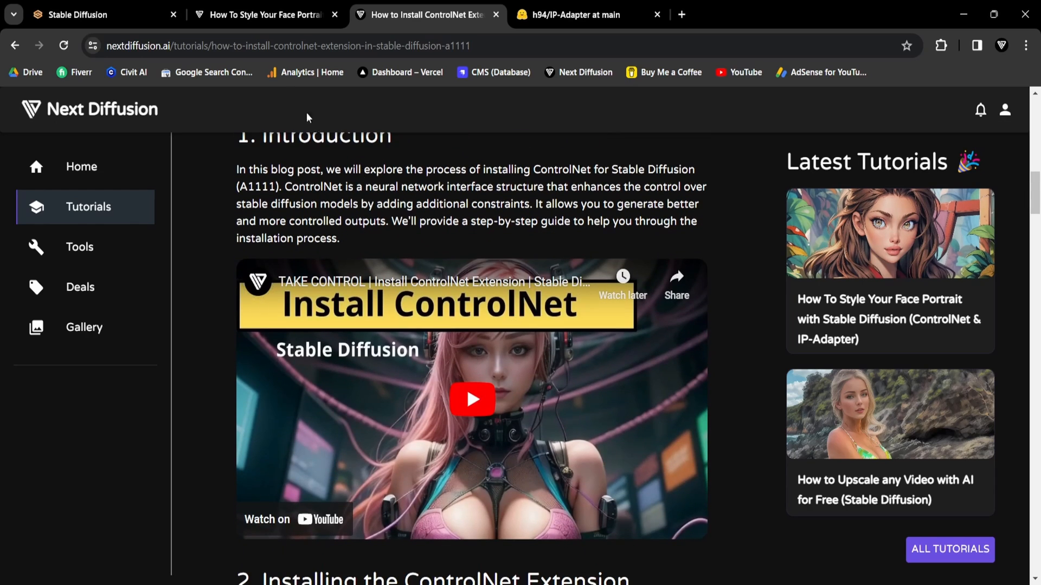
mouse_move(207, 72)
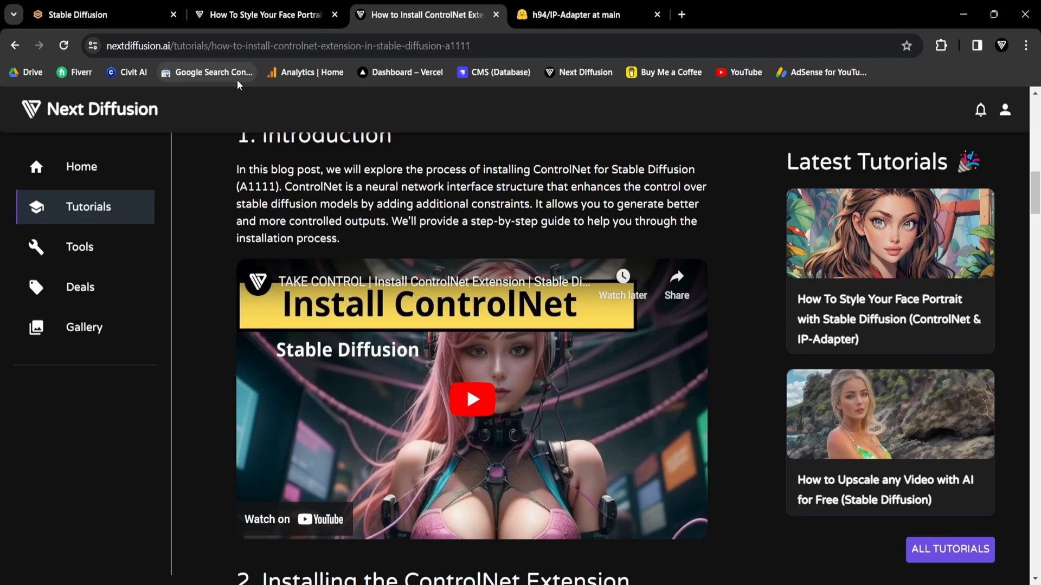
Back in the WebUI, select IP-Adapter as ControlNet Unit 0's control type
click(93, 15)
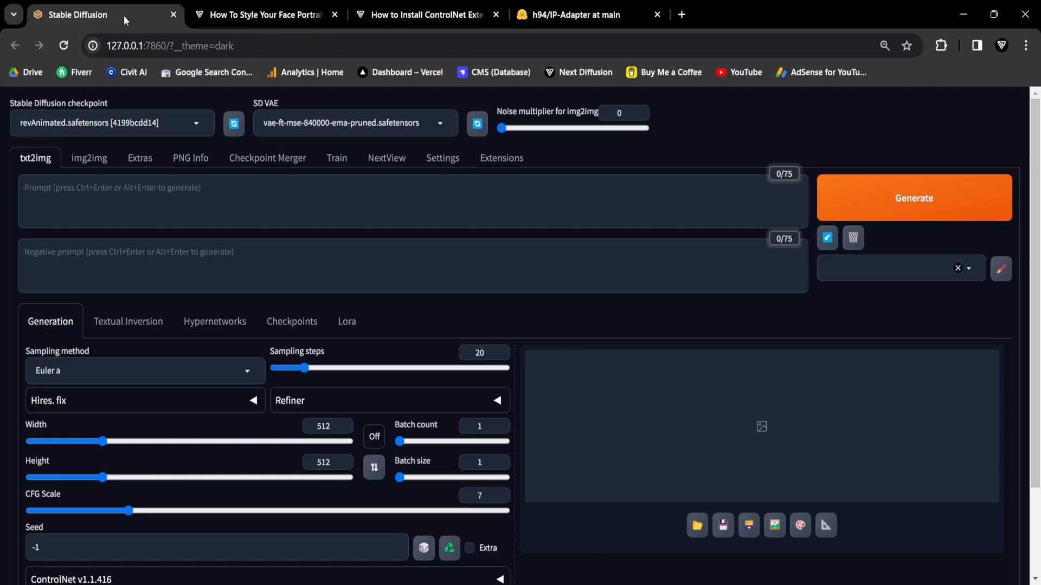
scroll(down, 3)
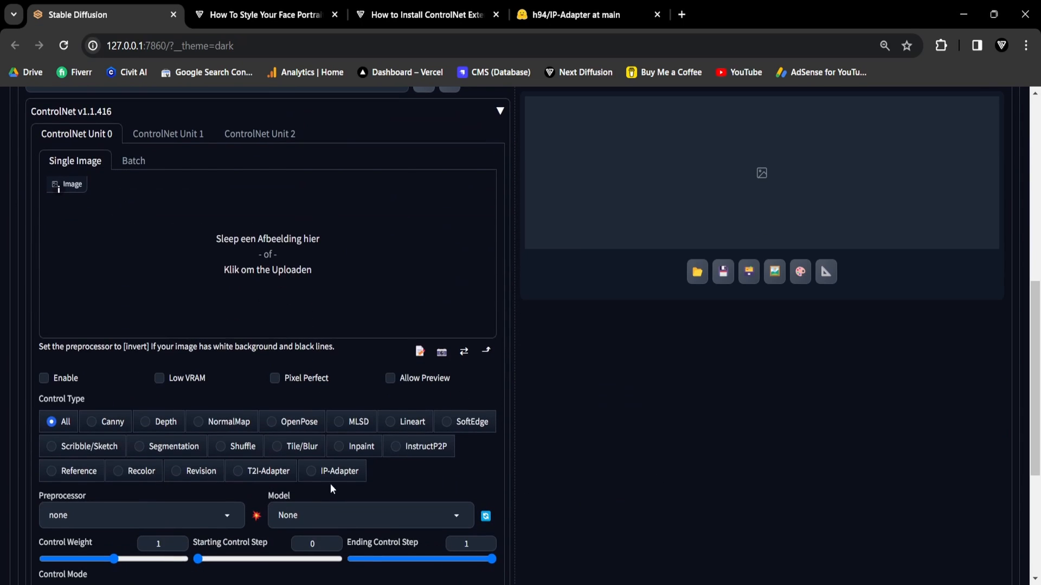
click(338, 471)
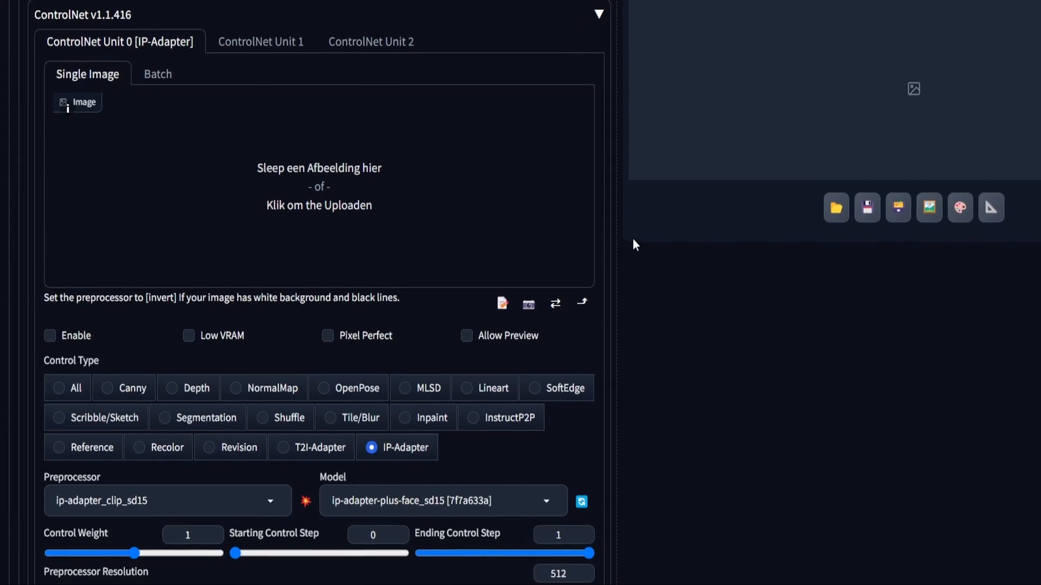
scroll(down, 3)
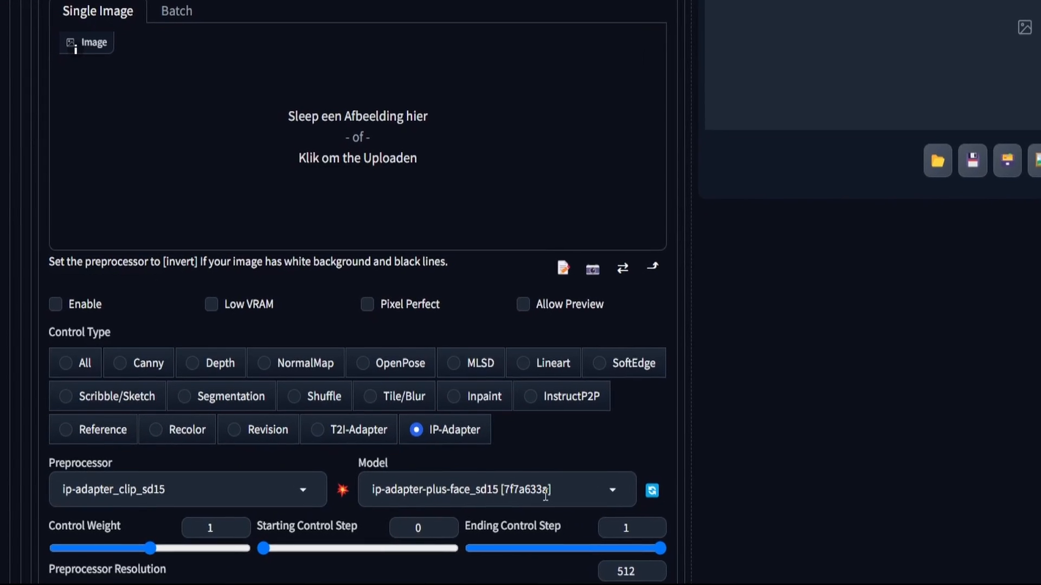
Open the h94/IP-Adapter Hugging Face page and scroll through its model file list
click(574, 14)
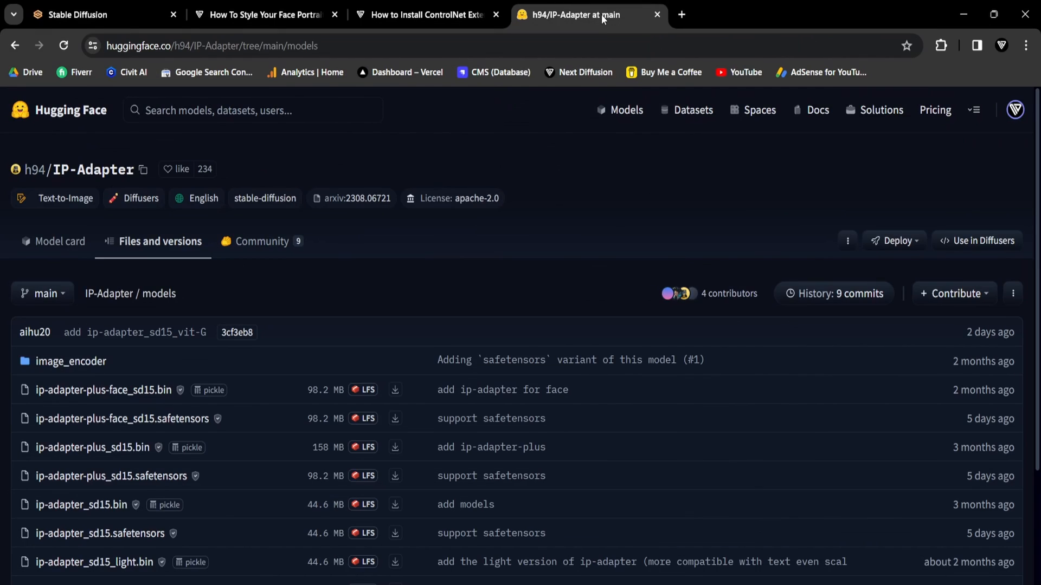
mouse_move(600, 273)
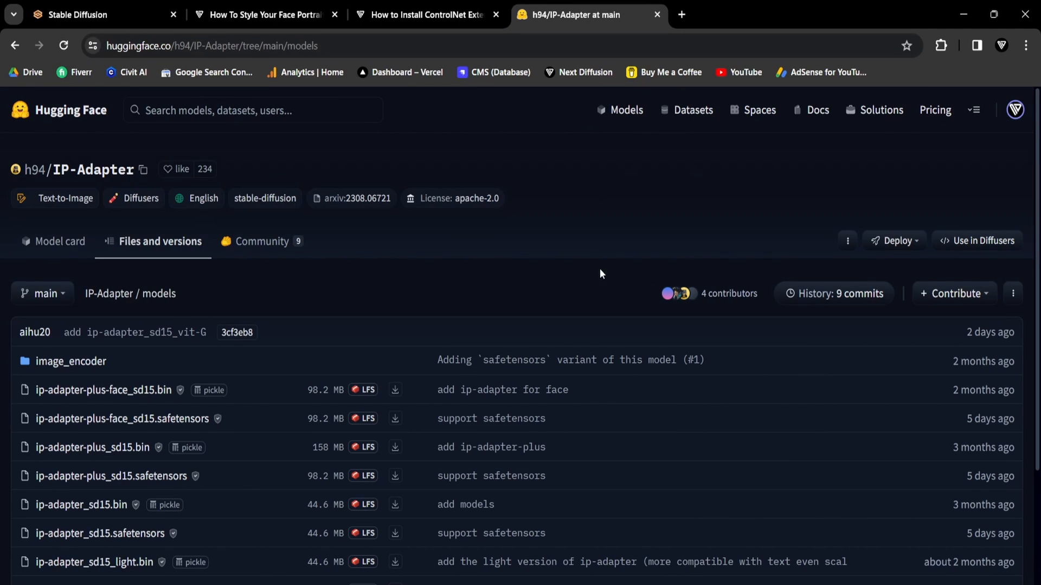
mouse_move(575, 286)
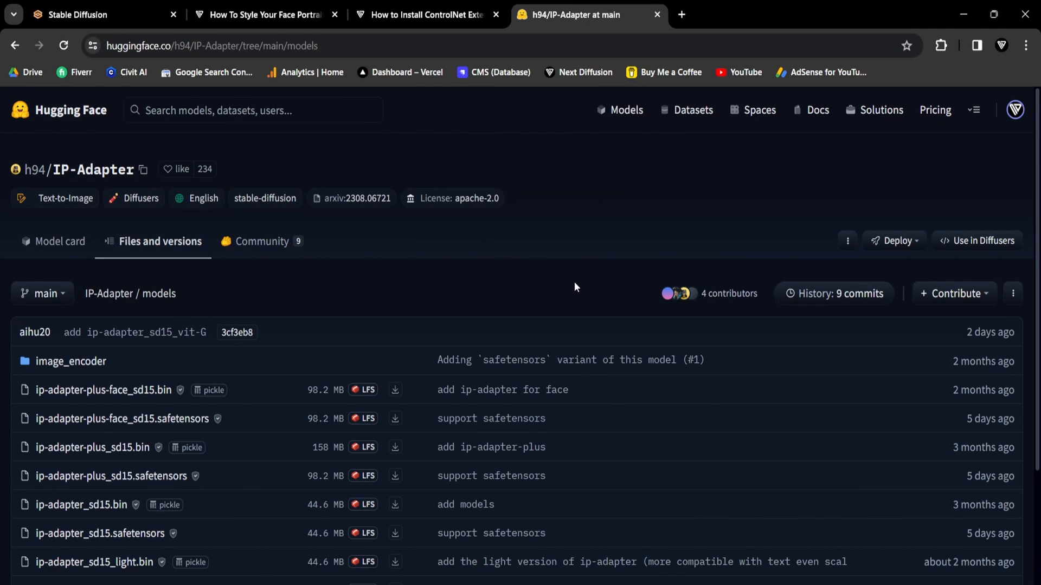
scroll(down, 3)
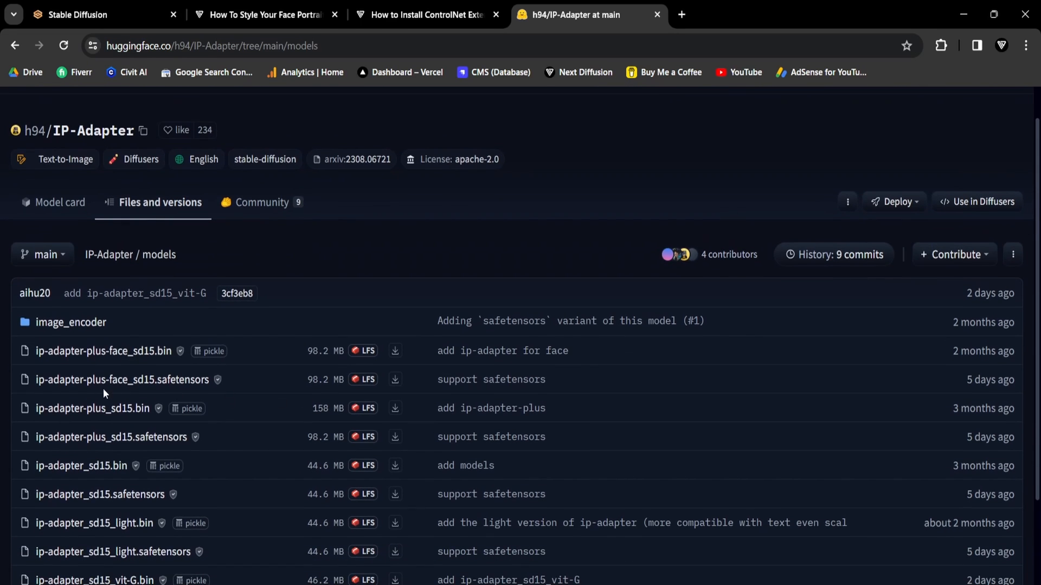
mouse_move(394, 379)
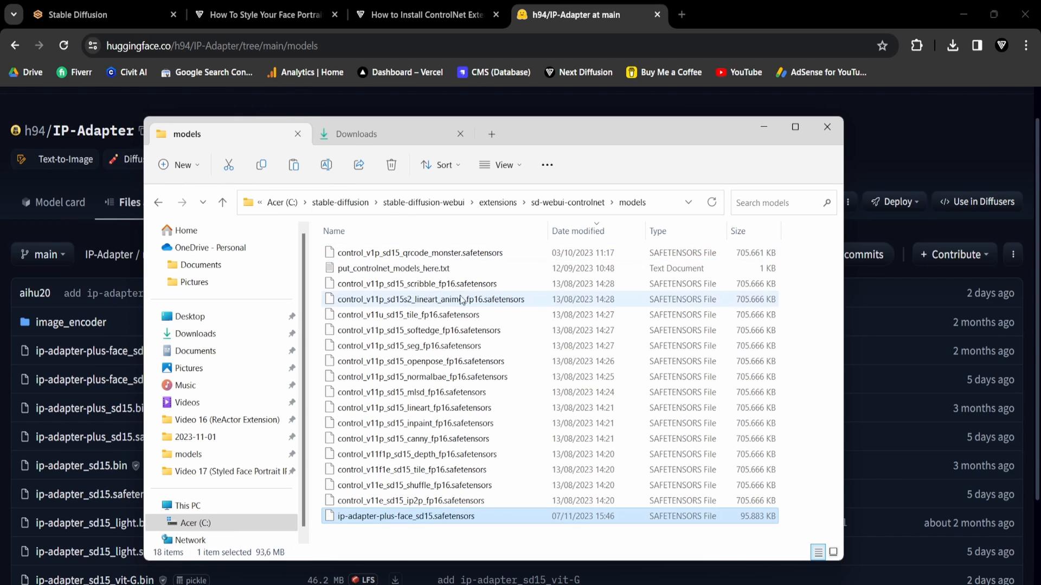
Sort the sd-webui-controlnet models folder by Date modified, newest first
click(577, 231)
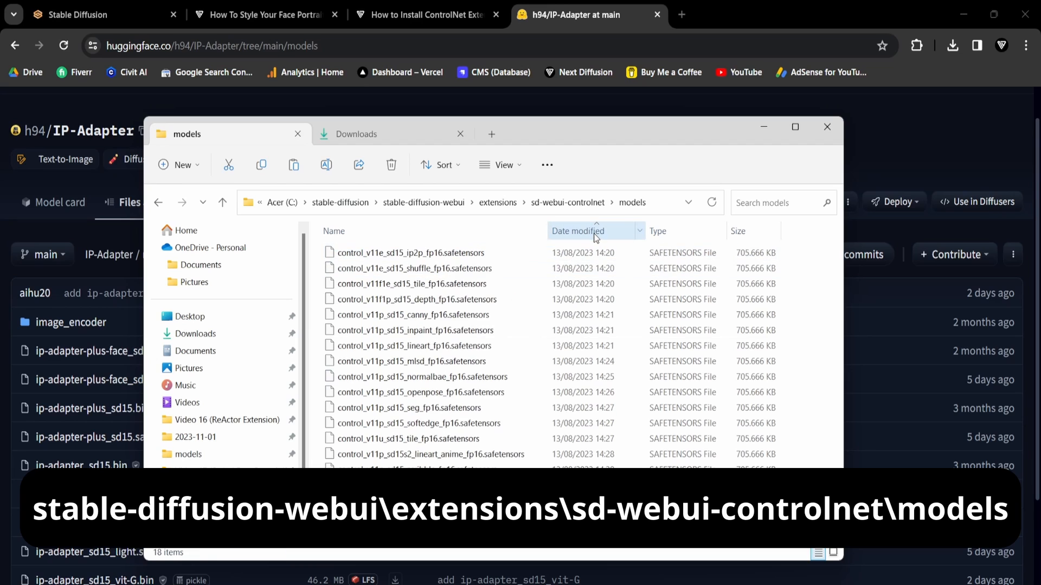
click(576, 230)
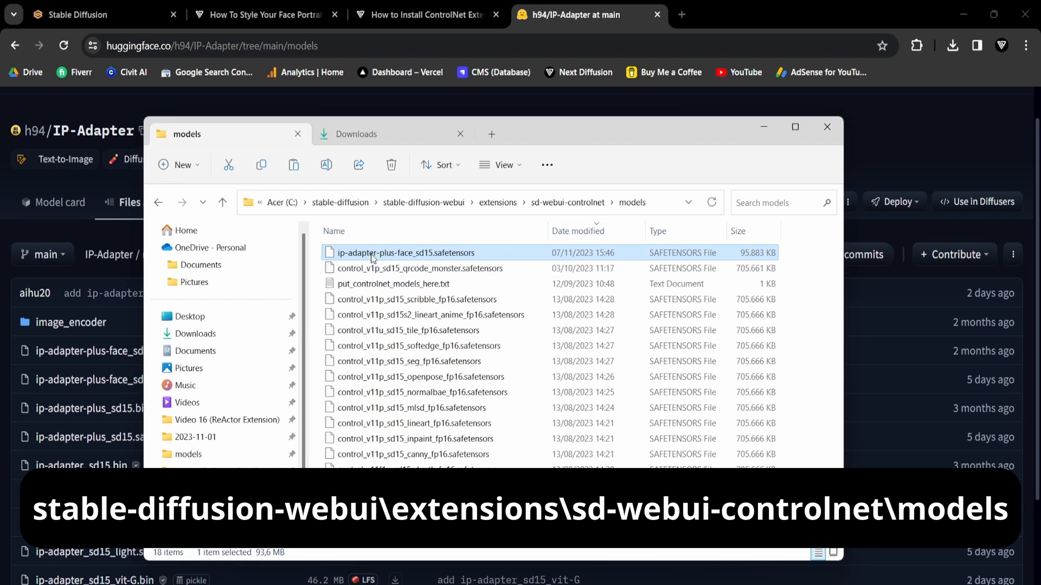
mouse_move(488, 260)
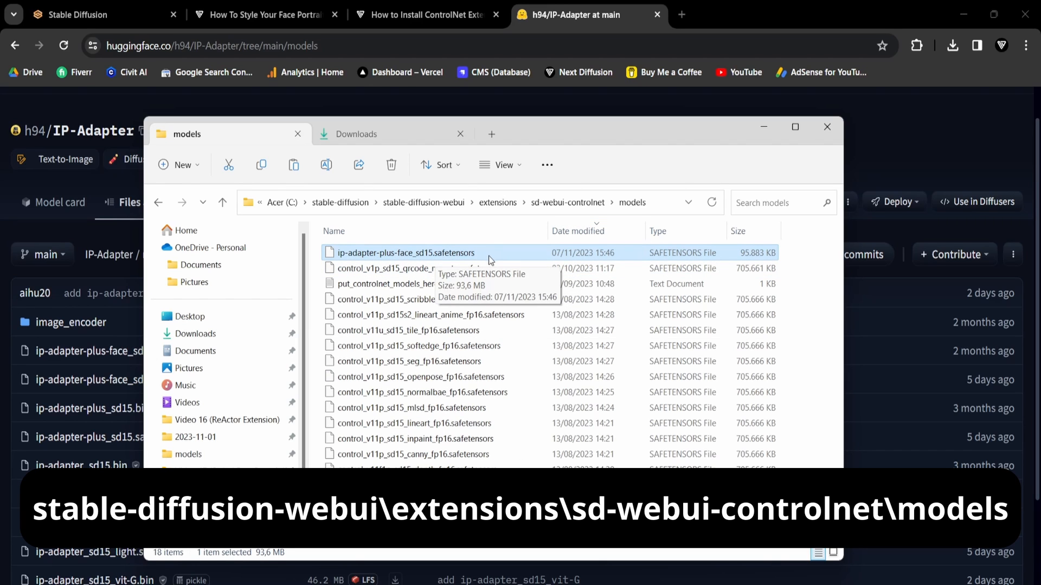
click(79, 15)
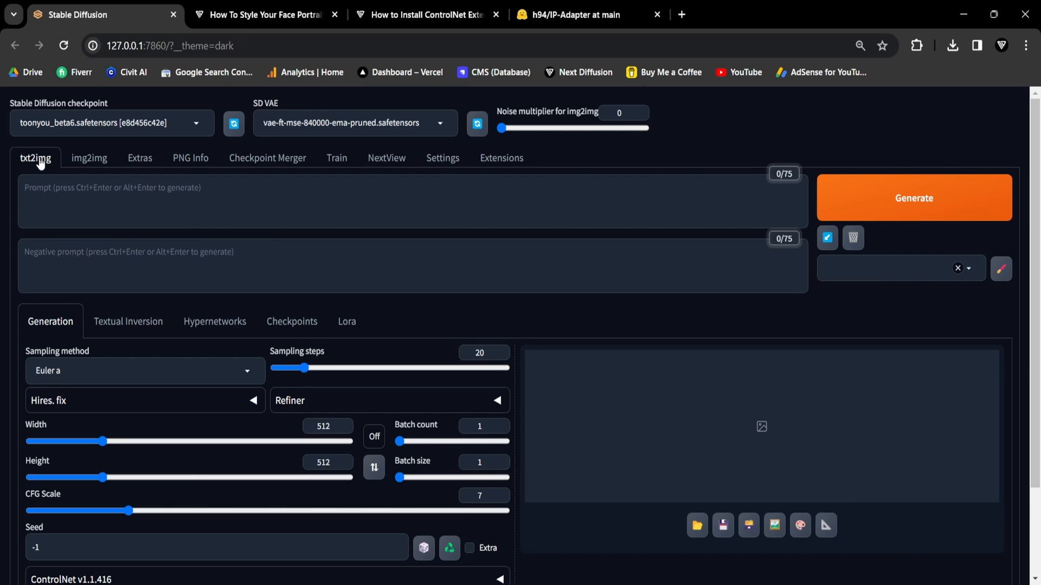
mouse_move(223, 219)
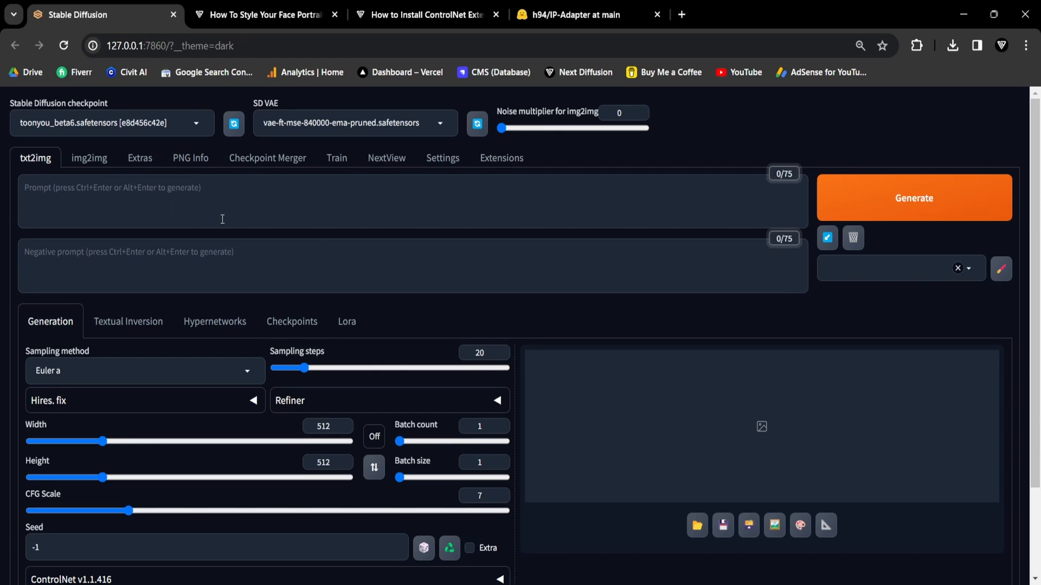
Scroll down to the ControlNet panel and choose the IP-Adapter control type
scroll(down, 3)
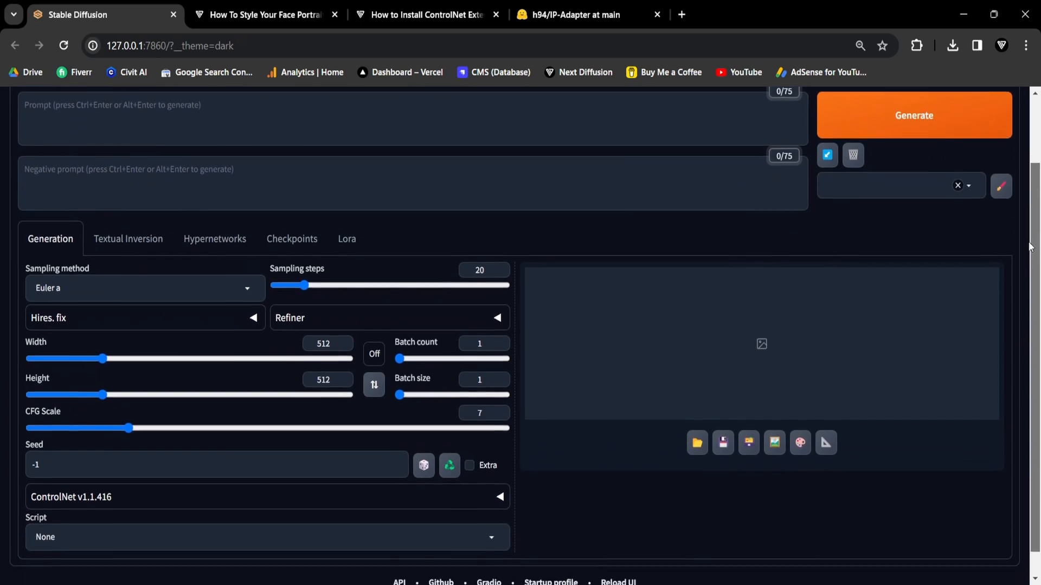
scroll(down, 3)
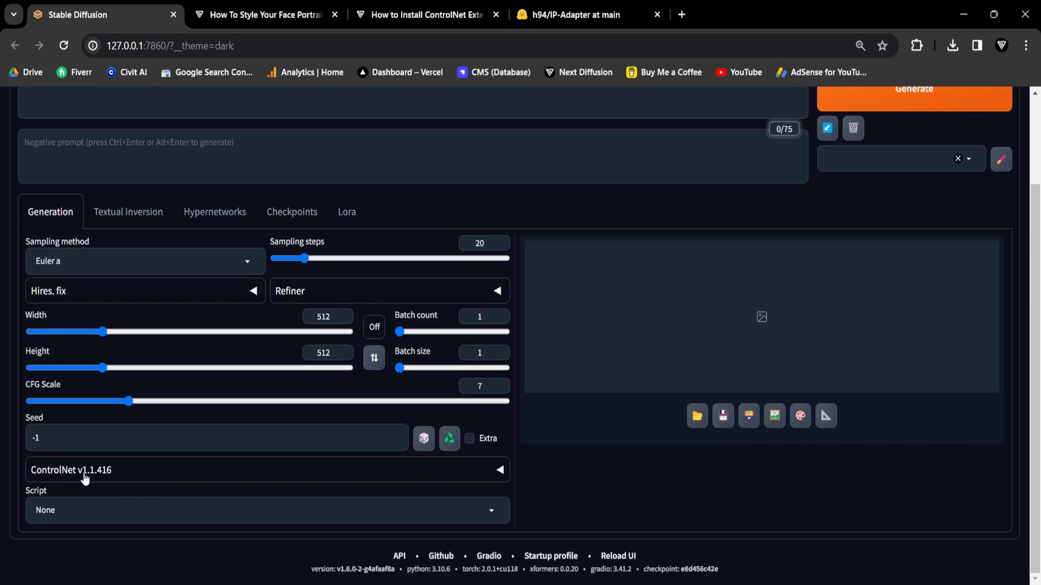
mouse_move(188, 476)
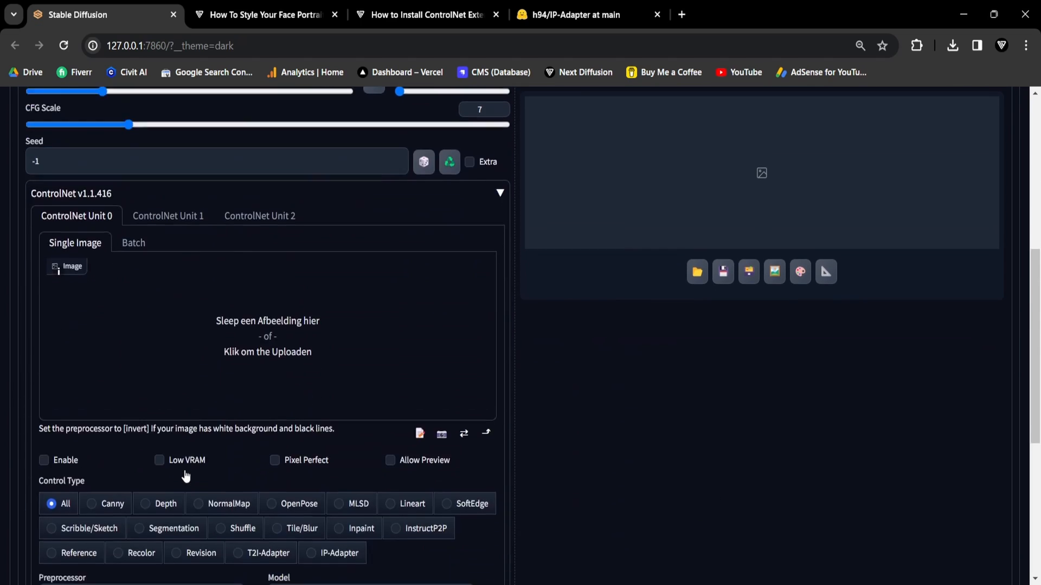
scroll(down, 3)
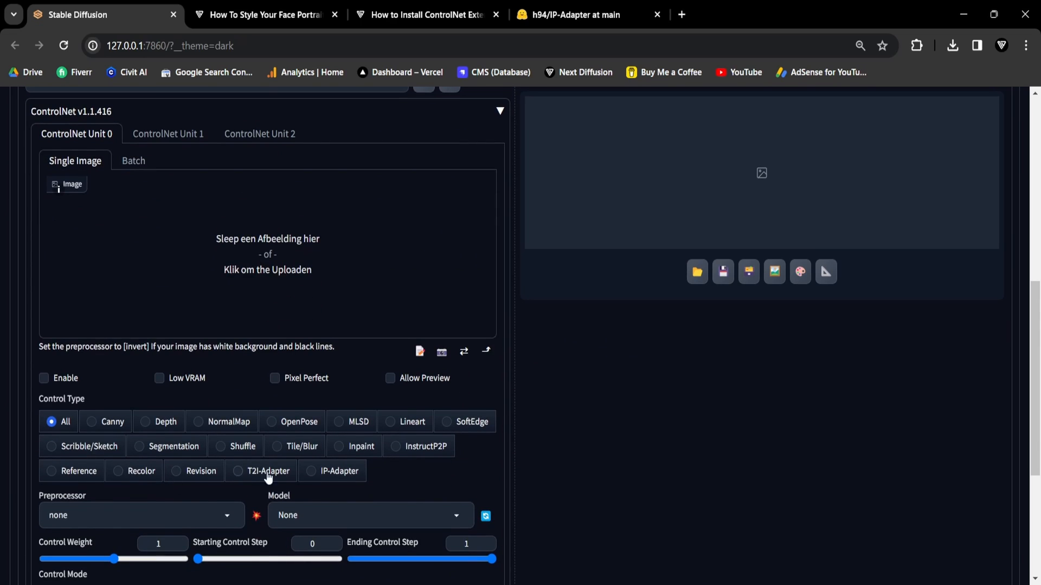
click(310, 470)
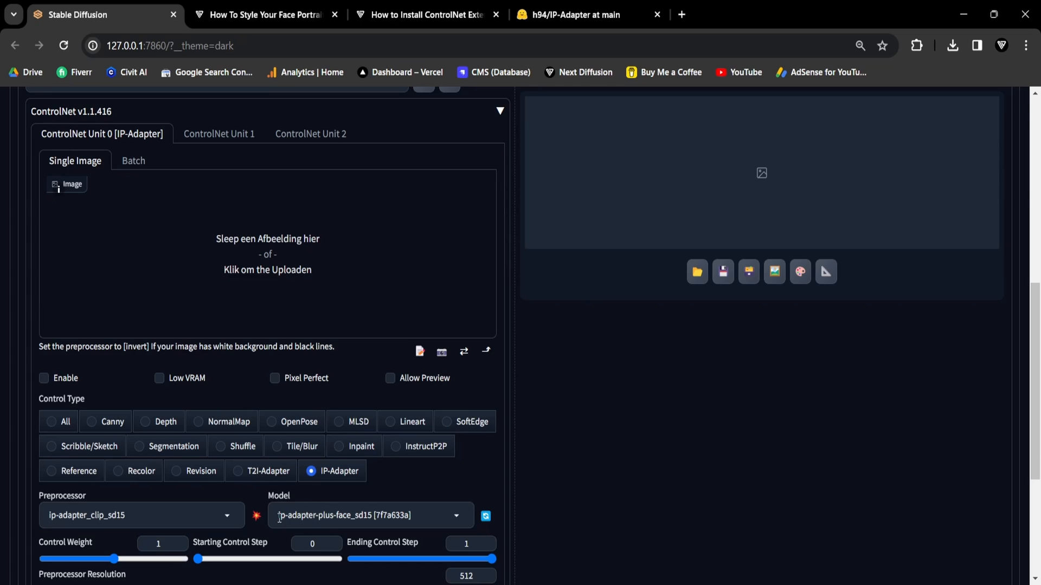
Choose ip-adapter-plus-face_sd15 [7f7a633a] from ControlNet Unit 0's Model dropdown
click(369, 516)
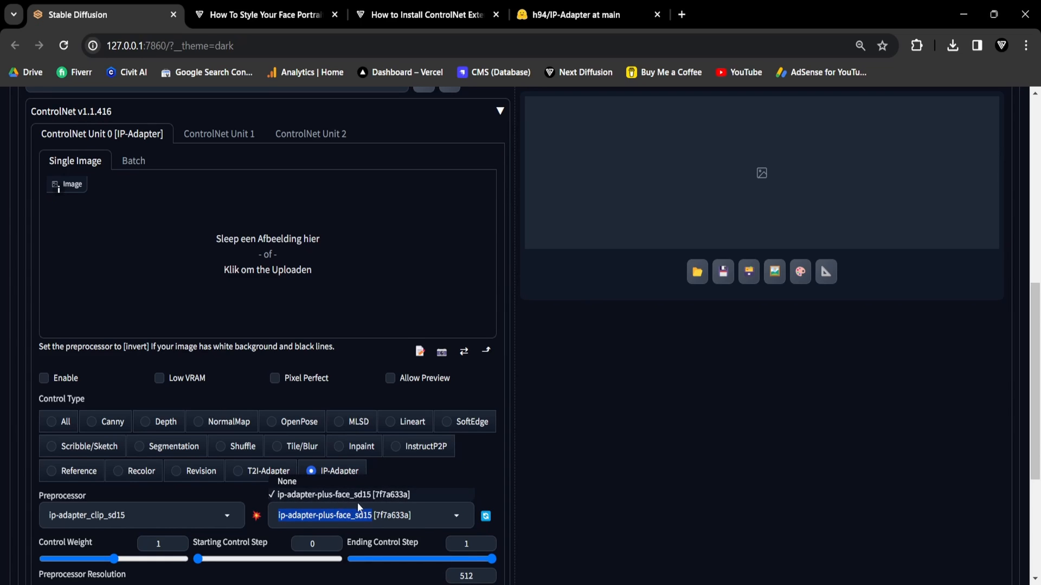
click(325, 494)
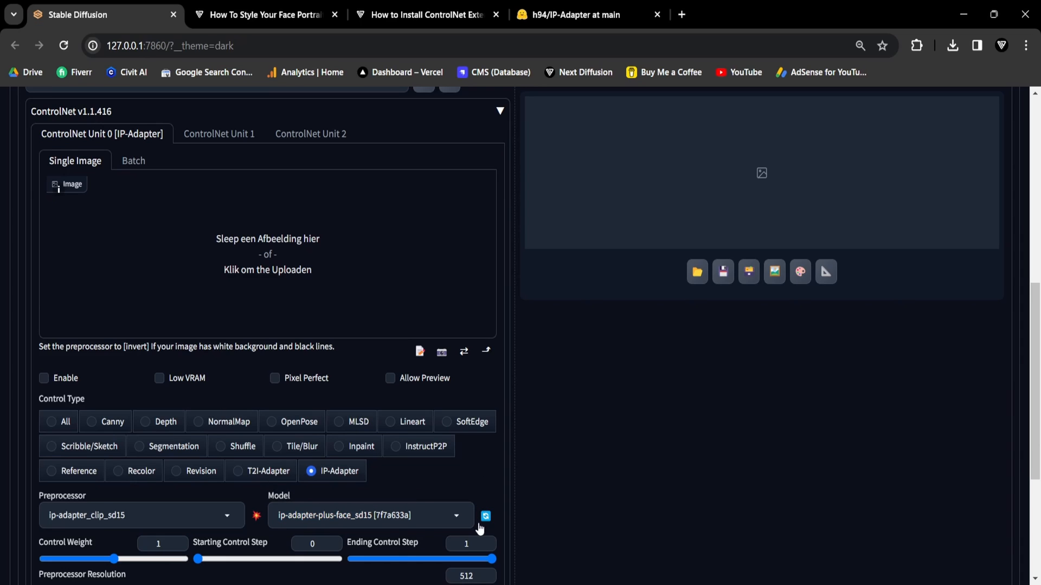
mouse_move(485, 516)
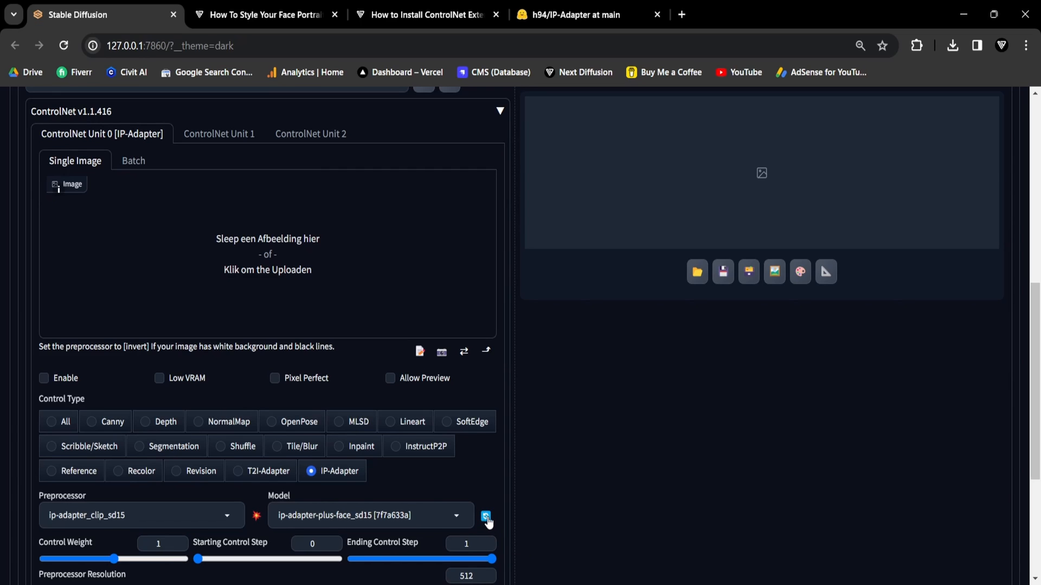
mouse_move(444, 496)
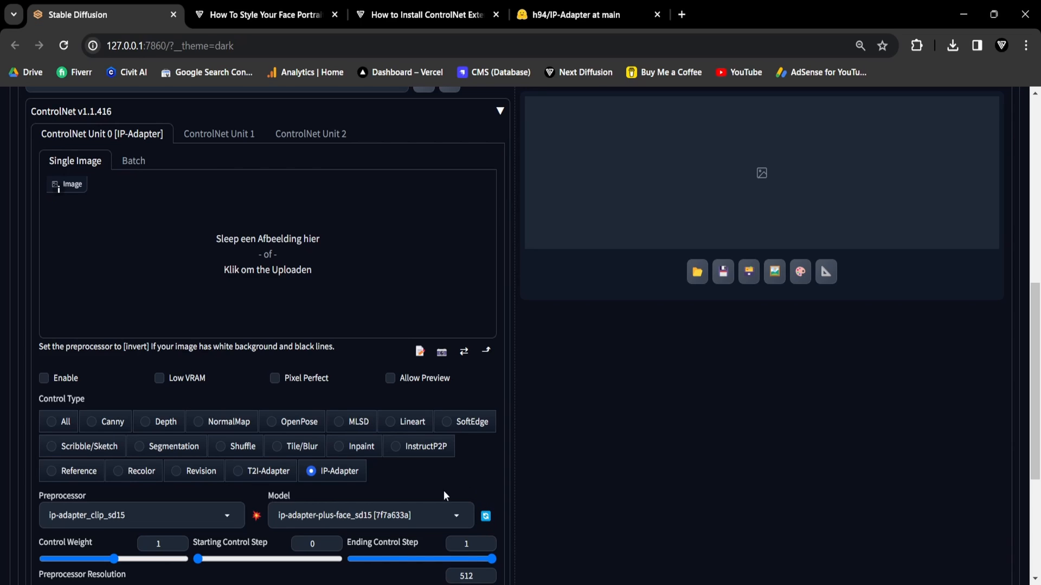
mouse_move(266, 496)
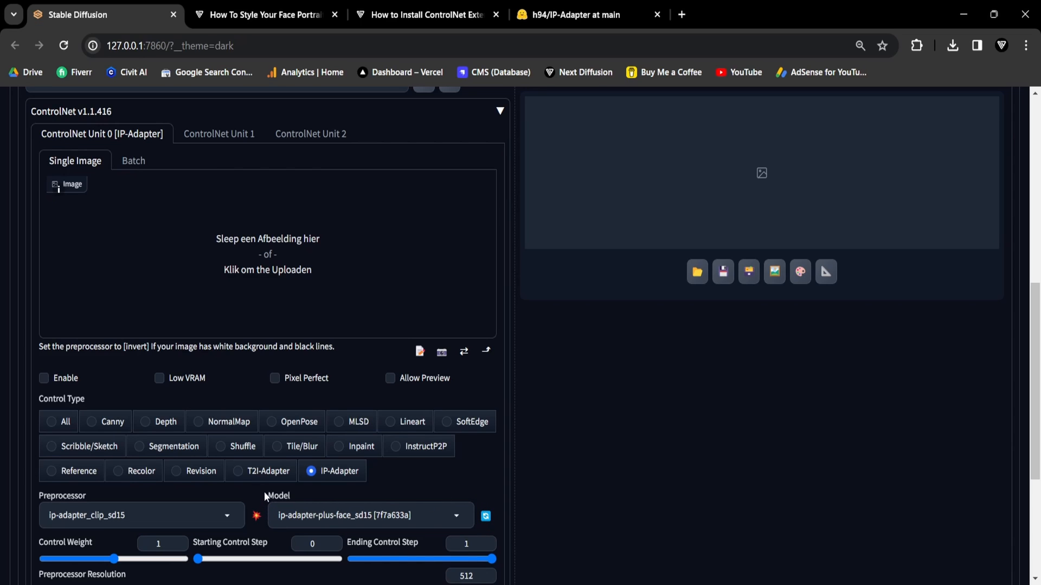
mouse_move(261, 493)
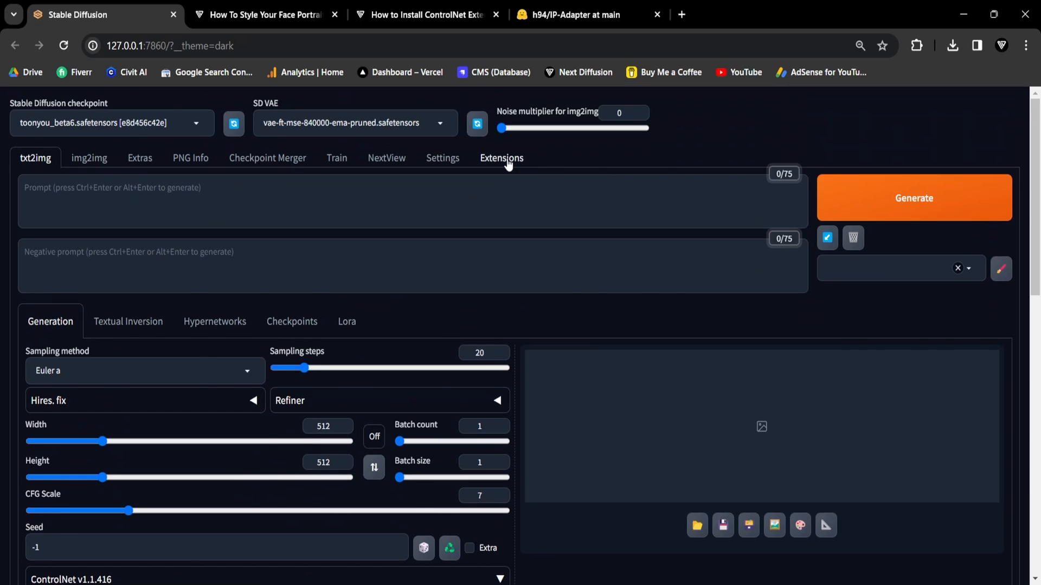
Check installed extensions for updates, then apply and restart the UI
click(501, 158)
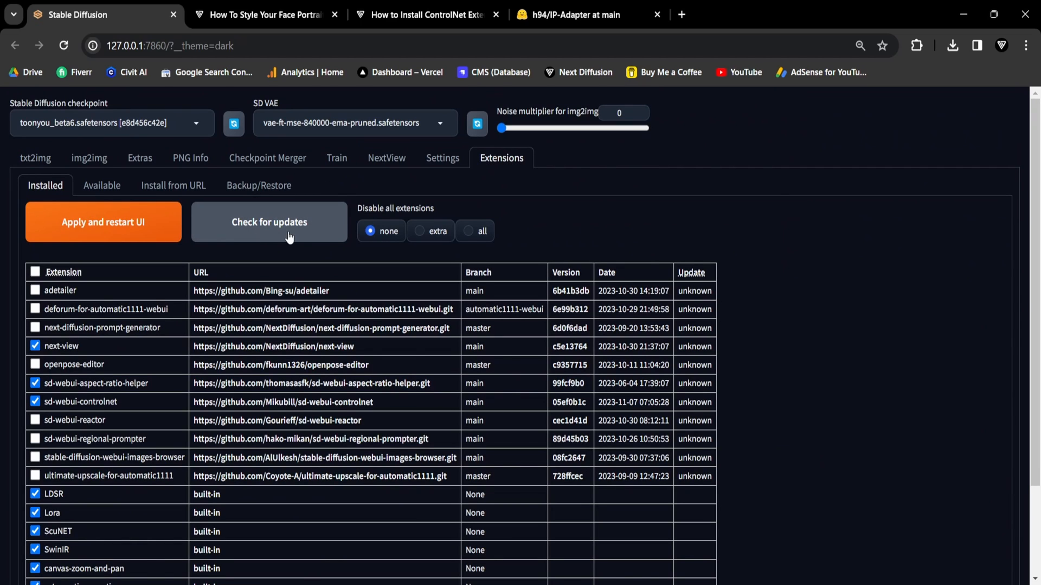
click(269, 221)
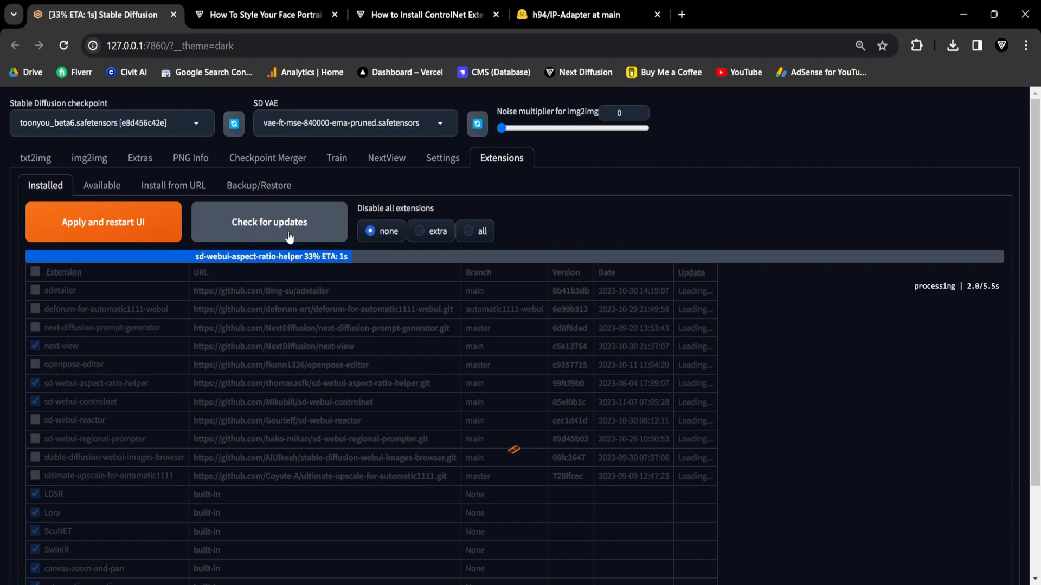
click(35, 157)
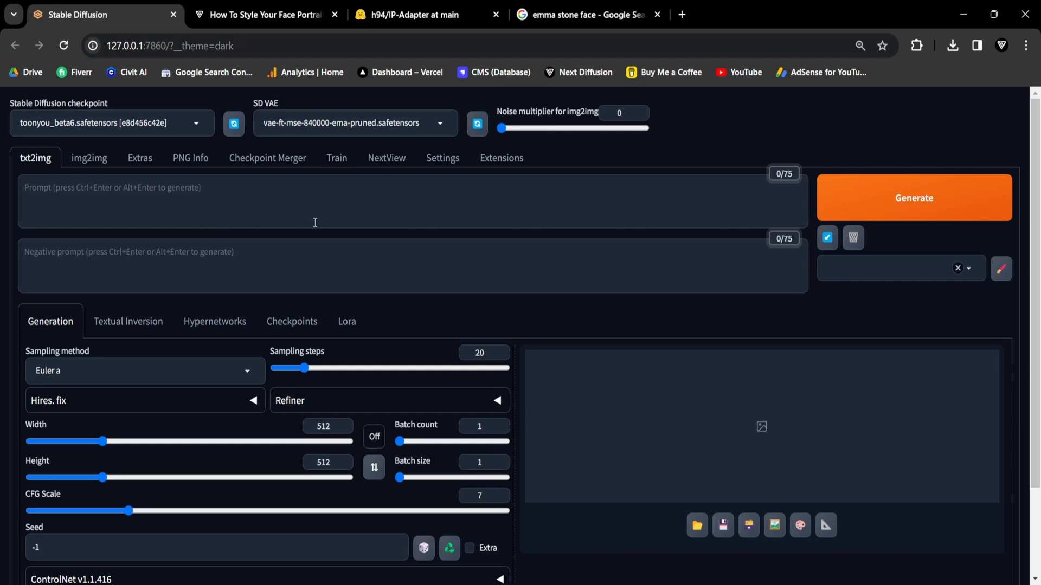
mouse_move(1035, 234)
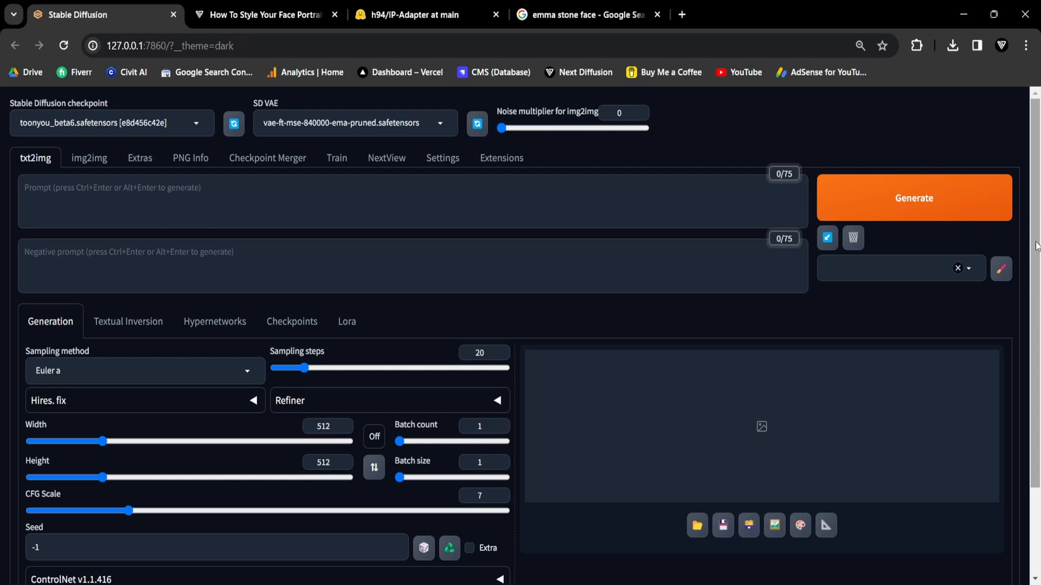
mouse_move(609, 312)
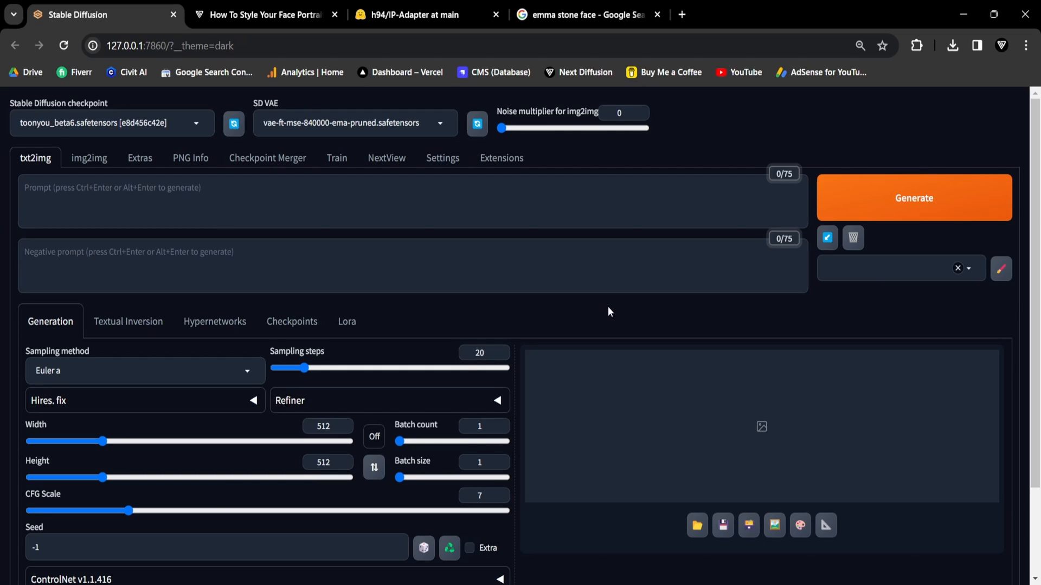
mouse_move(783, 360)
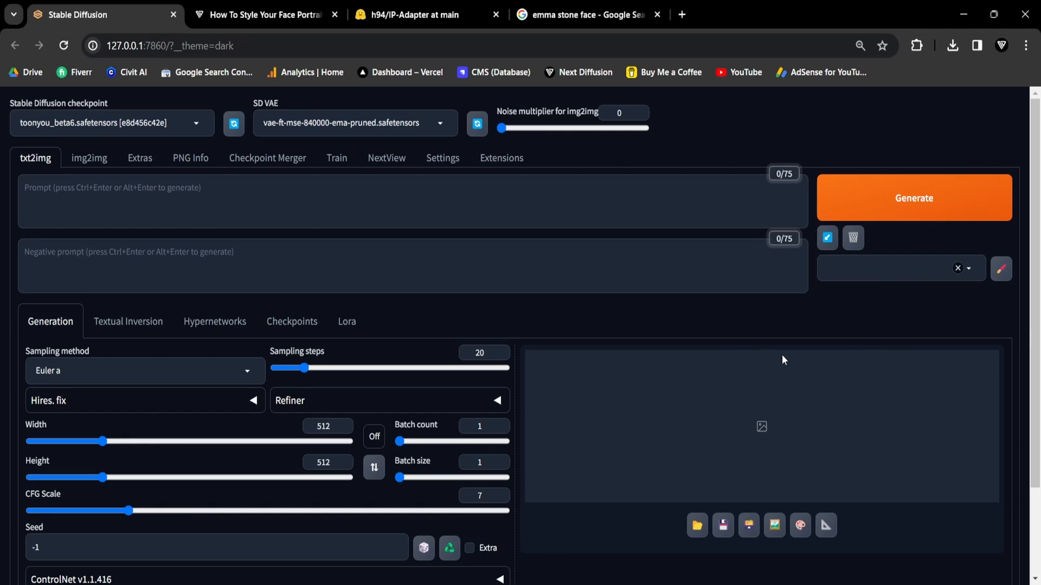
mouse_move(1030, 301)
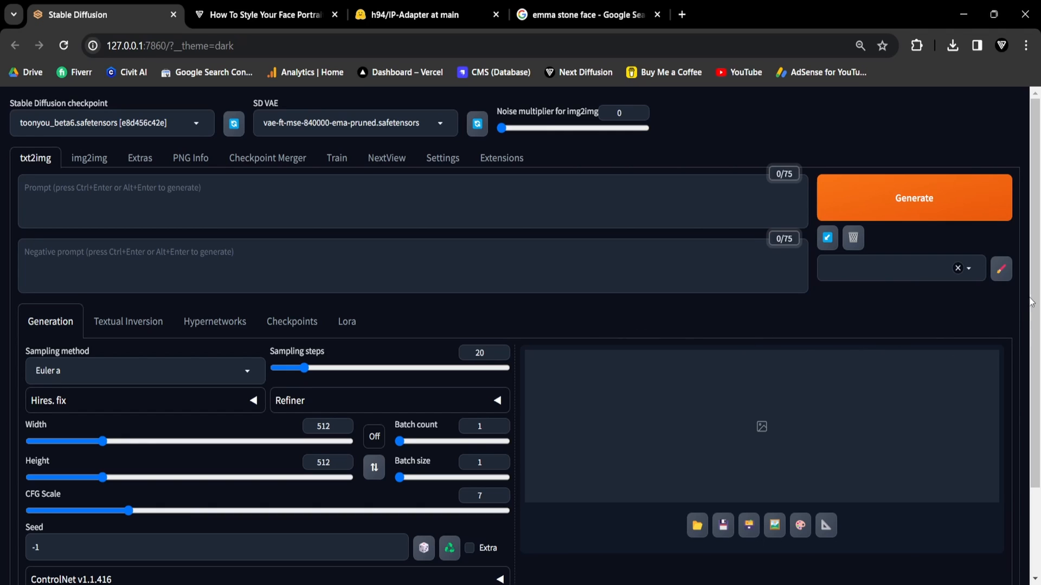
Scroll to the empty ControlNet Unit 0 panel, then switch to the Google Images face results
scroll(down, 3)
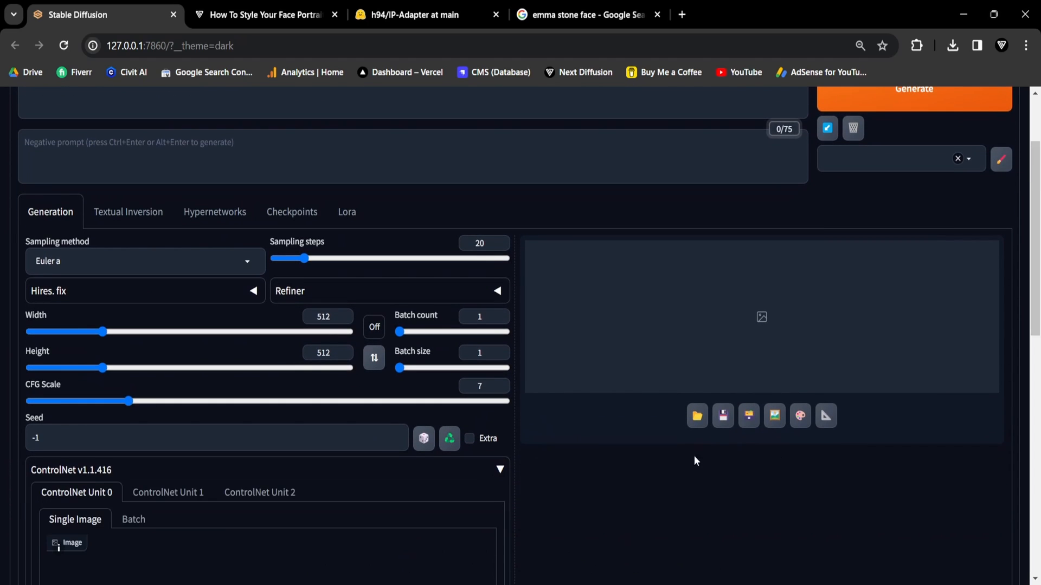
scroll(down, 3)
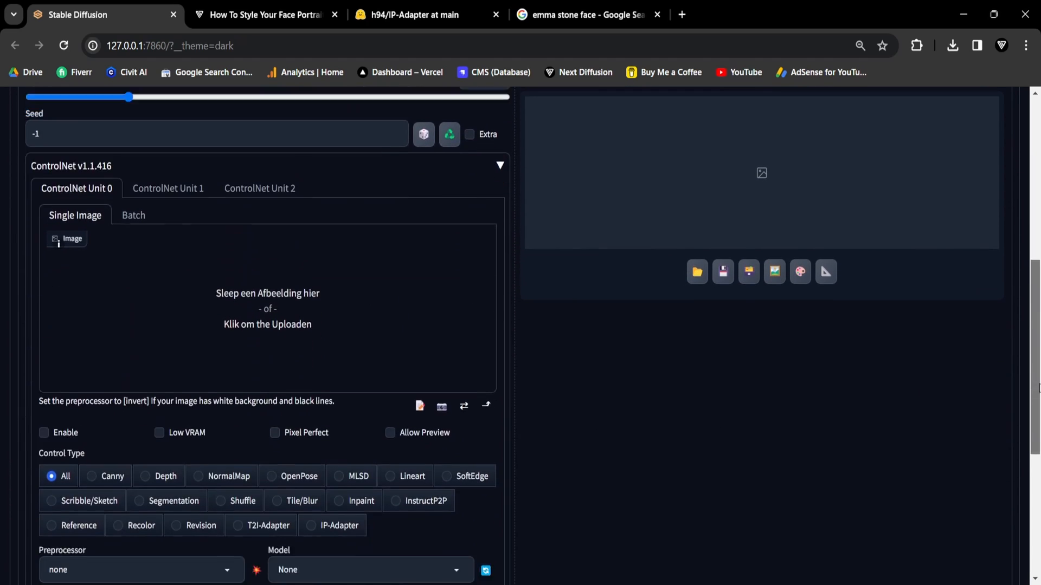
scroll(down, 3)
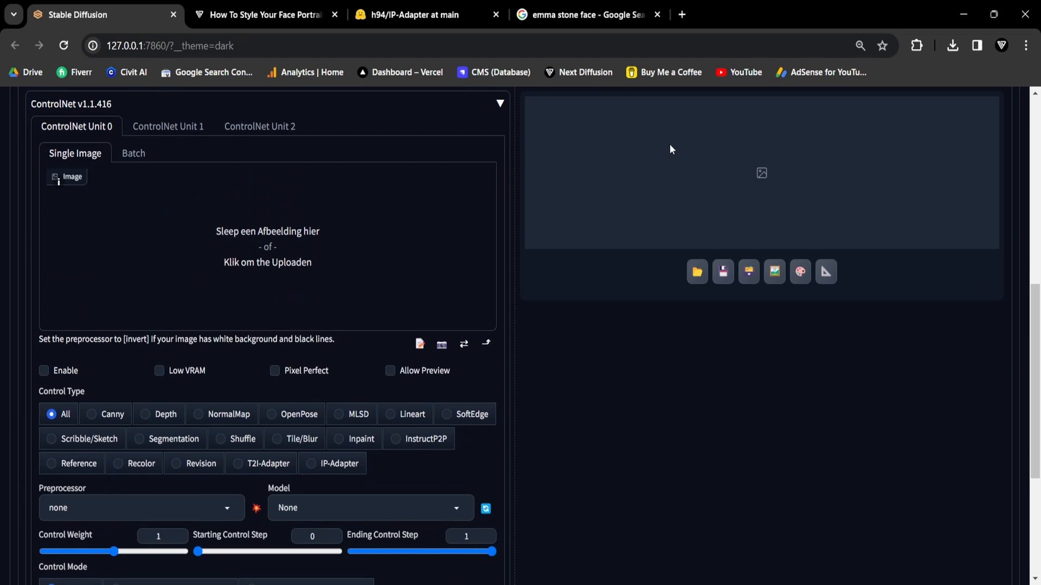
click(587, 15)
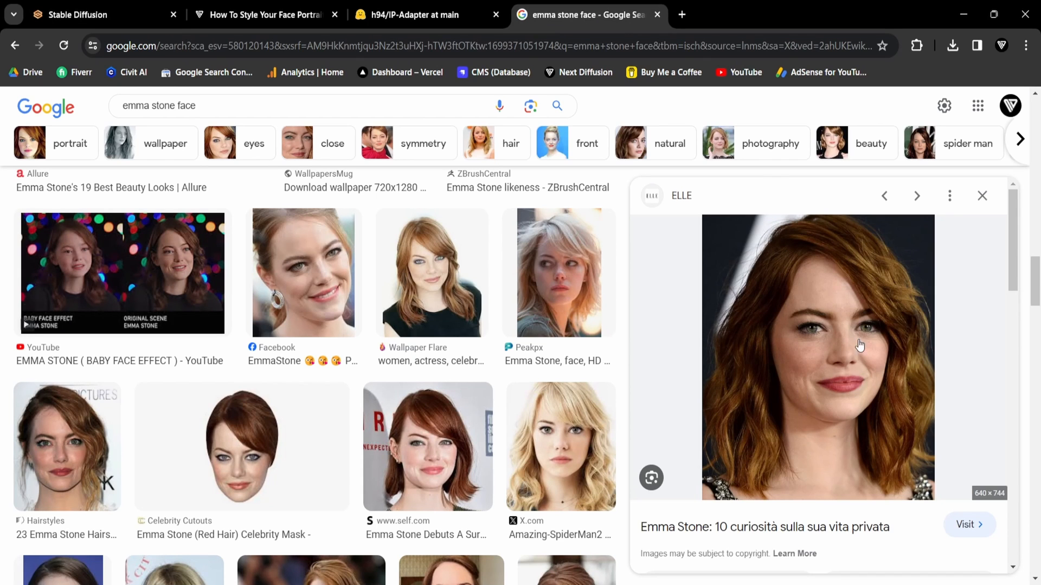
Drop the enlarged red-haired portrait into ControlNet Unit 0's image box and tick Enable
click(529, 105)
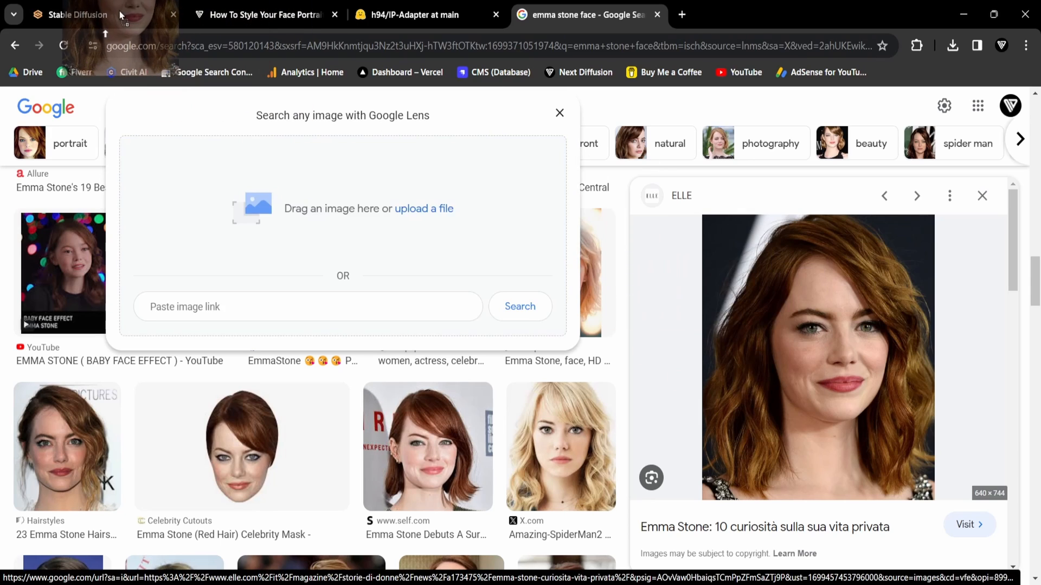
click(75, 15)
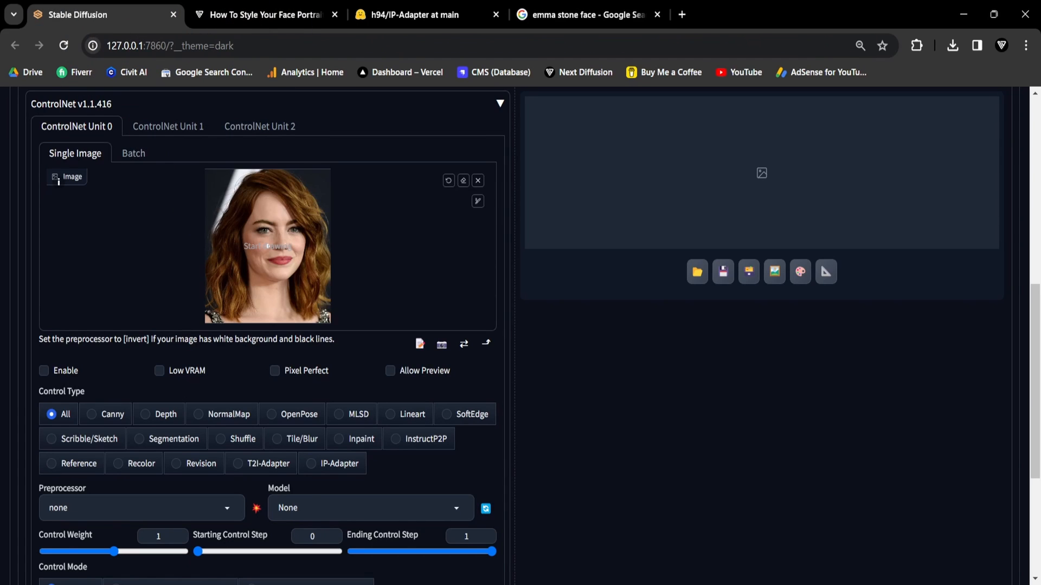
mouse_move(166, 225)
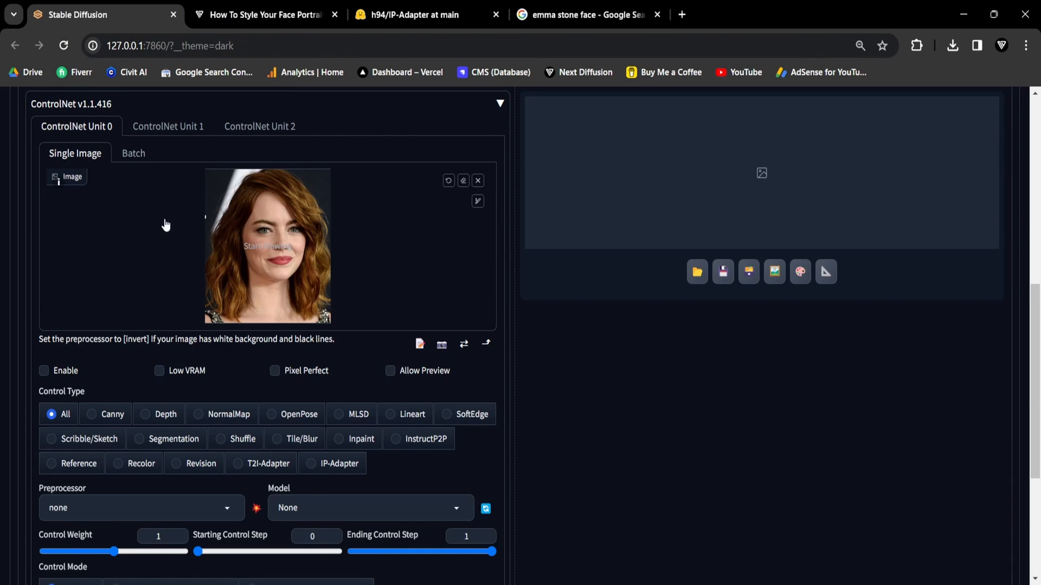
click(45, 371)
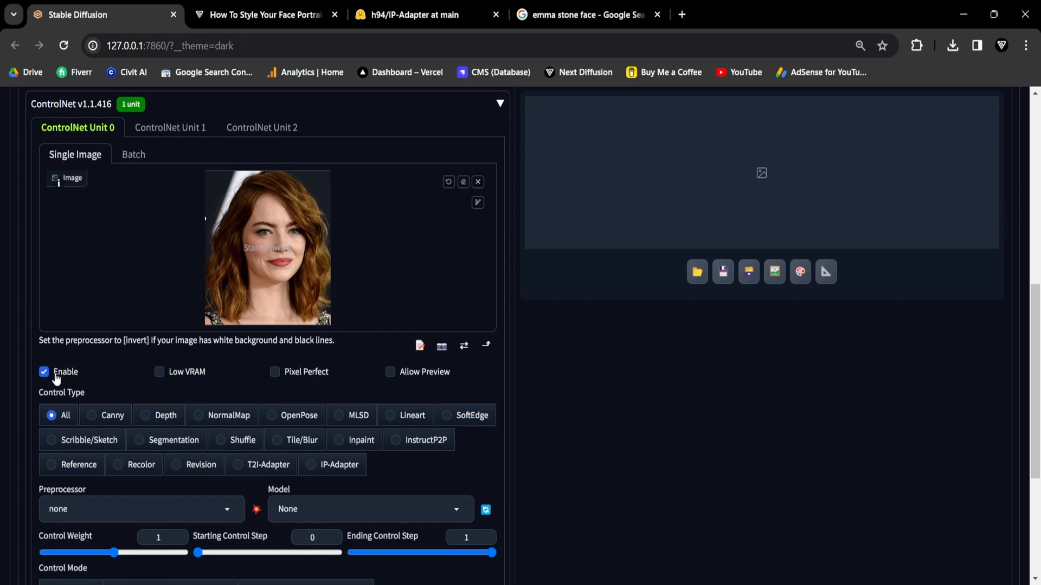
mouse_move(64, 383)
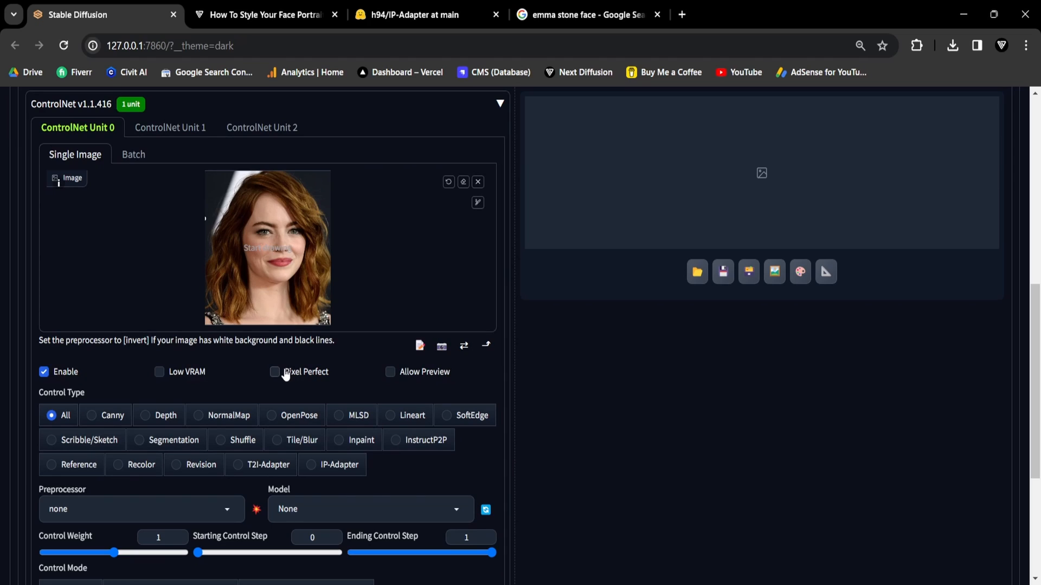
Turn on Pixel Perfect and set the control type to IP-Adapter
click(274, 371)
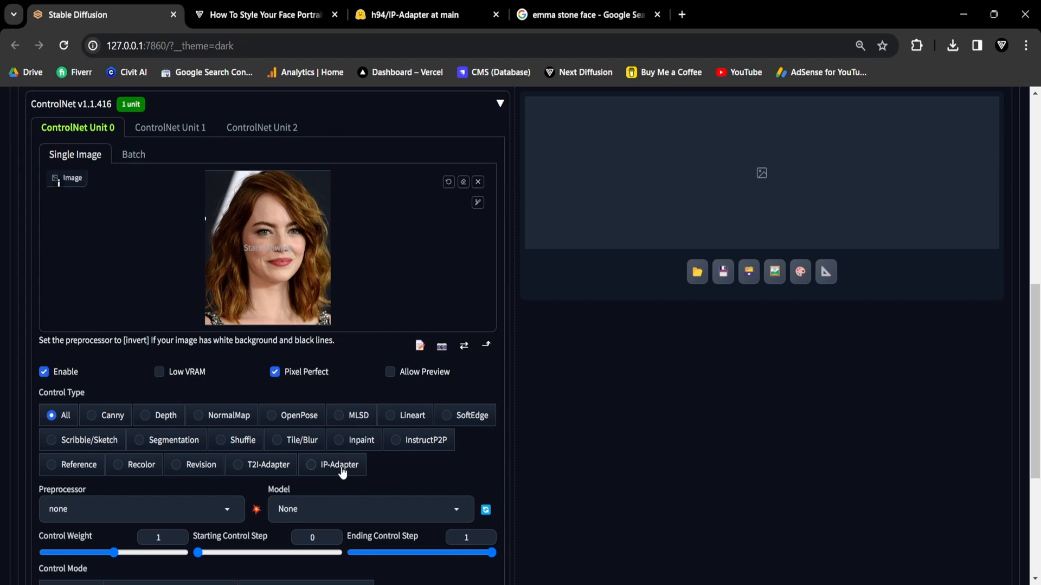
click(341, 464)
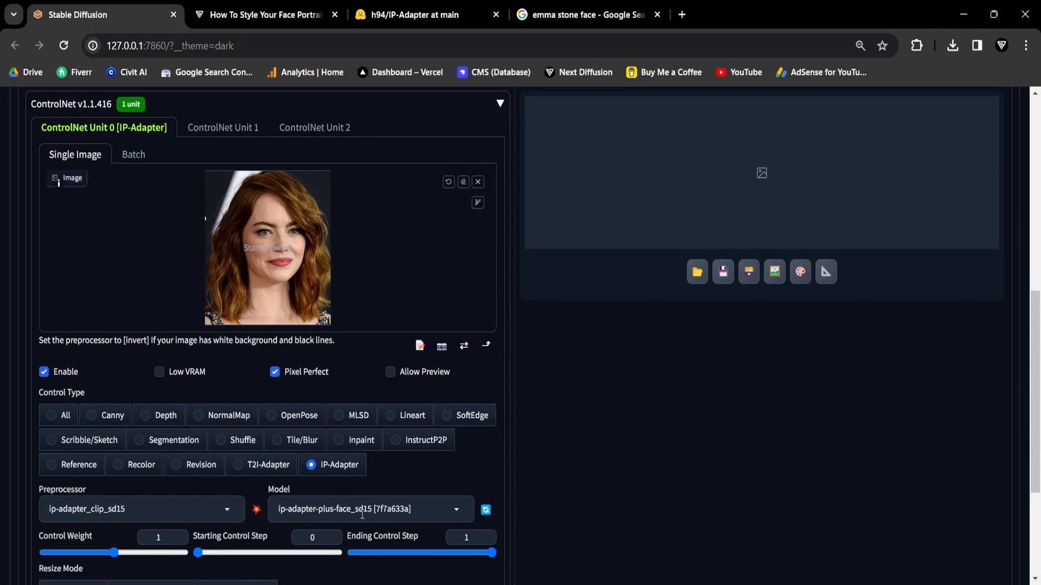
mouse_move(375, 521)
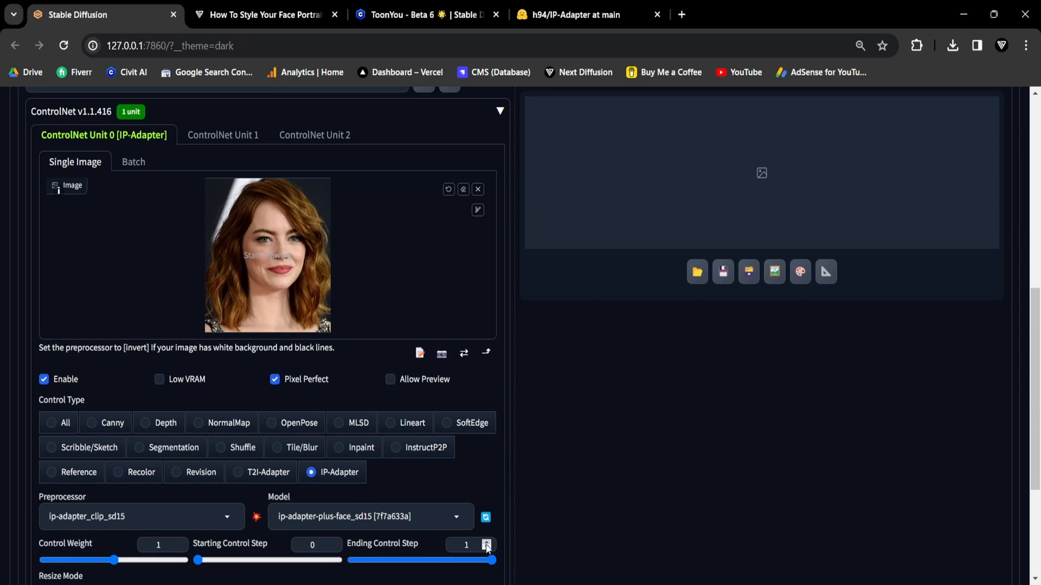
scroll(up, 3)
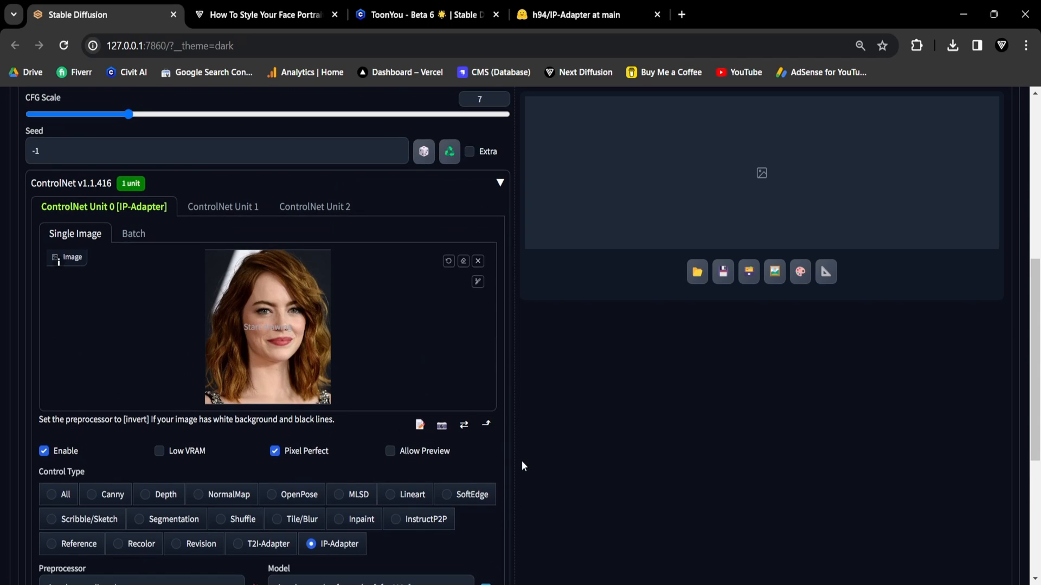
Glance at the ToonYou model page, then return to the WebUI txt2img page with toonyou_beta6 loaded
scroll(up, 3)
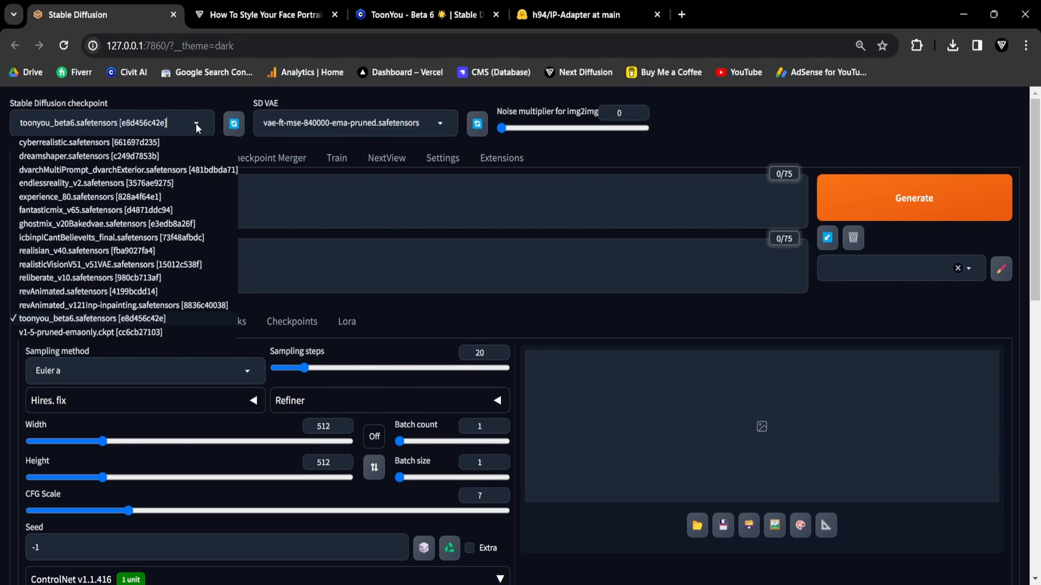
mouse_move(103, 321)
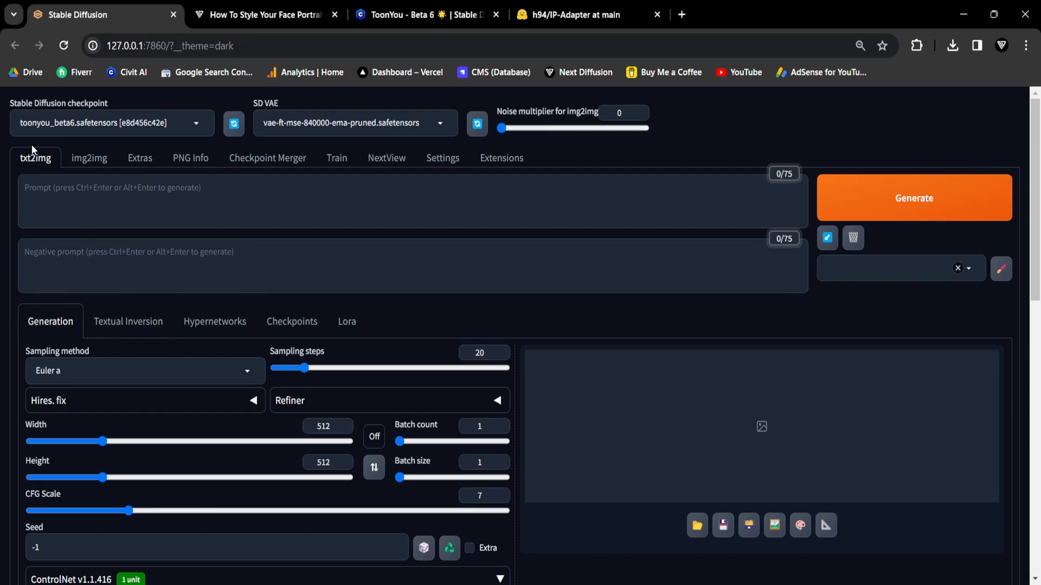
click(425, 14)
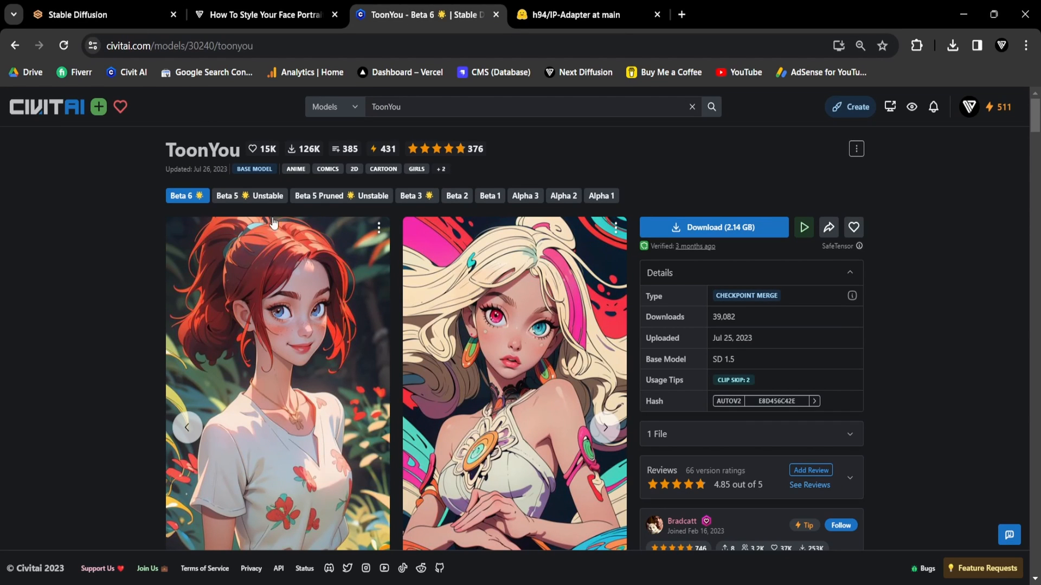
mouse_move(80, 14)
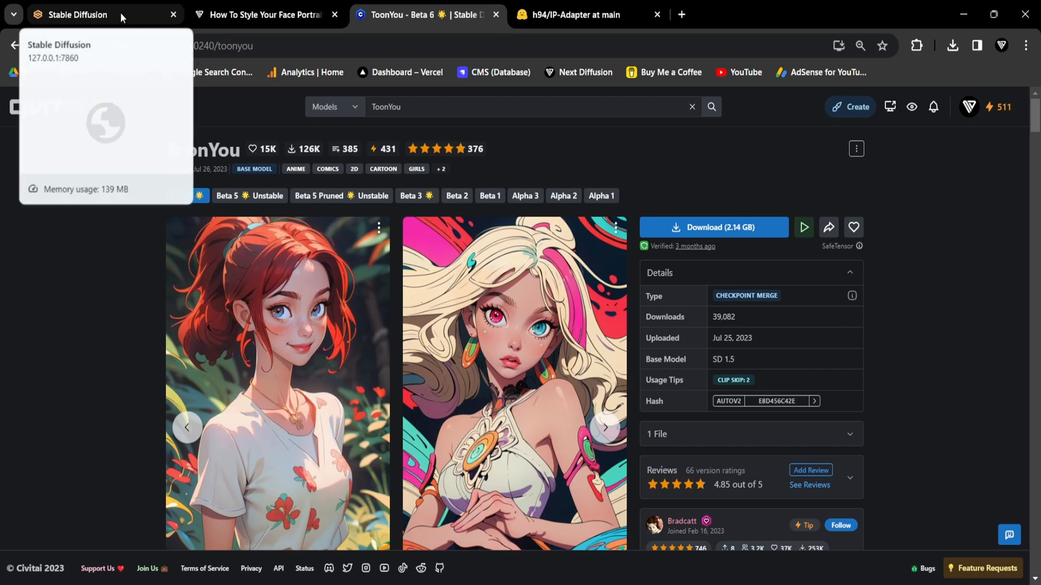
click(76, 14)
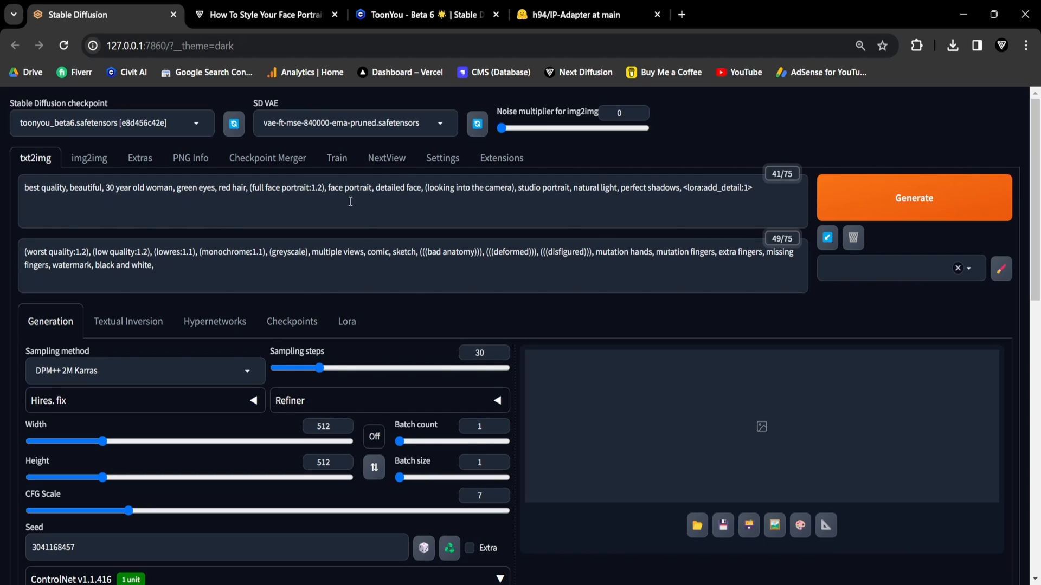
Switch from the portrait prompt to the Next Diffusion 'How To Style Your Face Portrait' tutorial
double_click(349, 187)
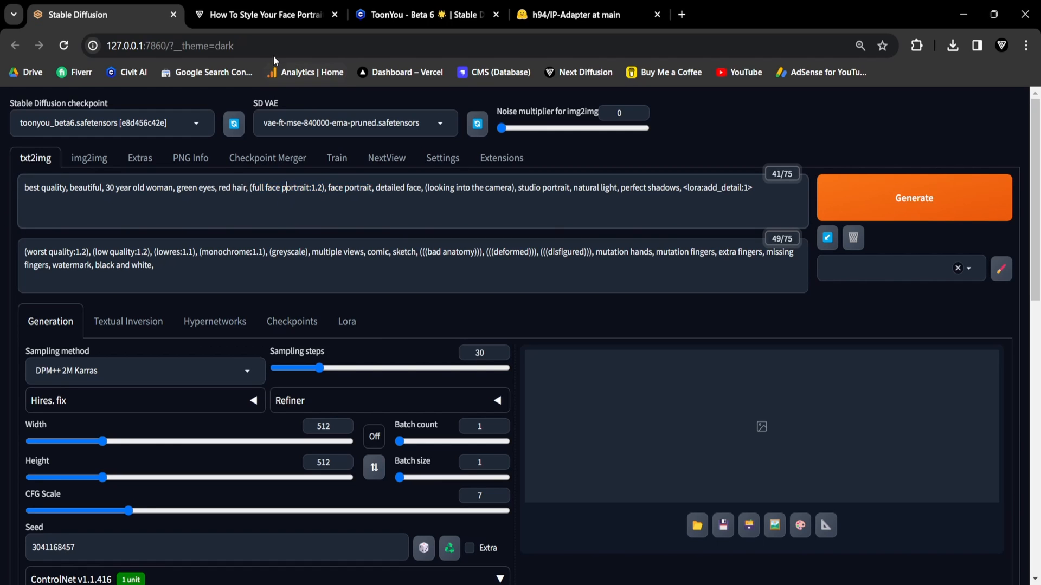
click(263, 15)
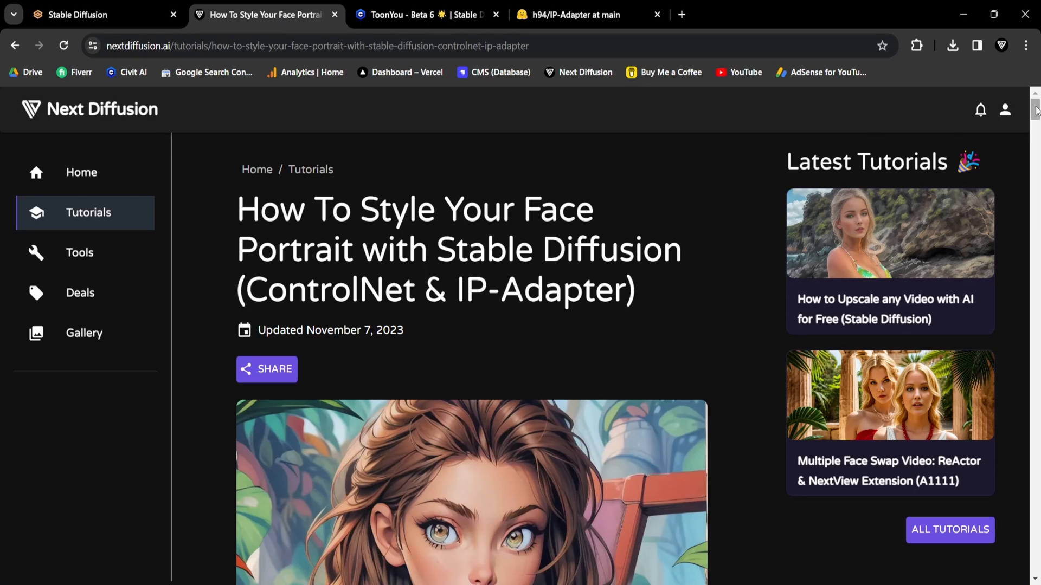
Scroll the tutorial to Requirements & Downloads, then go back to the WebUI page
scroll(down, 3)
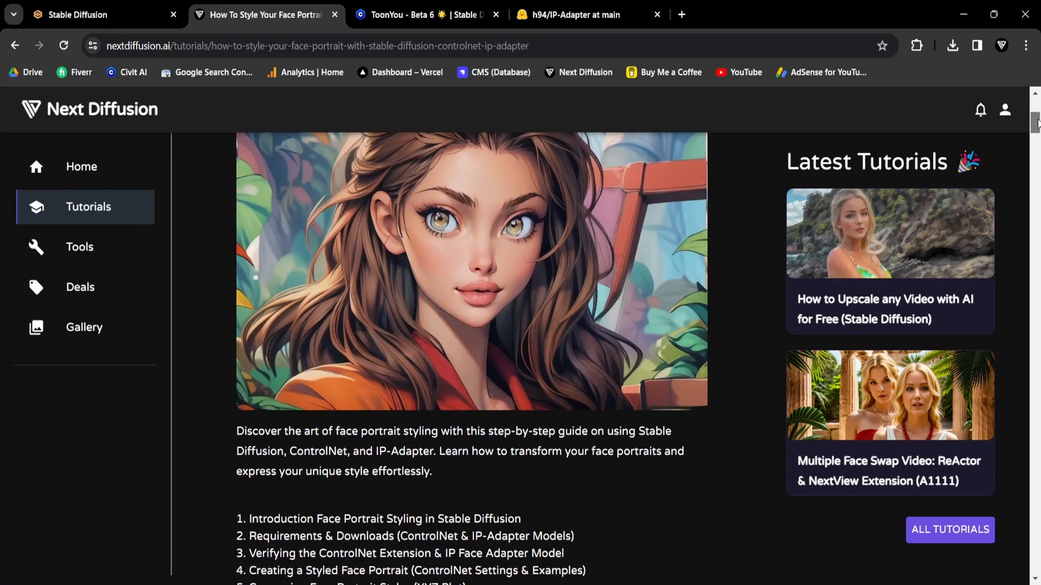
scroll(down, 3)
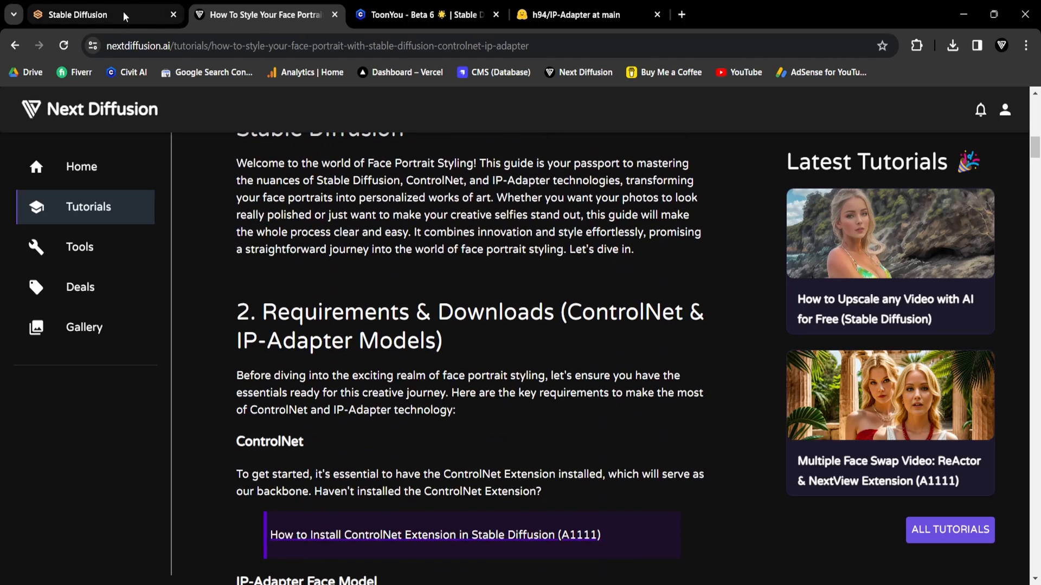
click(74, 15)
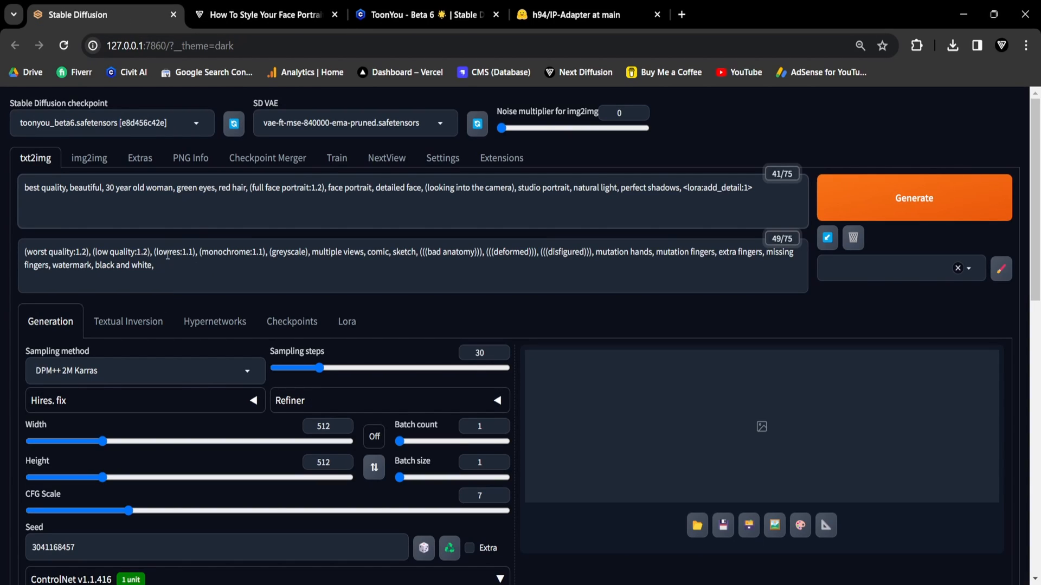
Keep sampling steps at 30, lock 512×512 to a 1:1 aspect ratio, and set seed -1
click(159, 264)
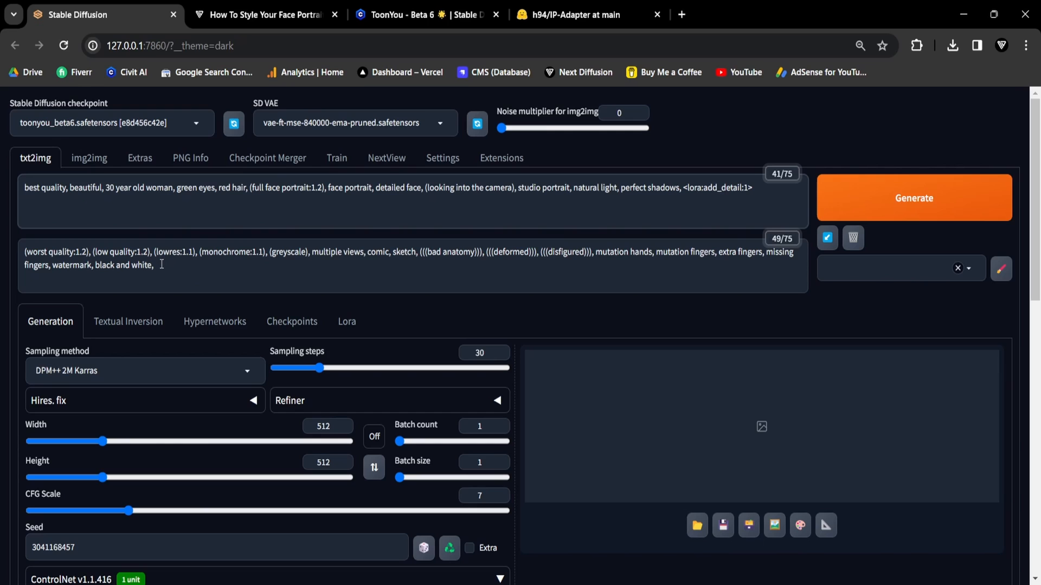
double_click(56, 350)
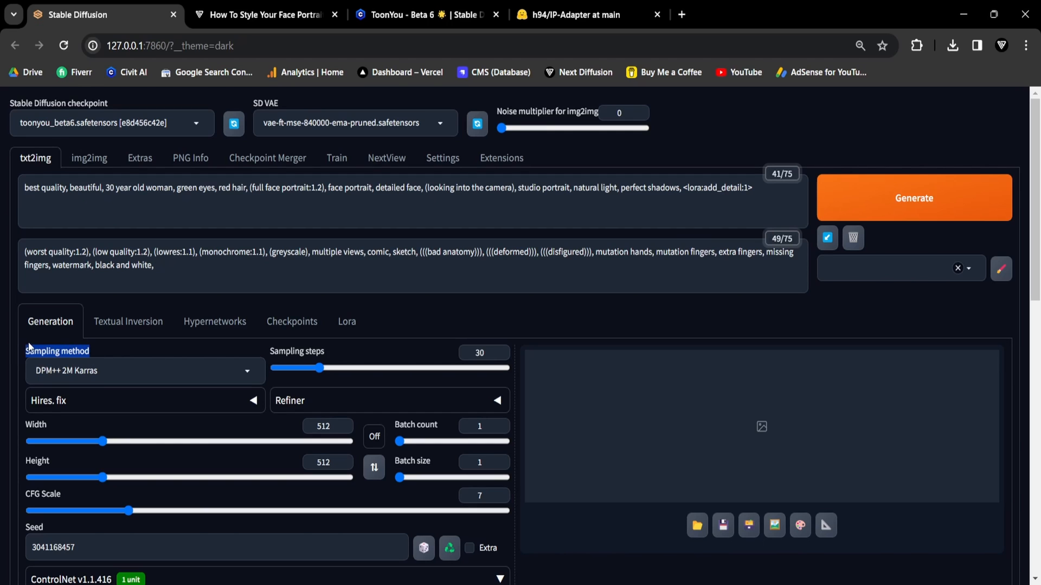
click(145, 371)
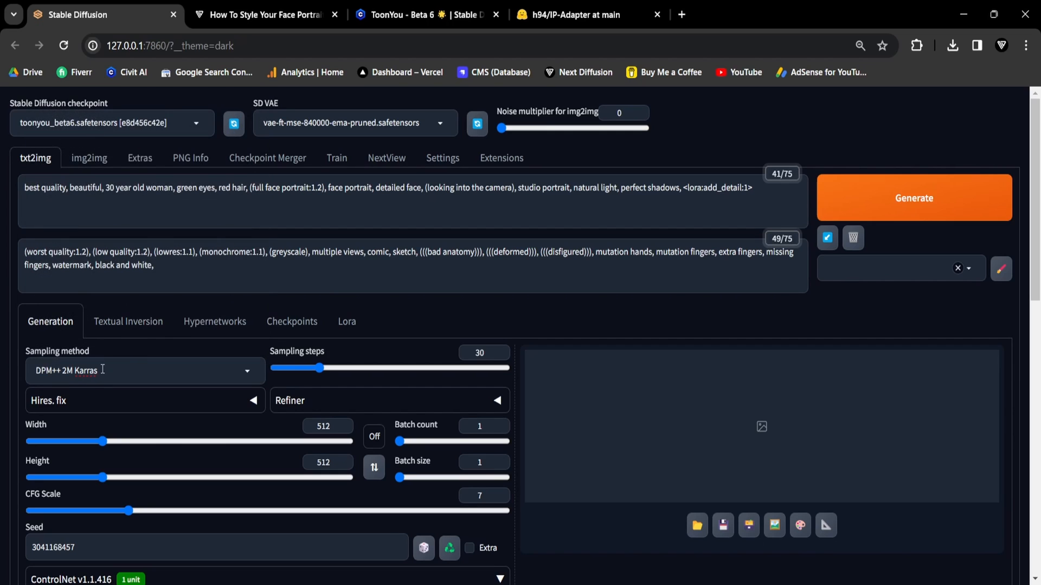
mouse_move(309, 391)
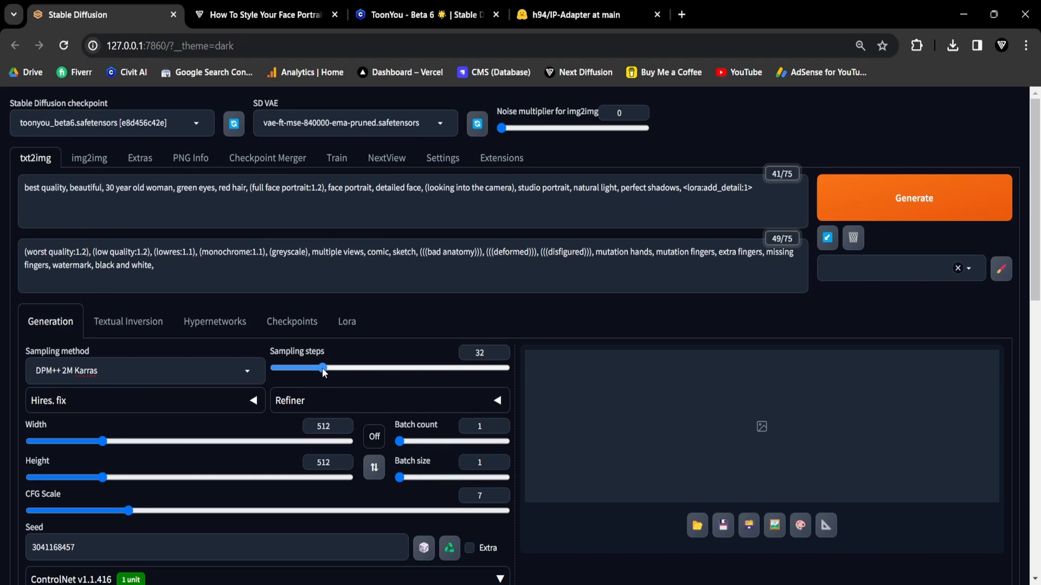
drag(323, 367, 317, 367)
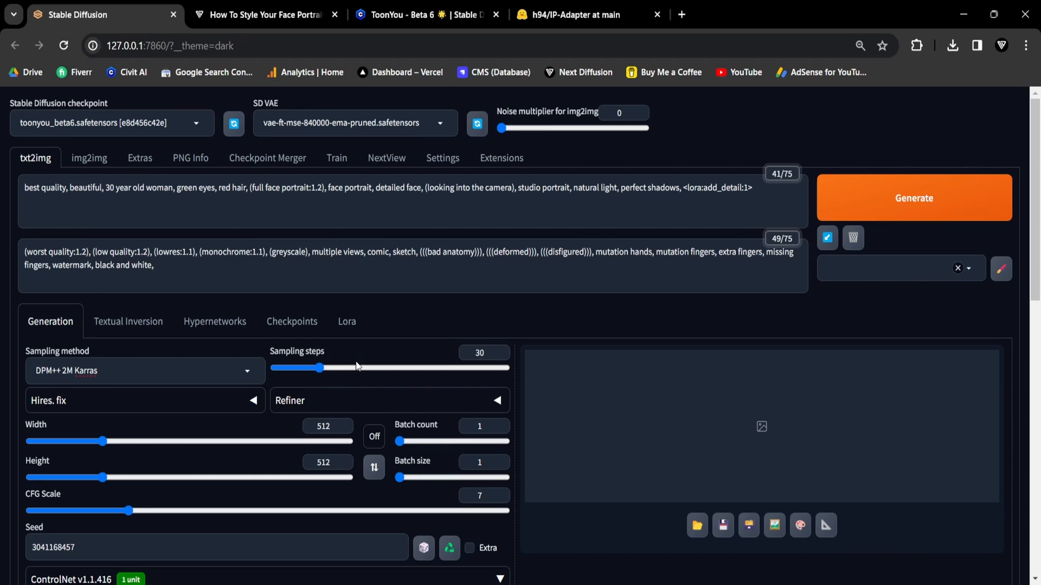
mouse_move(279, 400)
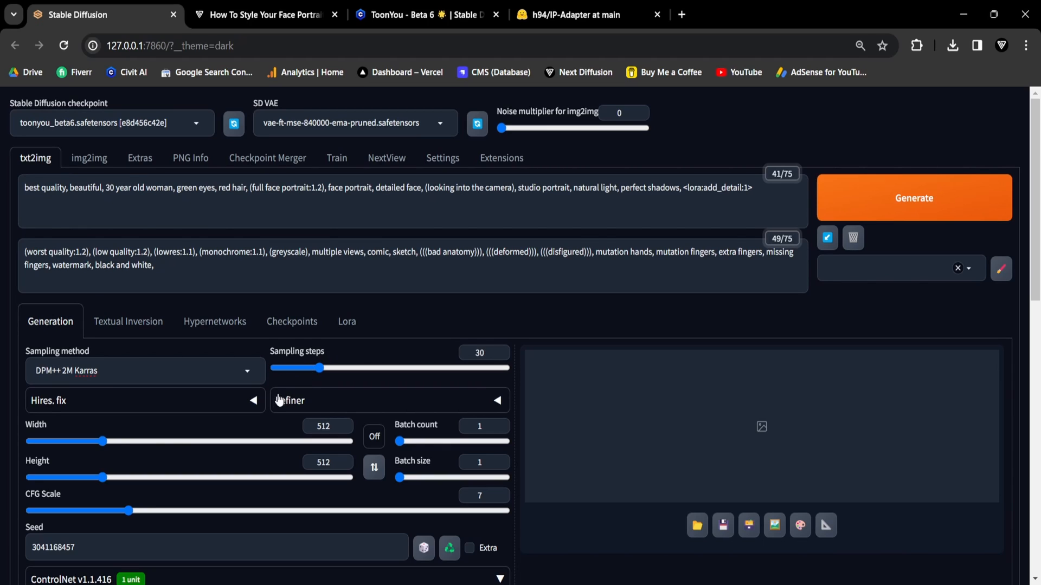
click(373, 437)
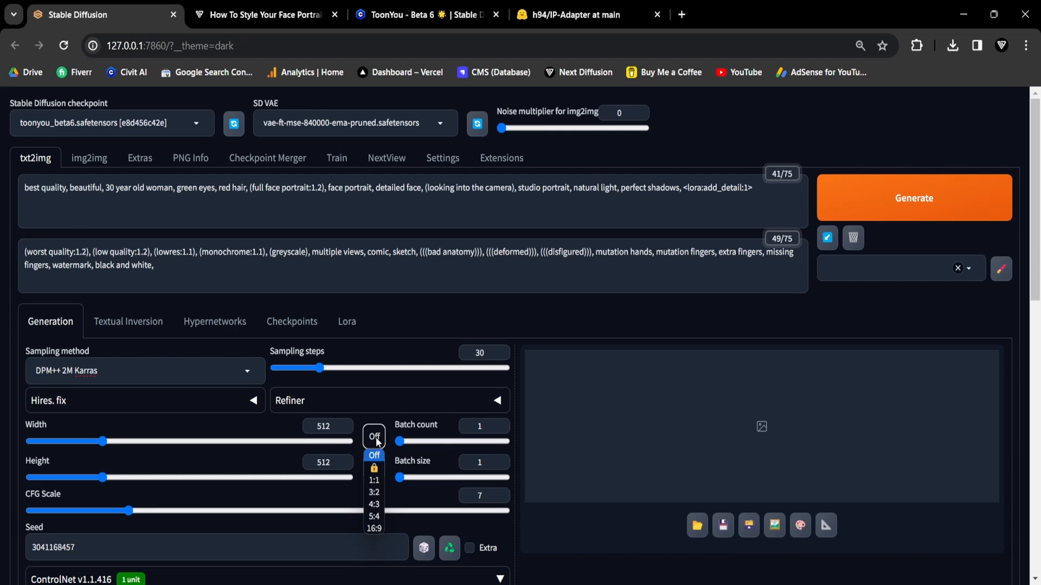
click(374, 480)
text(-1)
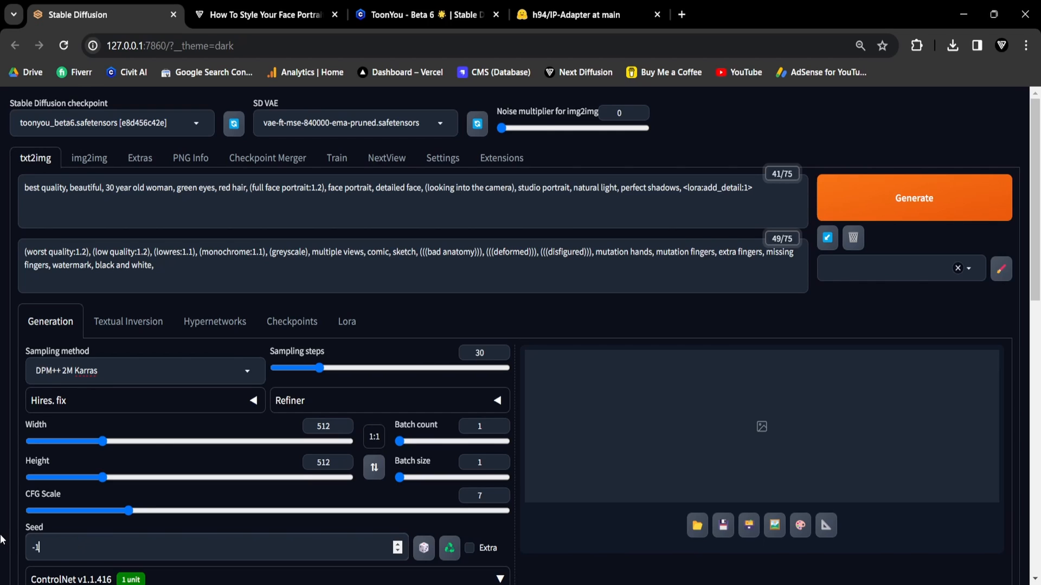
Generate the red-haired, green-eyed cartoon portrait, then switch to the Civitai ToonYou tab
click(914, 198)
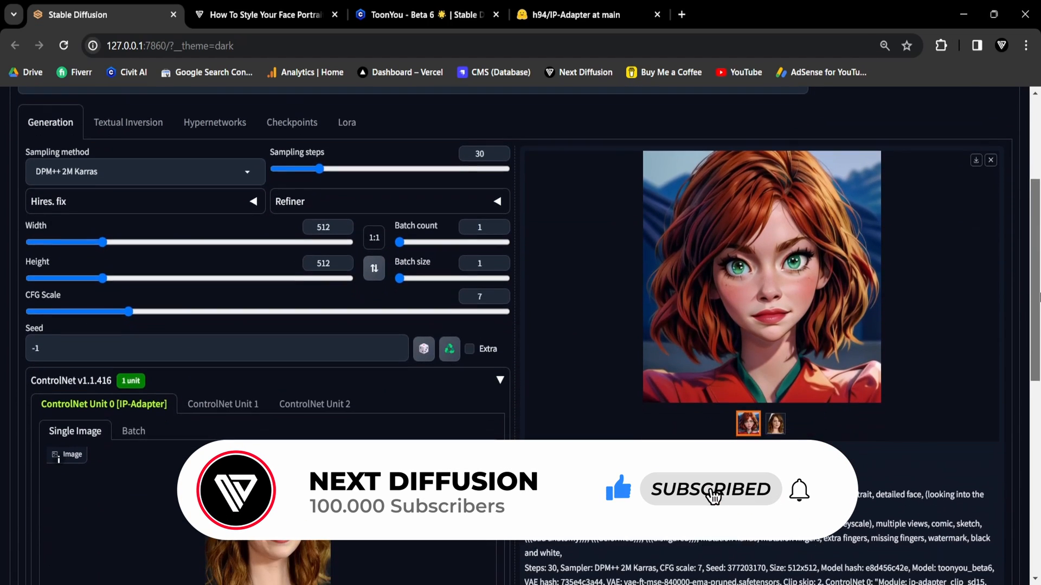
scroll(down, 3)
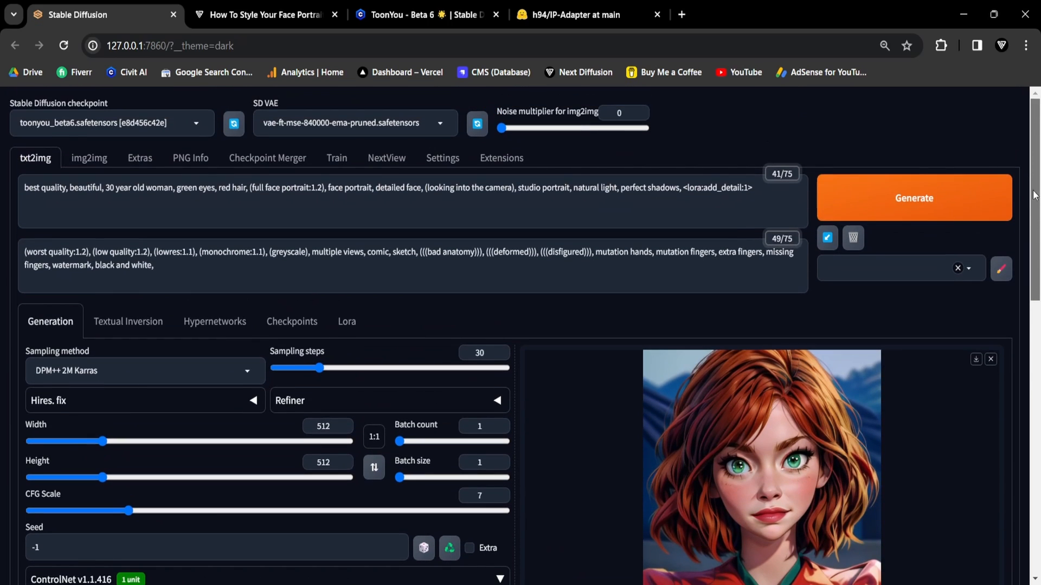
click(425, 14)
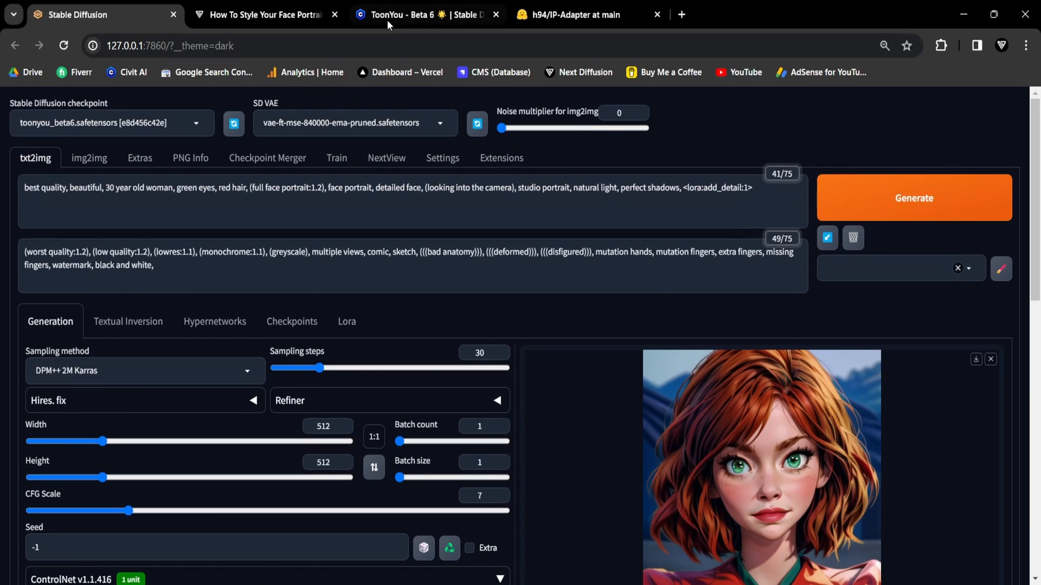
click(427, 14)
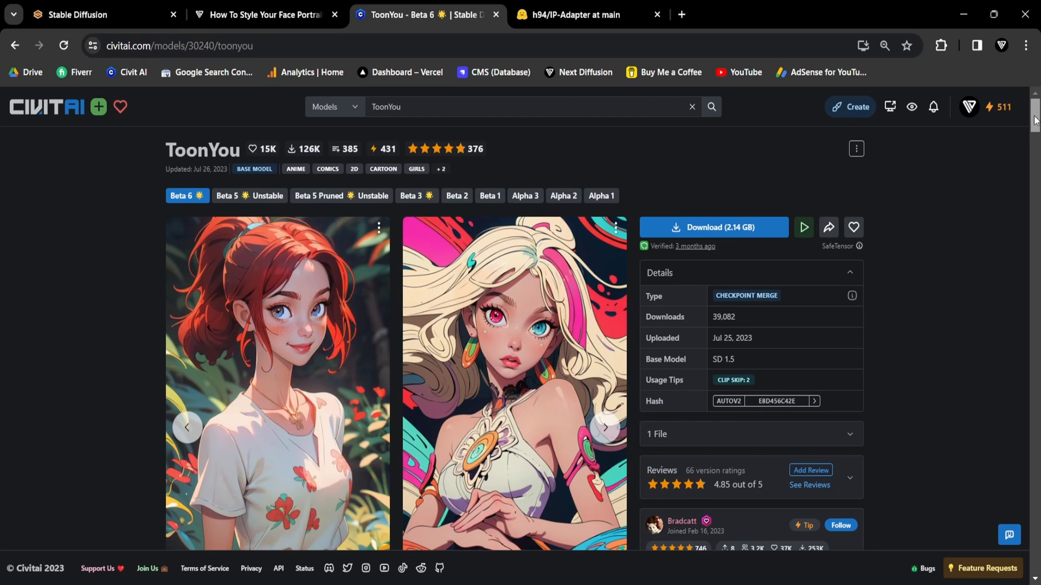
Scroll through the ToonYou Beta 6 details, then return to the WebUI's generated portrait
scroll(down, 3)
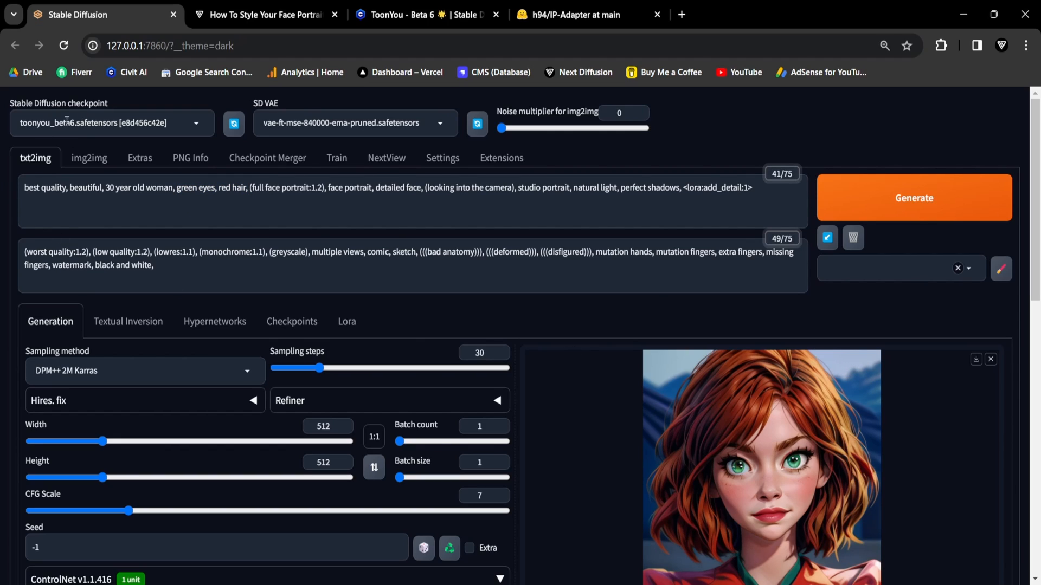
click(112, 123)
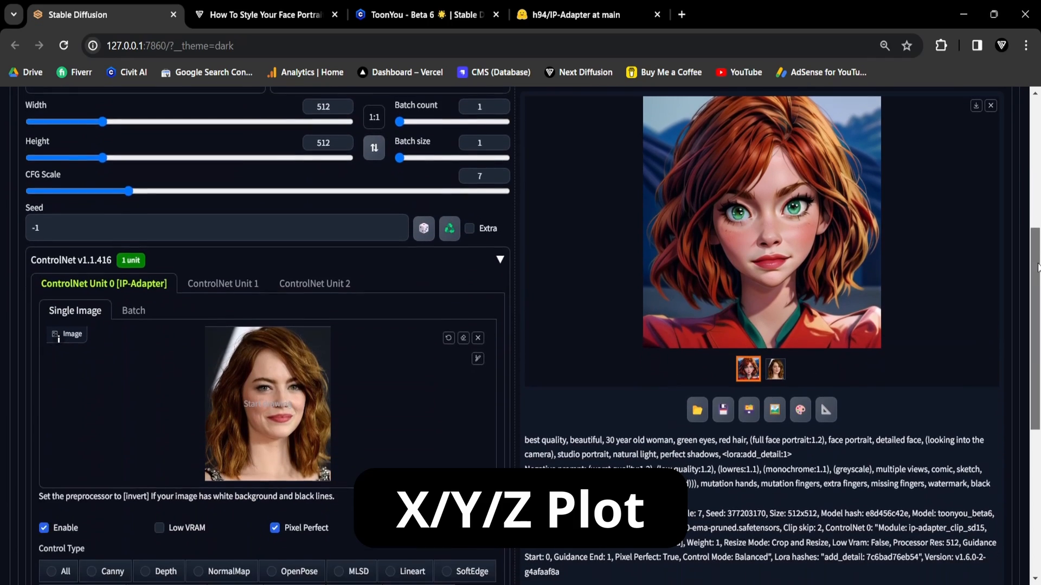
Scroll below the IP-Adapter unit and expand the Script dropdown list
scroll(down, 3)
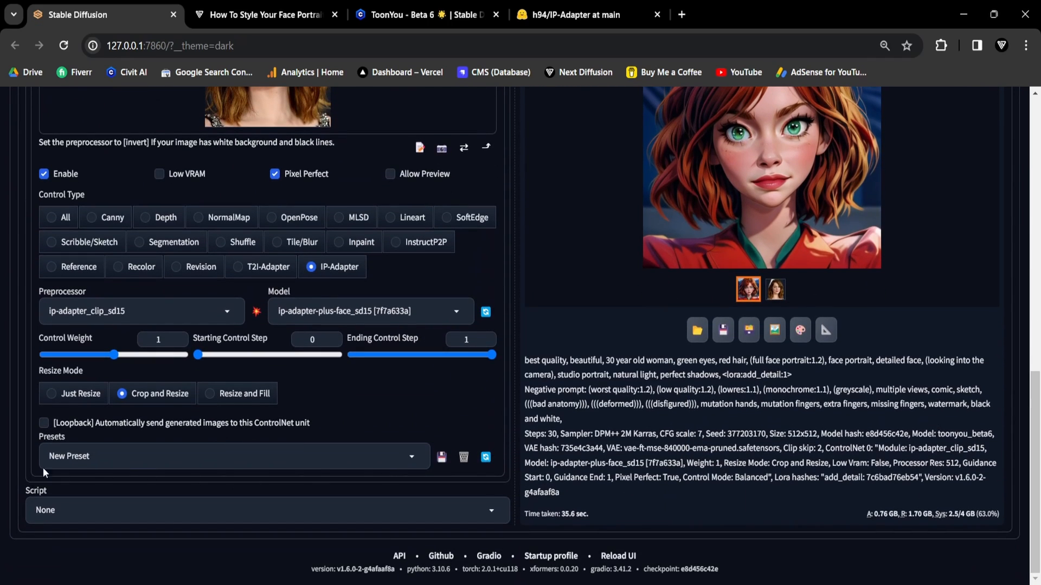
mouse_move(3, 449)
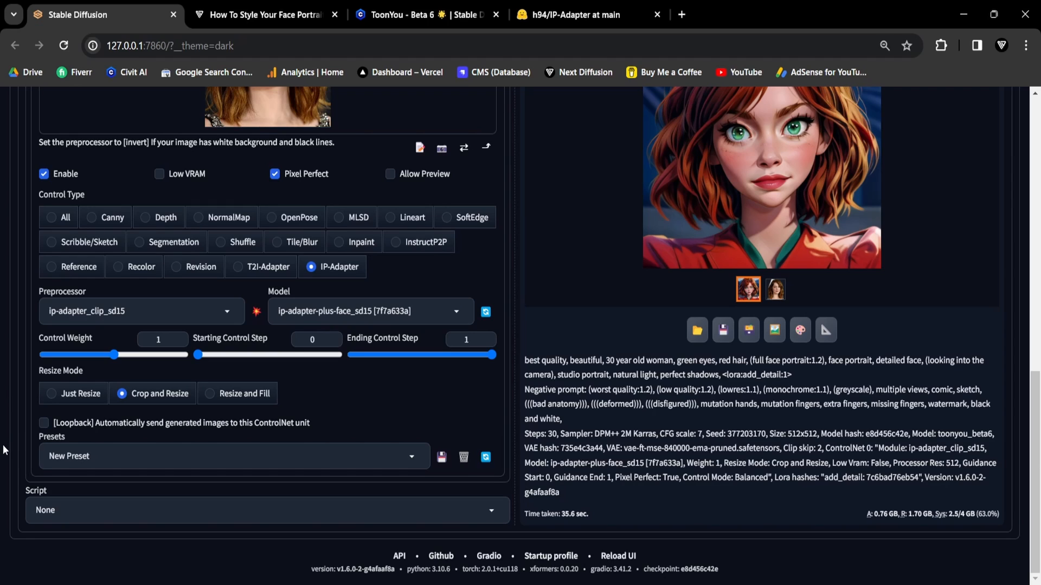
click(266, 510)
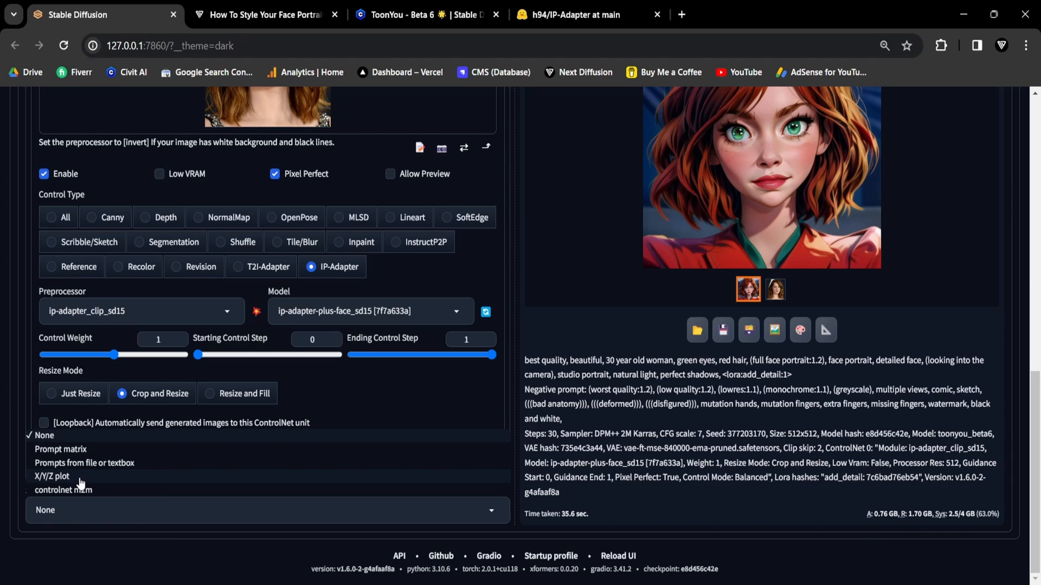
mouse_move(52, 476)
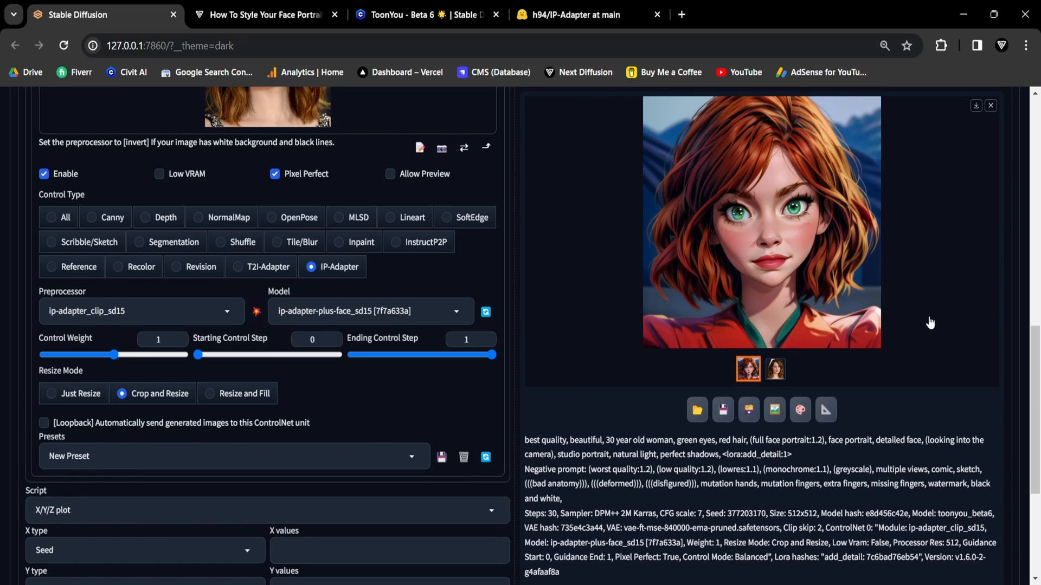
Select the X/Y/Z plot script, leaving X type Seed and Y/Z Nothing
scroll(down, 3)
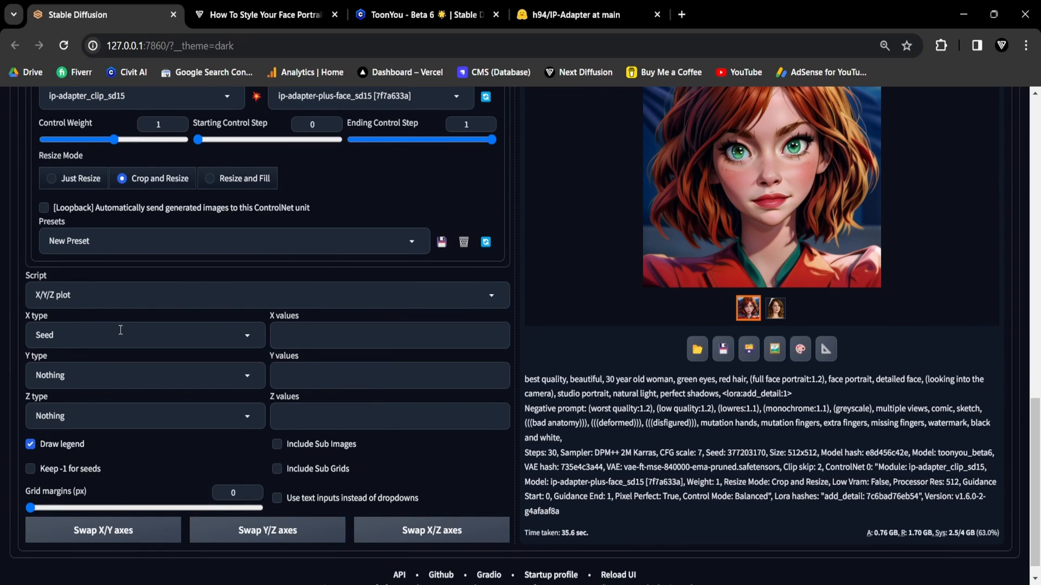
click(144, 334)
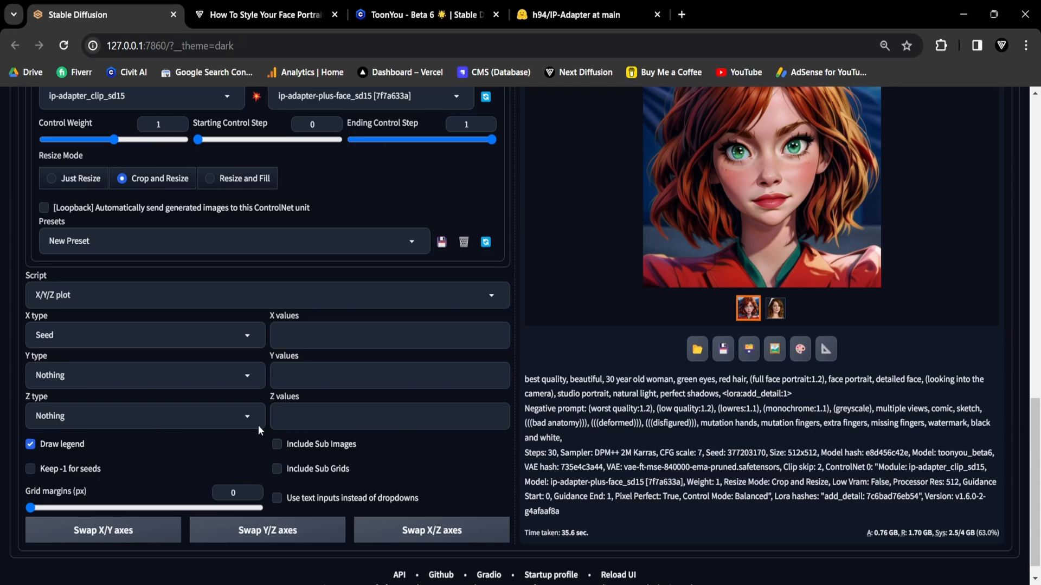
mouse_move(116, 358)
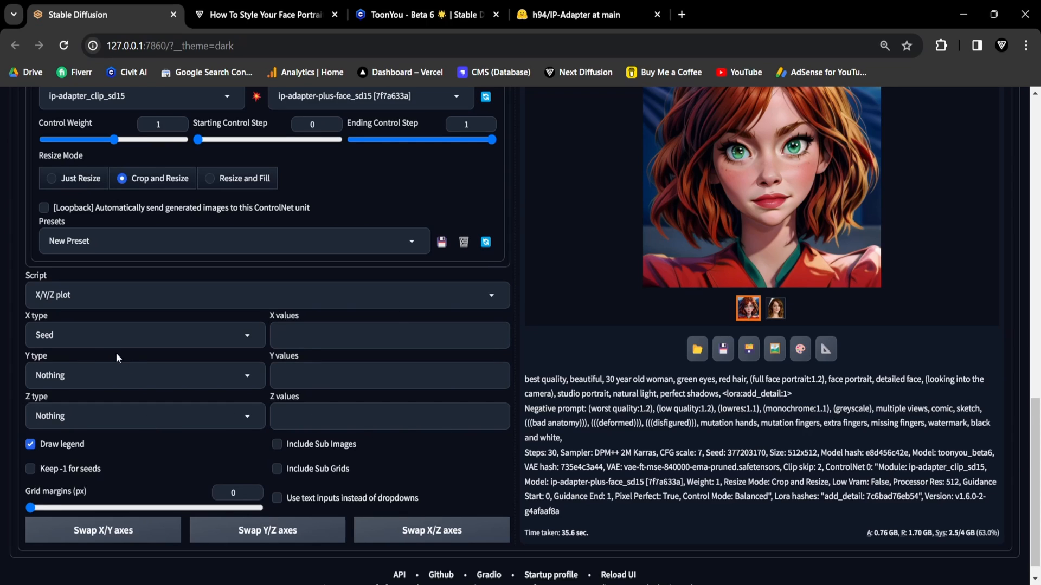
mouse_move(3, 369)
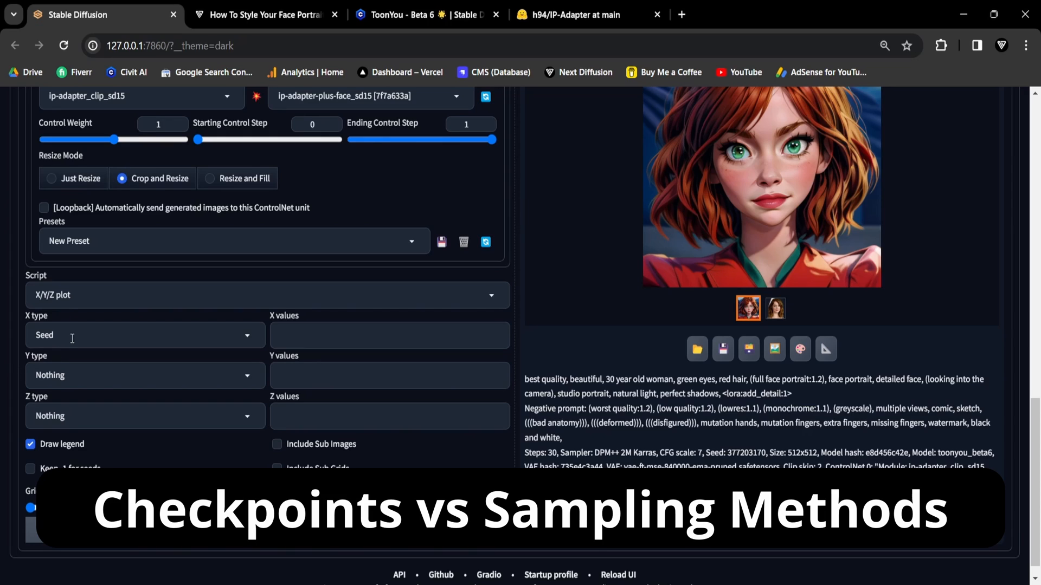
mouse_move(6, 322)
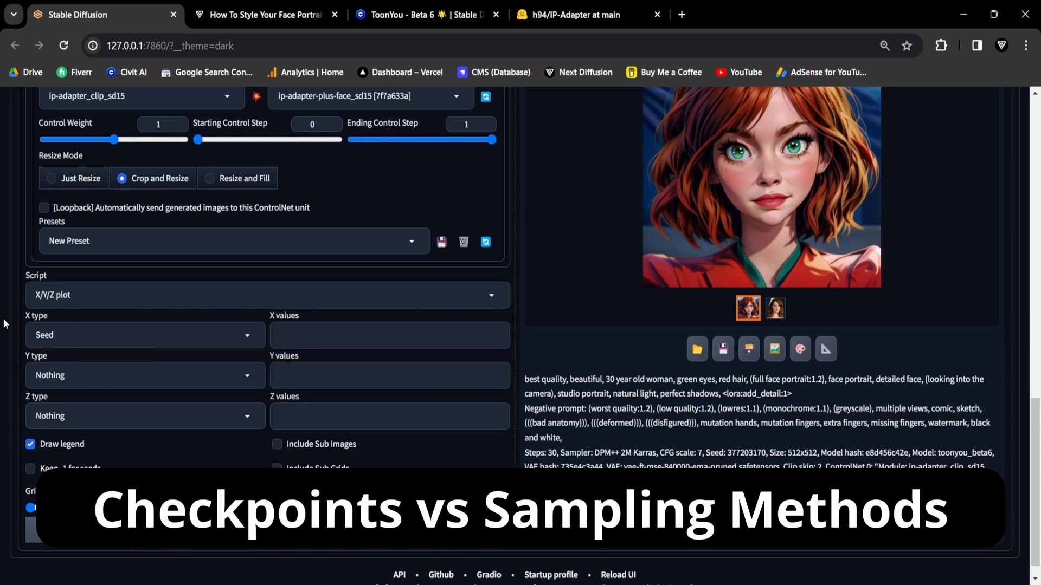
Set X to Checkpoint name (toonyou_beta6, revAnimated, fantasticmix_v65) and Y to Sampler
click(144, 334)
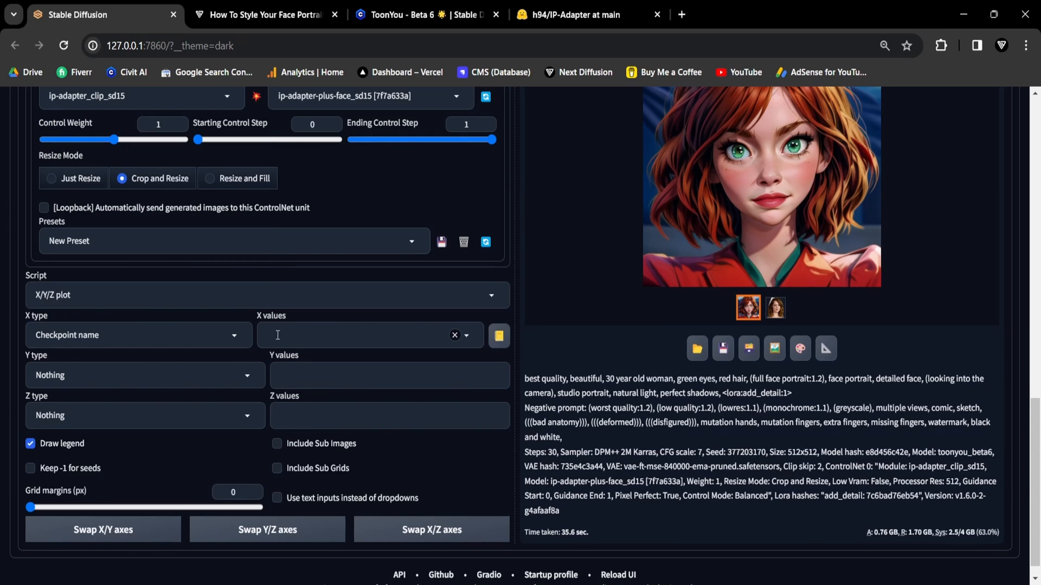
click(370, 335)
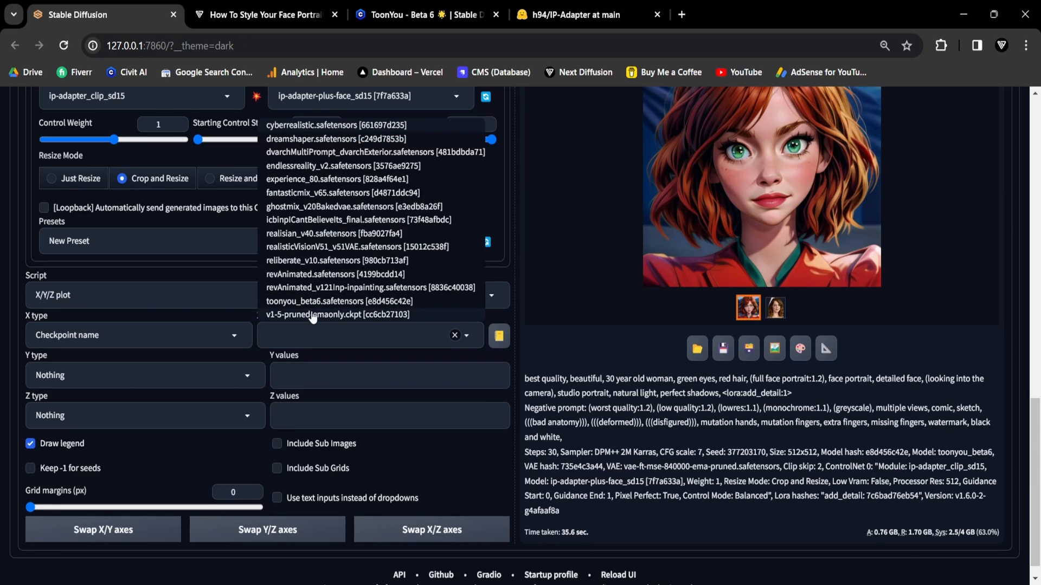
click(337, 301)
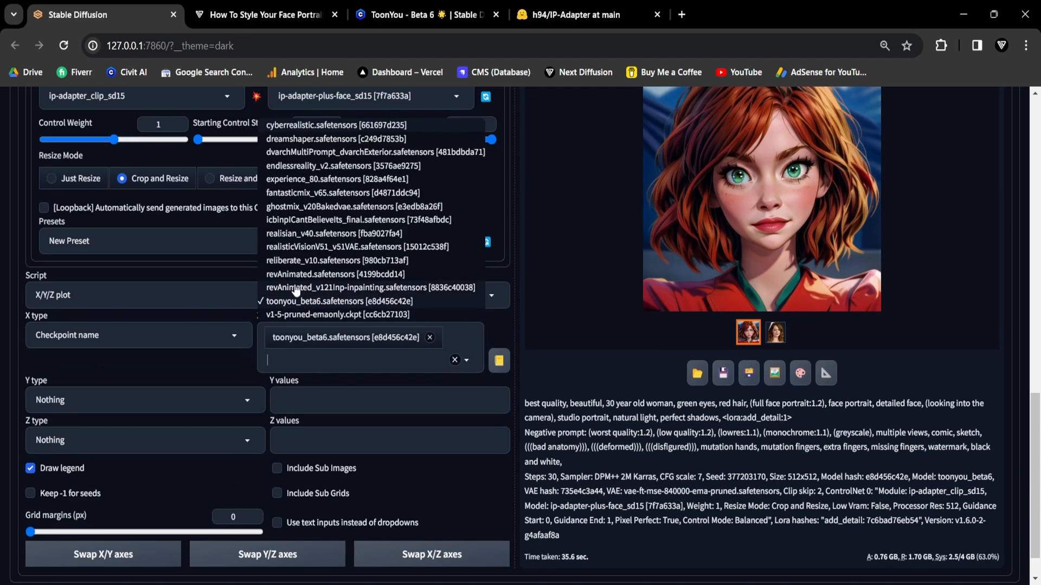
click(323, 274)
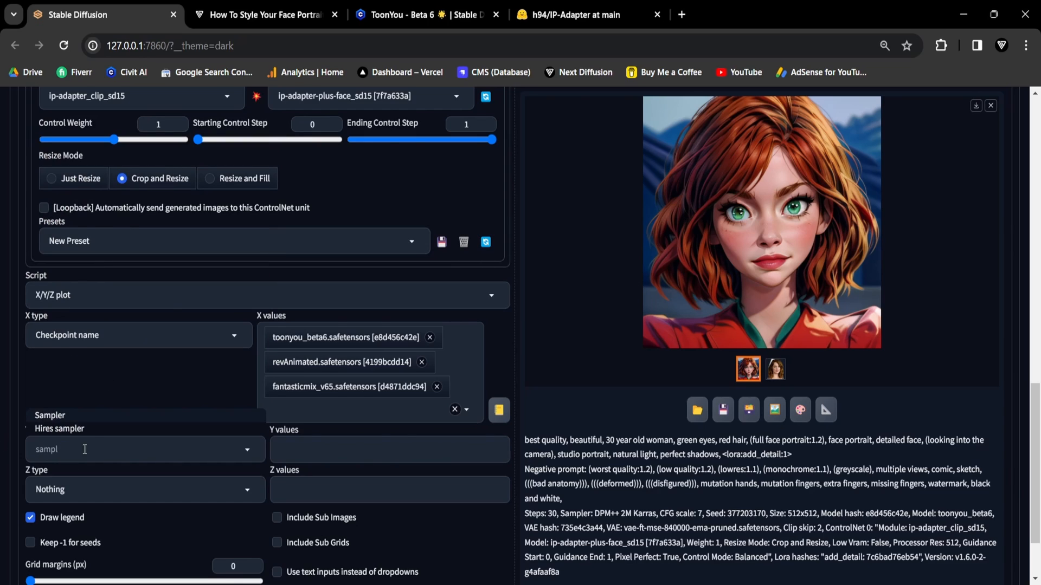
click(139, 449)
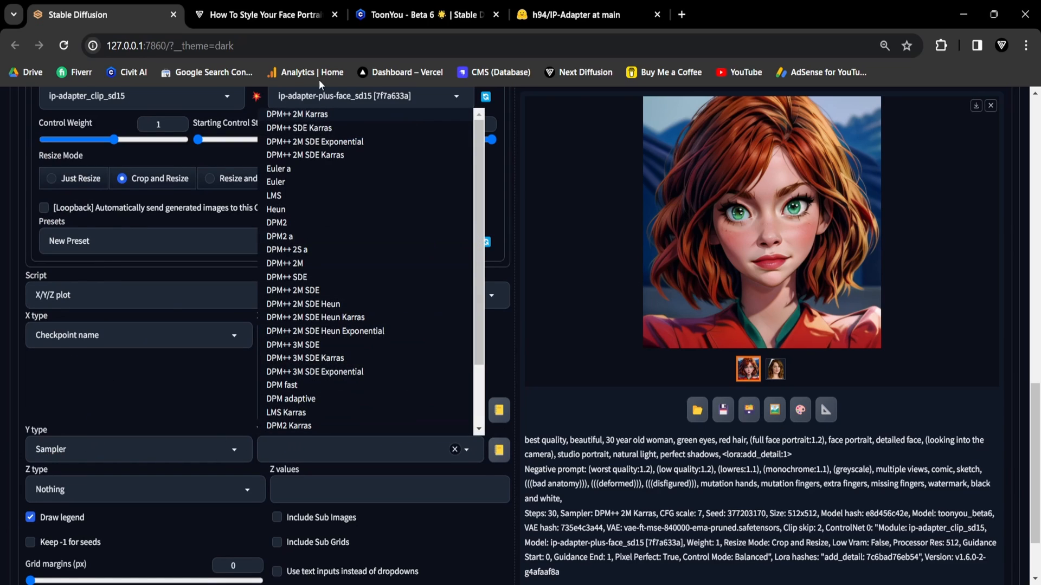
click(297, 113)
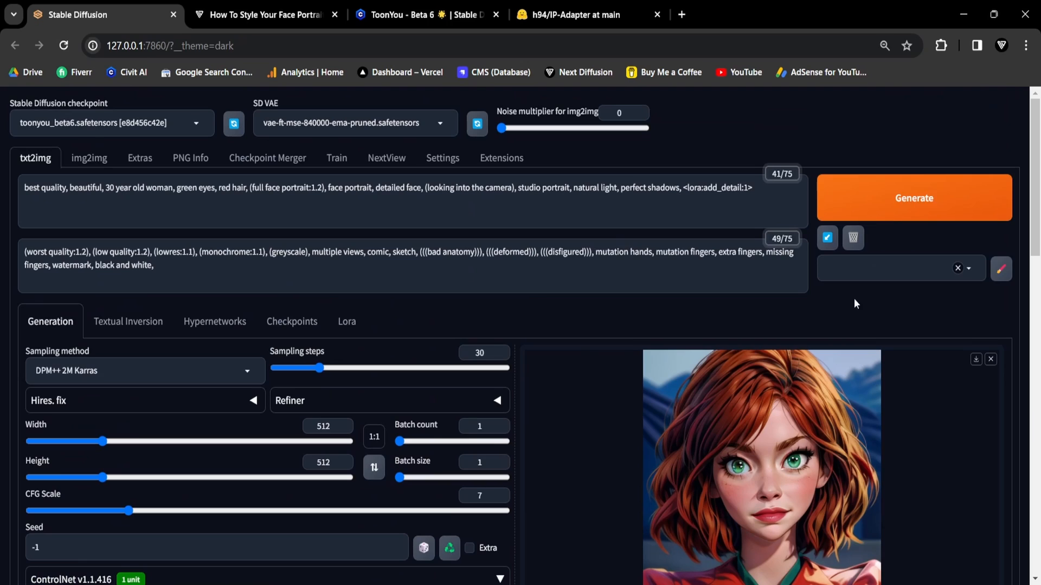
Generate the grid of three checkpoints across DPM++ 2M Karras, Euler a and DDIM
click(914, 197)
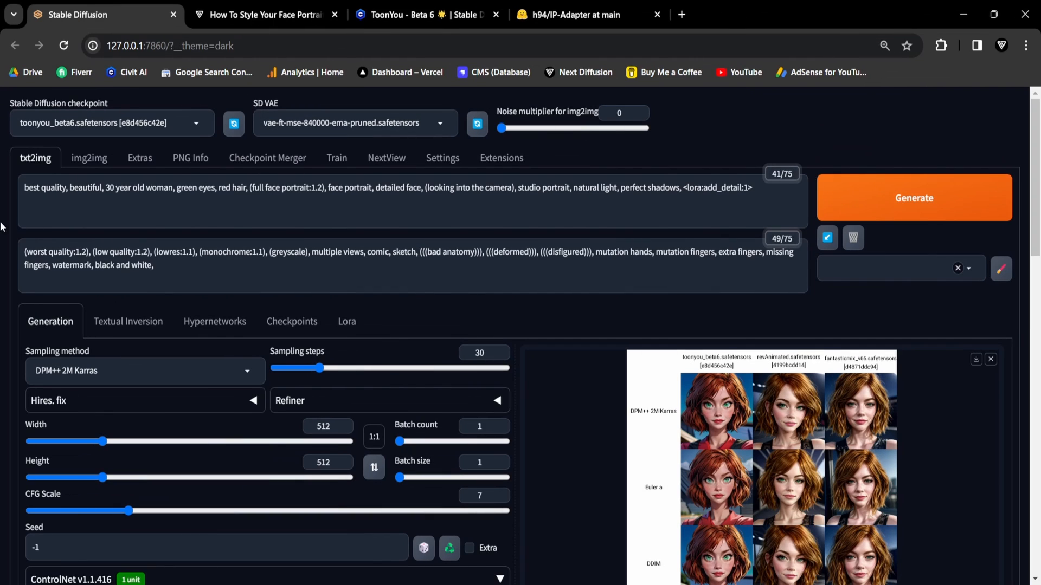
mouse_move(818, 470)
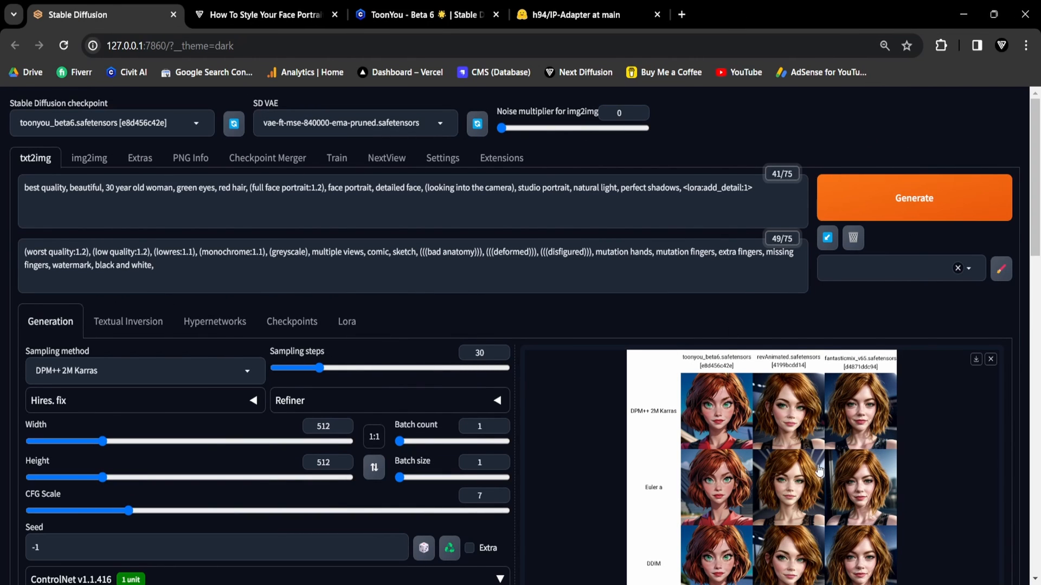
scroll(down, 3)
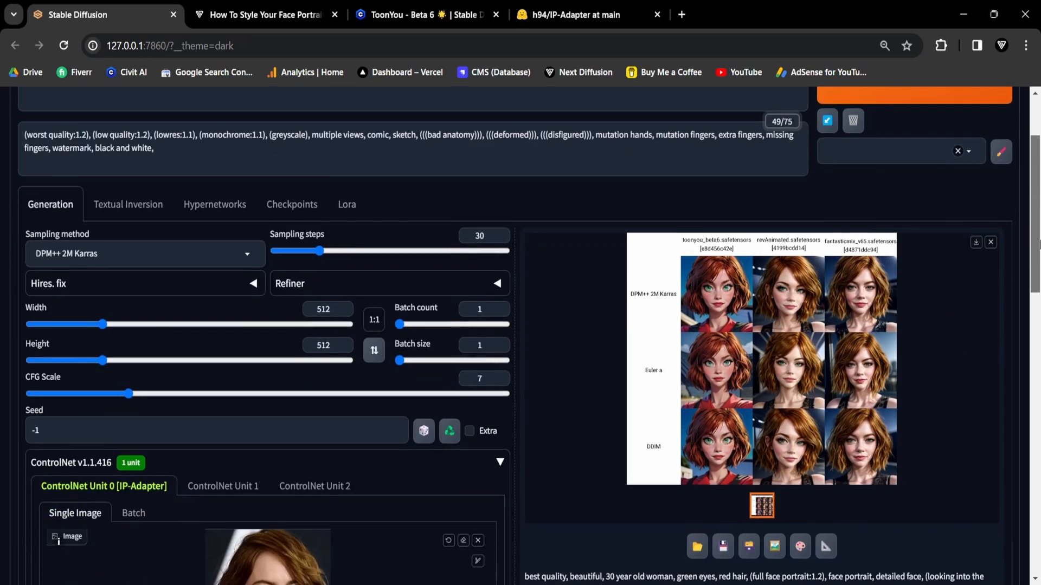
scroll(down, 3)
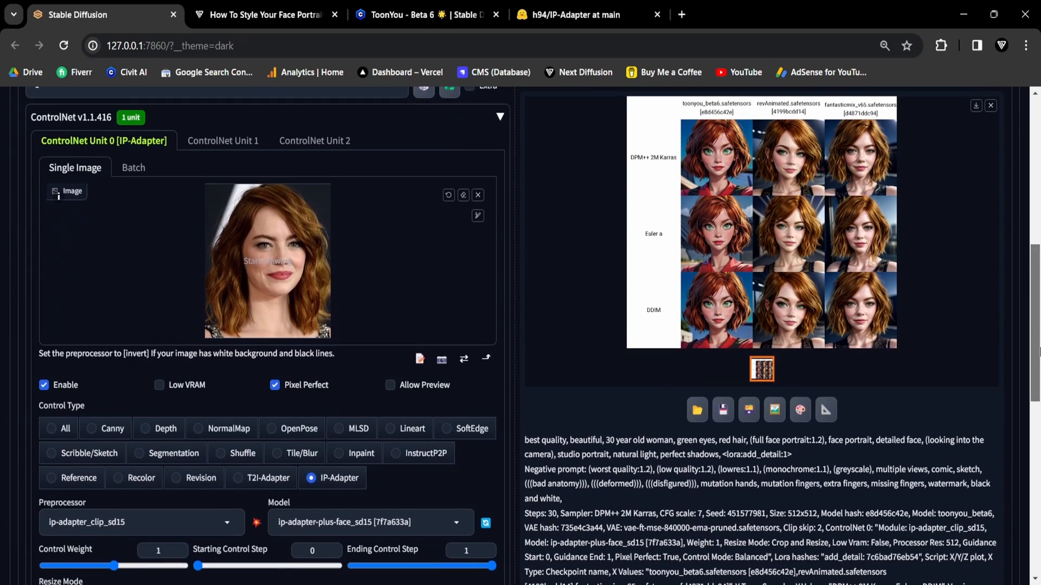
click(762, 369)
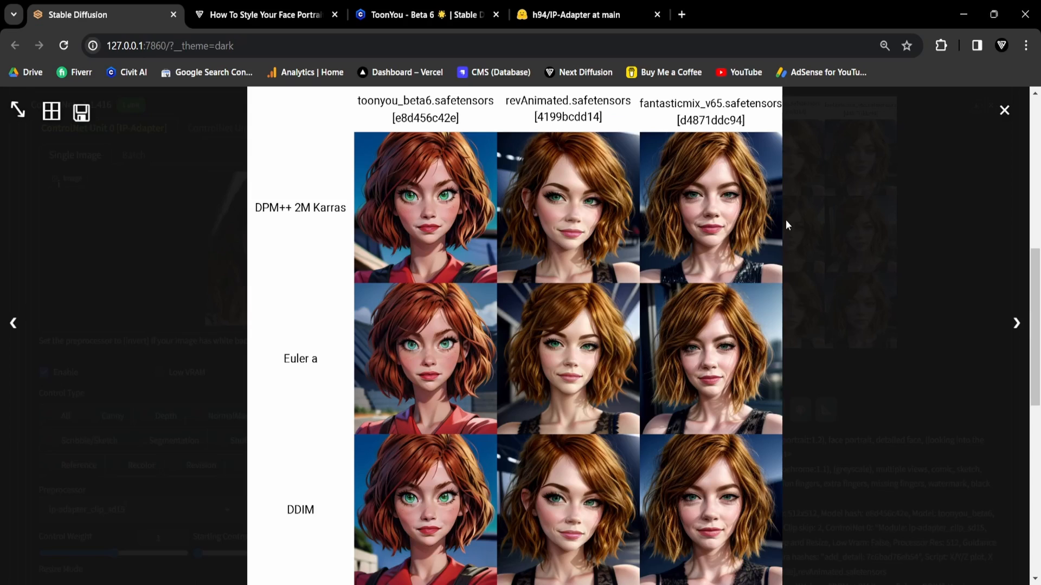
mouse_move(937, 289)
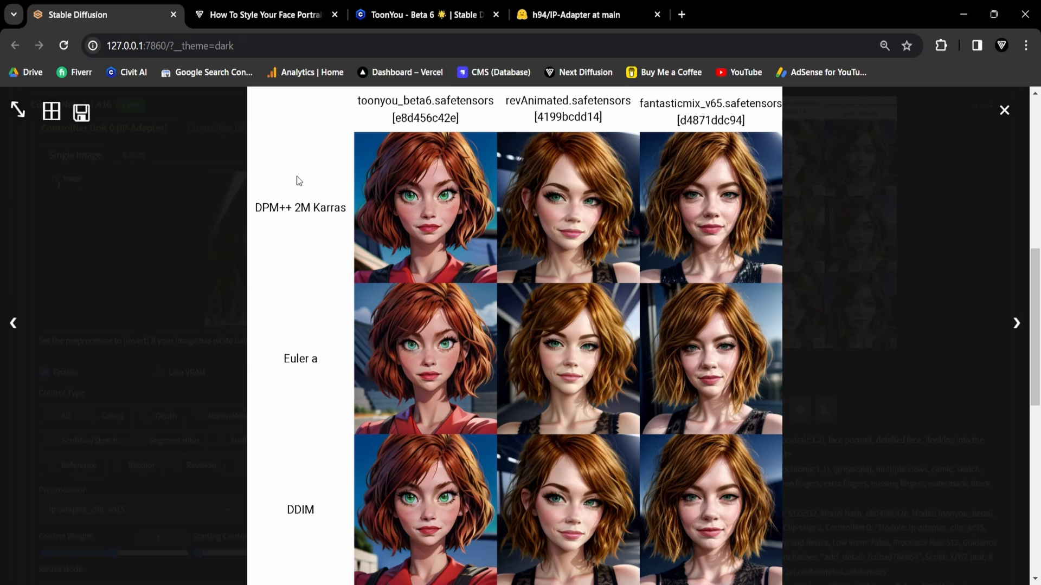
mouse_move(294, 497)
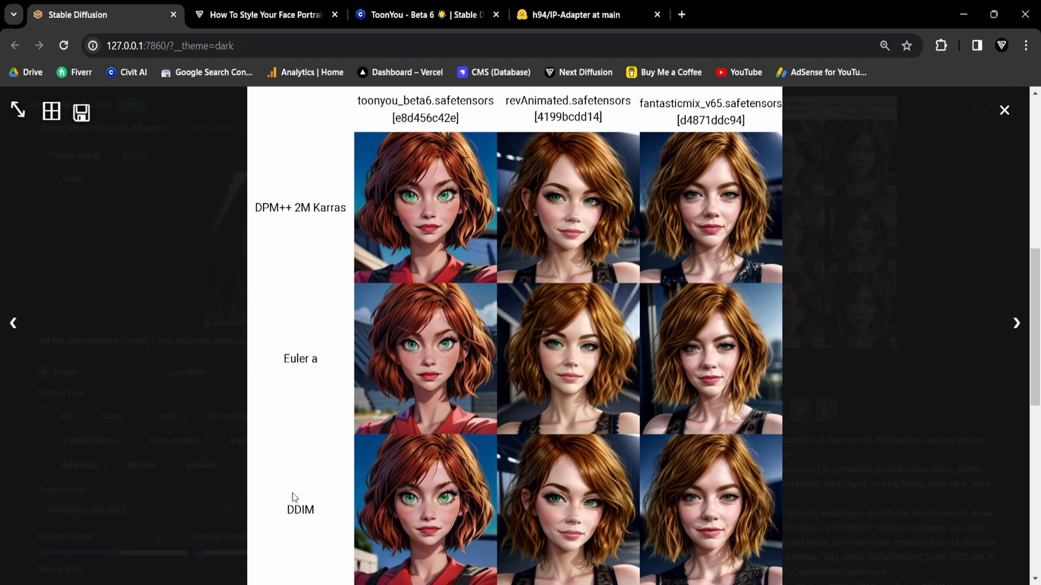
mouse_move(277, 458)
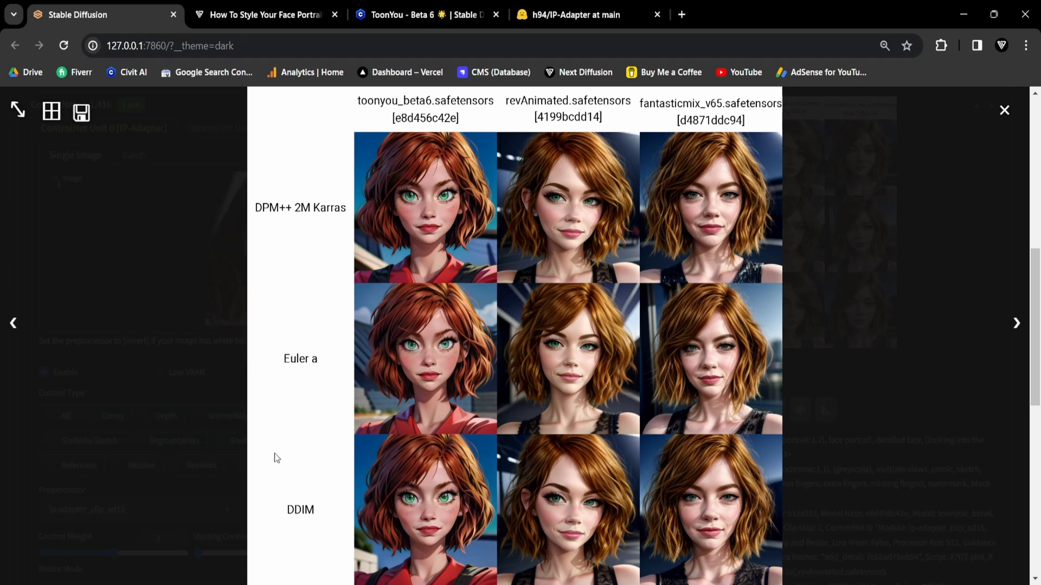
mouse_move(666, 246)
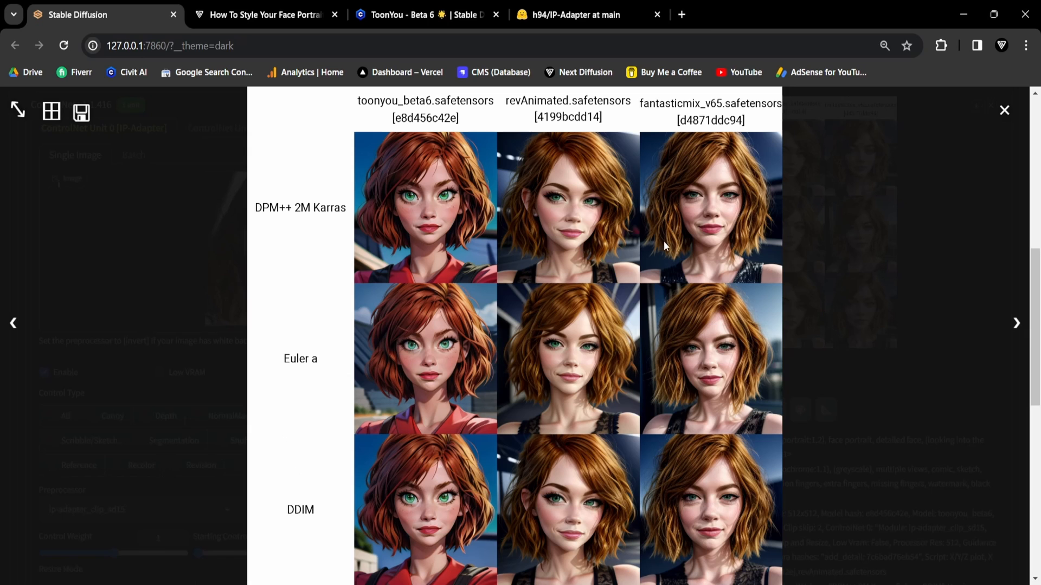
click(1003, 110)
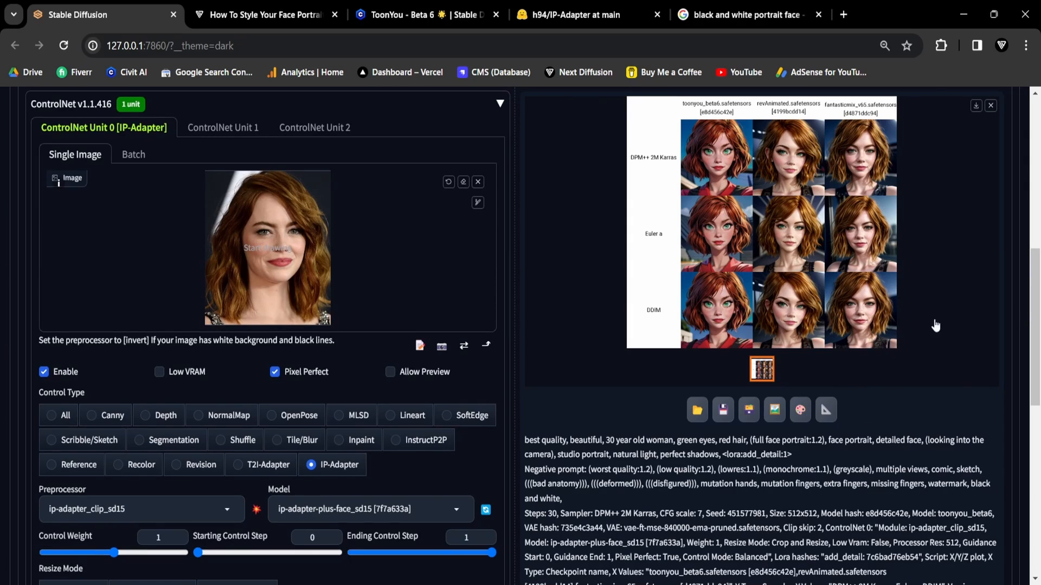
mouse_move(978, 326)
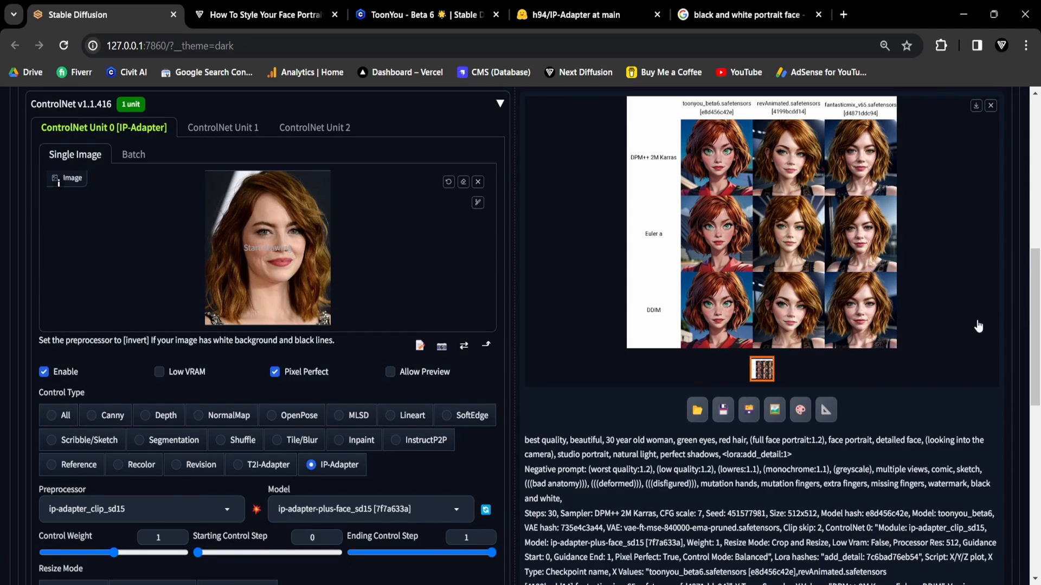
mouse_move(1007, 371)
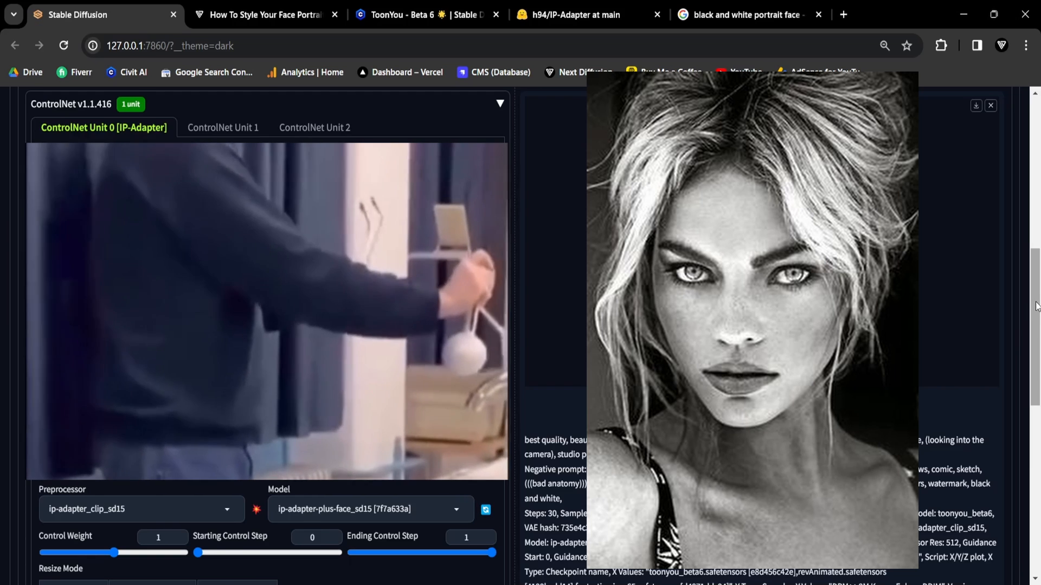
Choose the black-and-white Pinterest woman's portrait in Google Images, then return to Stable Diffusion
scroll(down, 3)
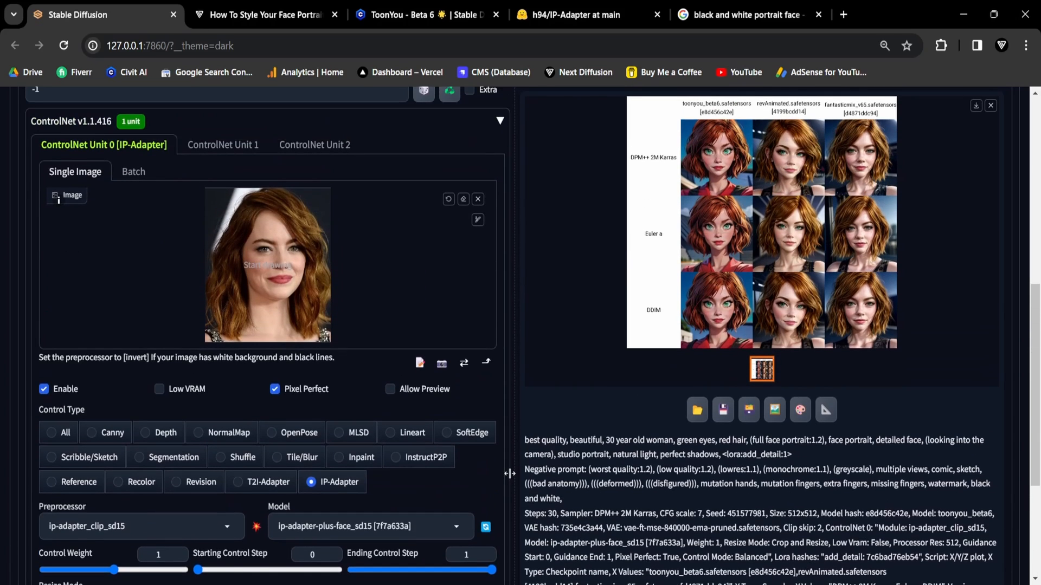
click(743, 15)
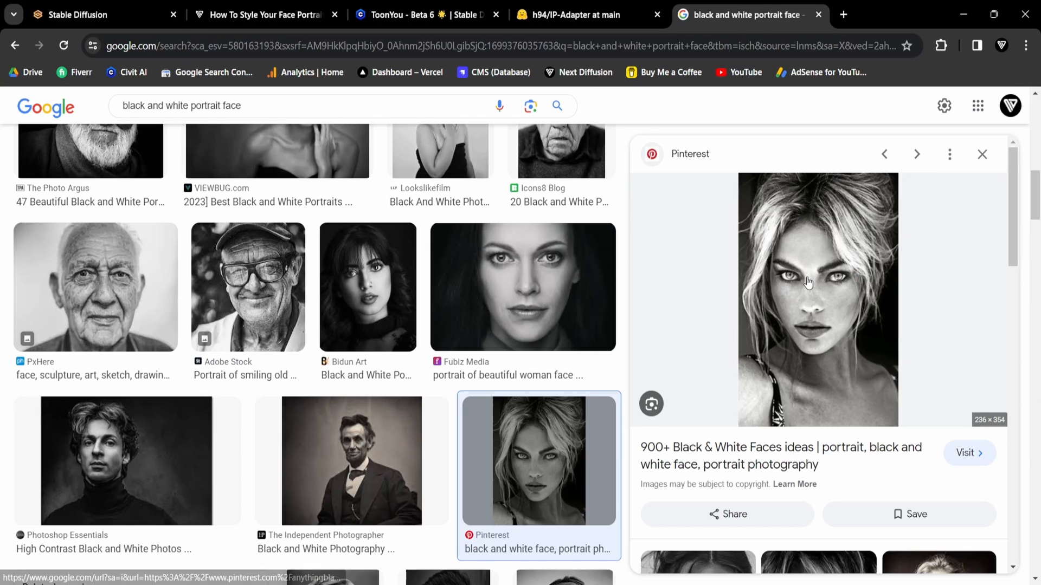
click(100, 15)
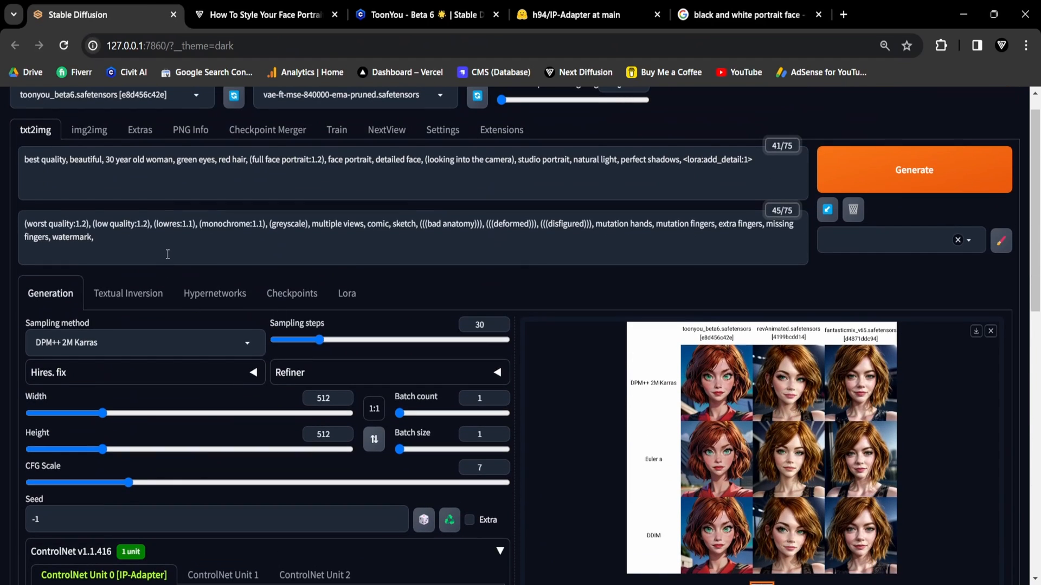
Put 'black and white' in the negative prompt and generate four revAnimated portraits
text(black and white)
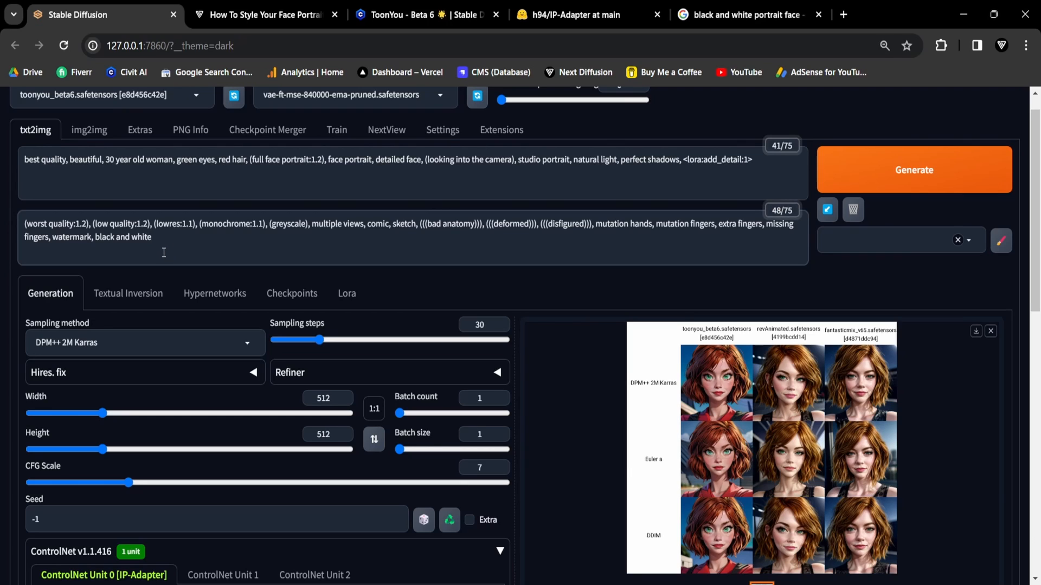
double_click(287, 224)
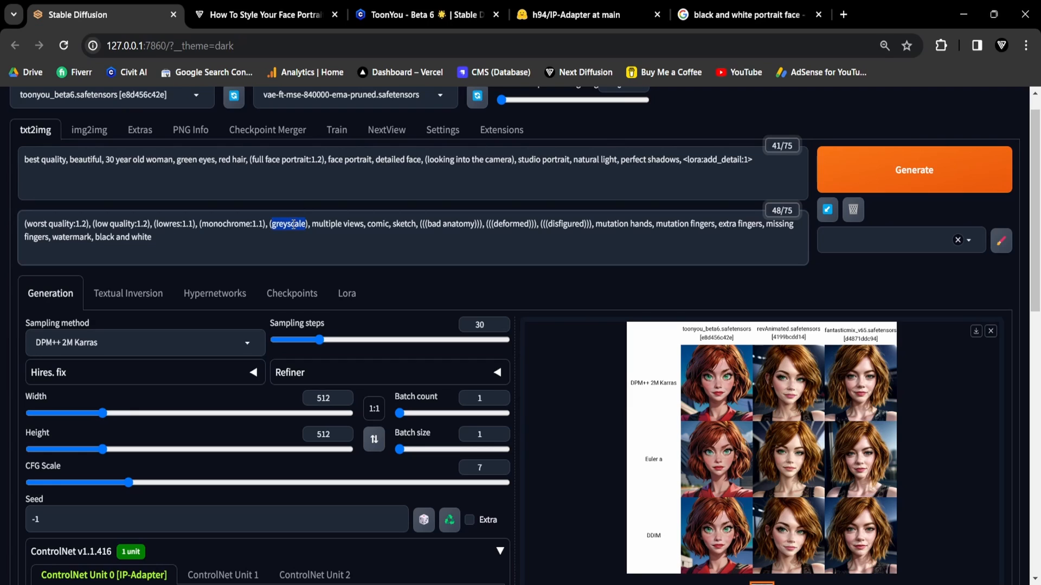
click(913, 169)
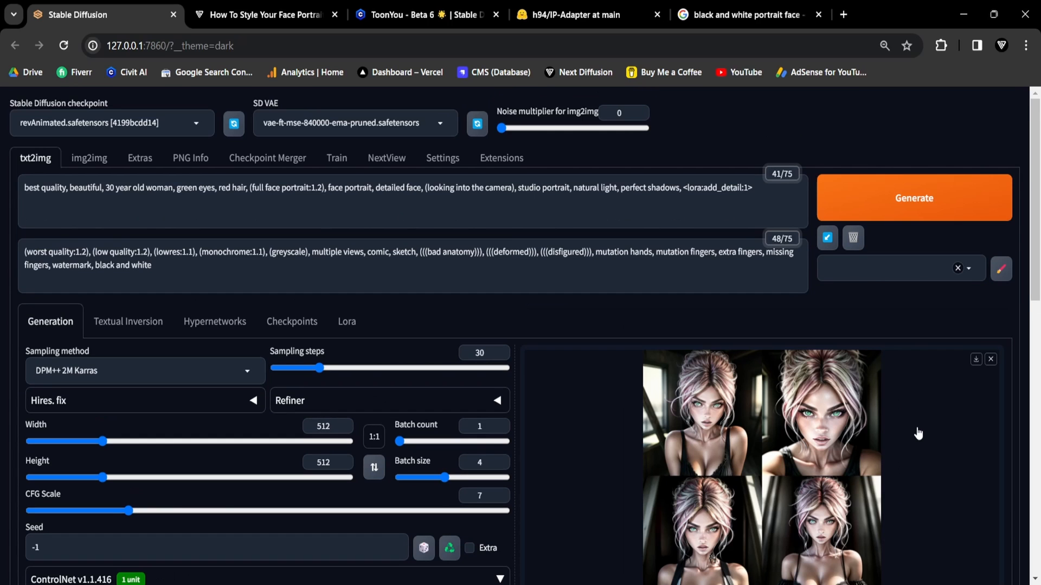
mouse_move(812, 443)
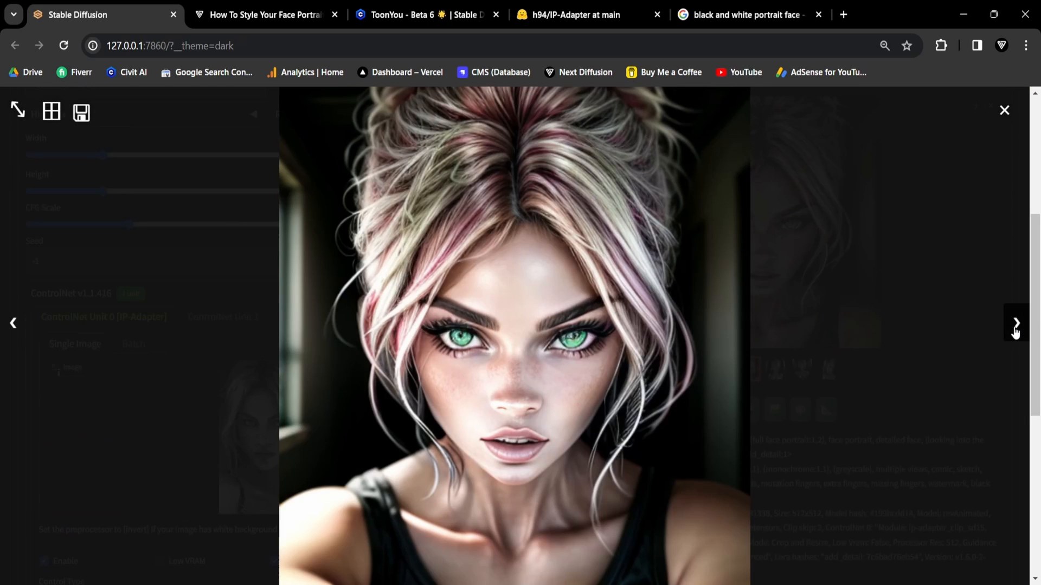
Step forward through the enlarged colorized portraits to the third image
click(1014, 323)
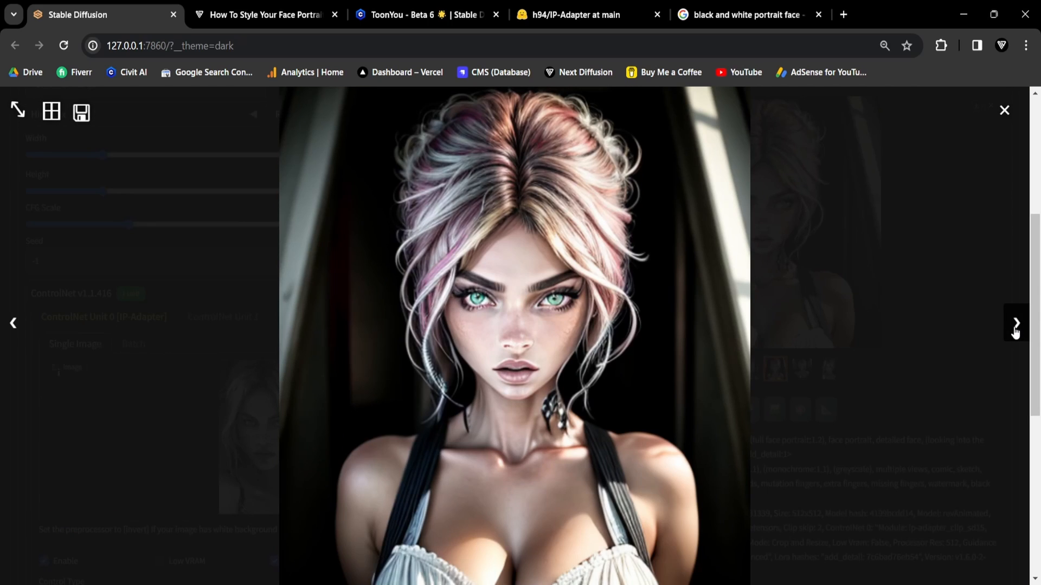
click(1014, 323)
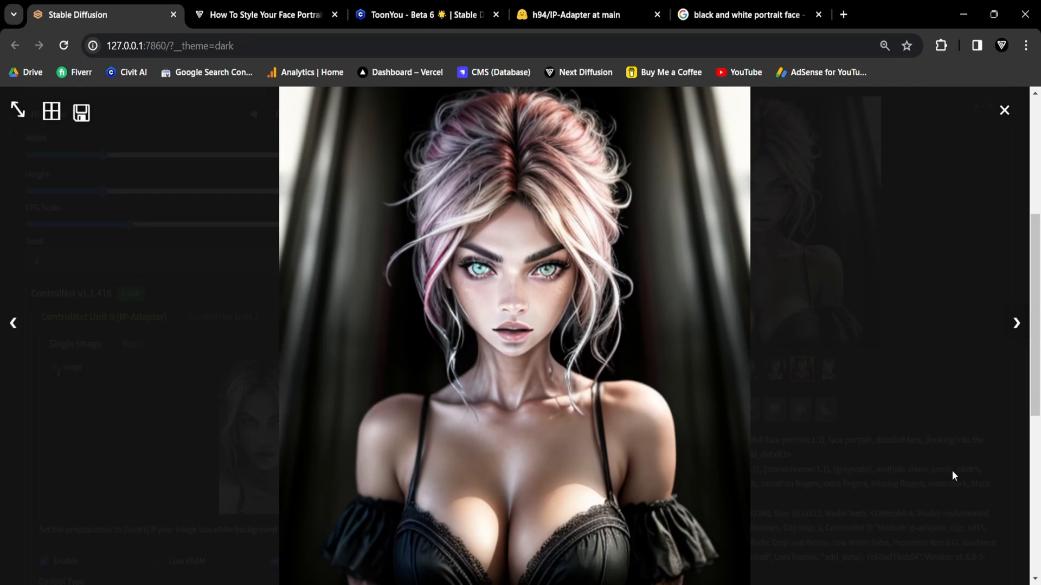